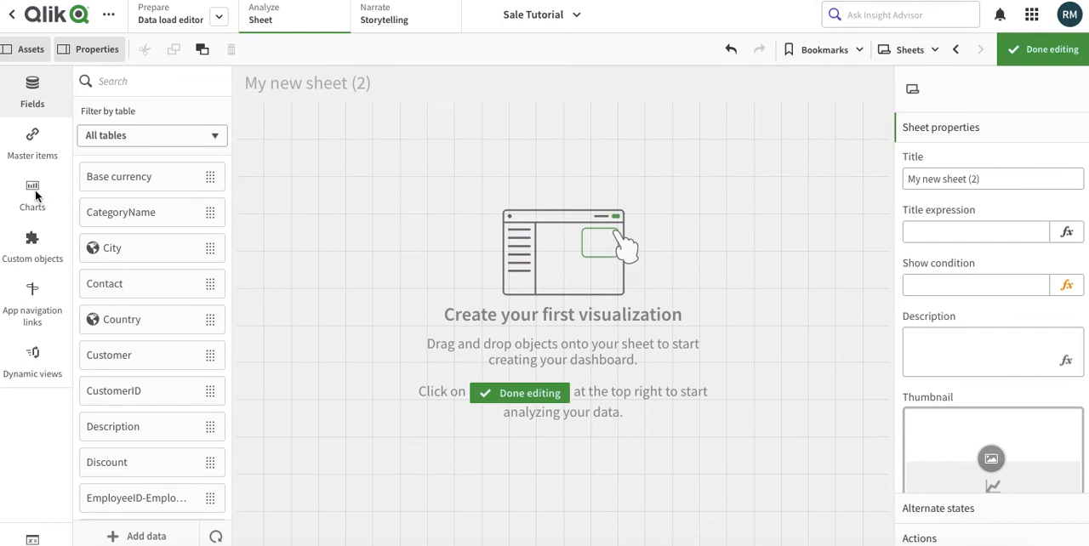
# - Add a line chart with CategoryName as dimension and Sum([Sales Amount]) as measure
pyautogui.click(32, 192)
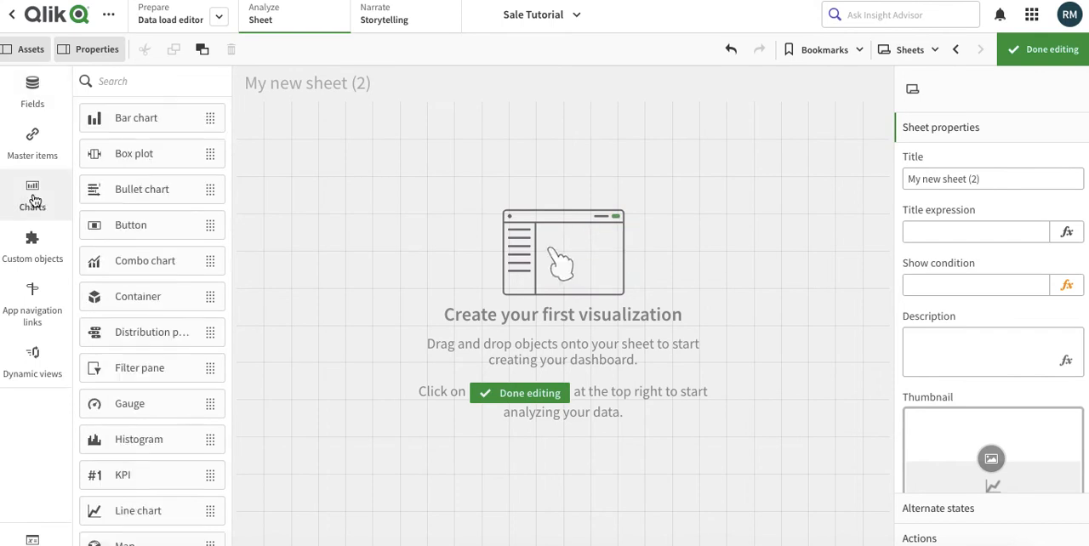
pyautogui.moveTo(142, 511)
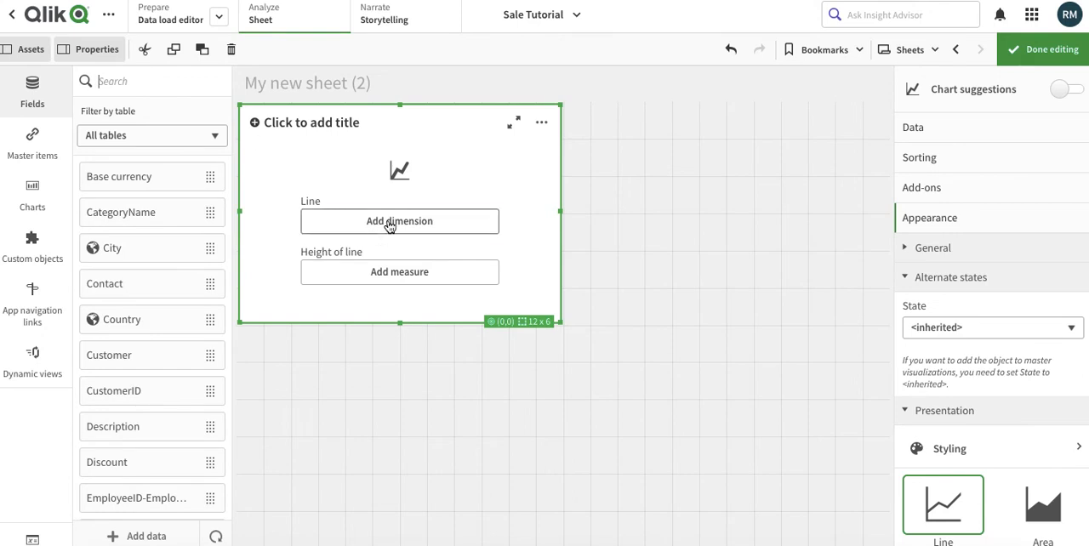
pyautogui.click(399, 221)
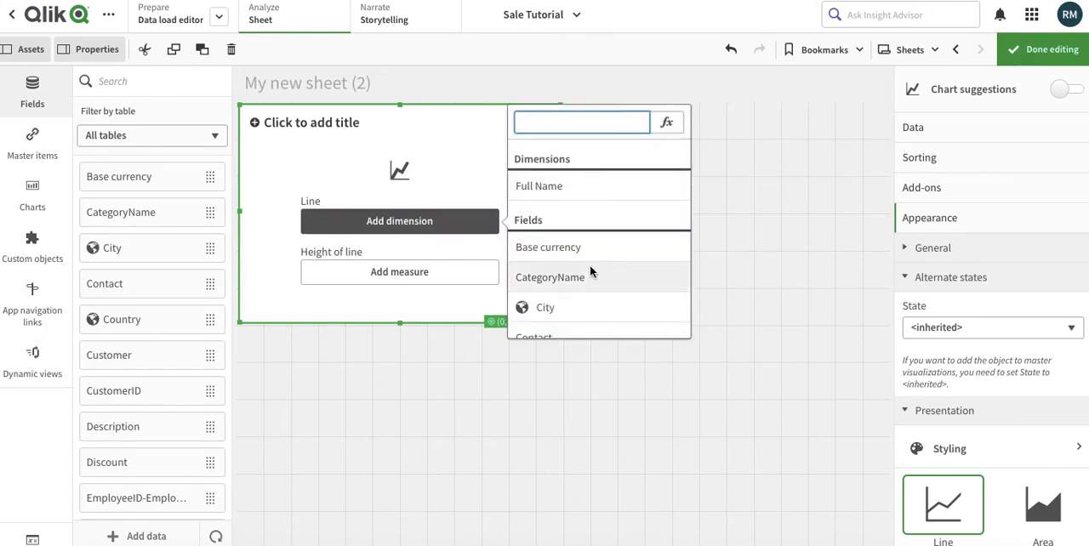
pyautogui.click(550, 277)
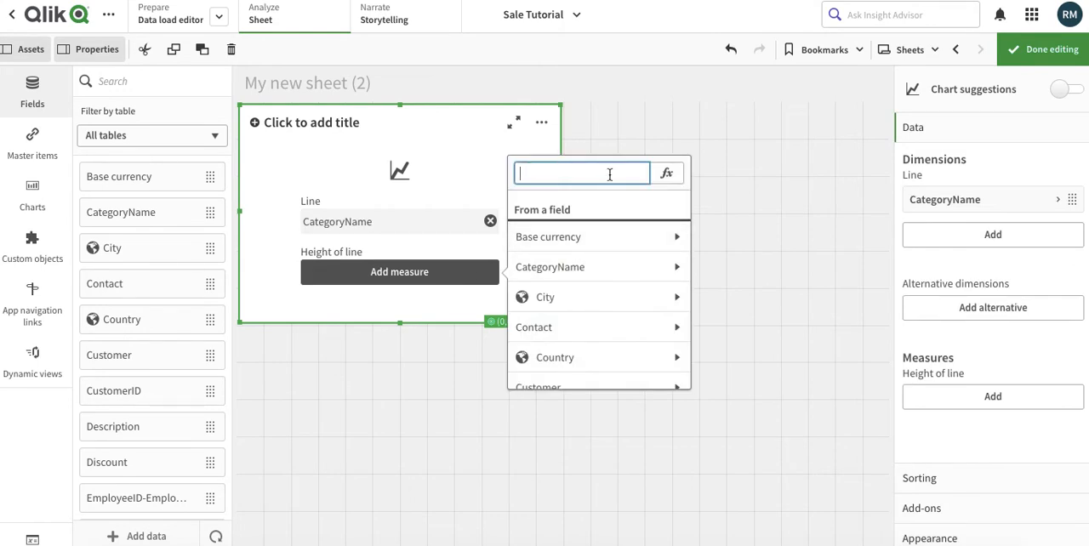
pyautogui.write('salm')
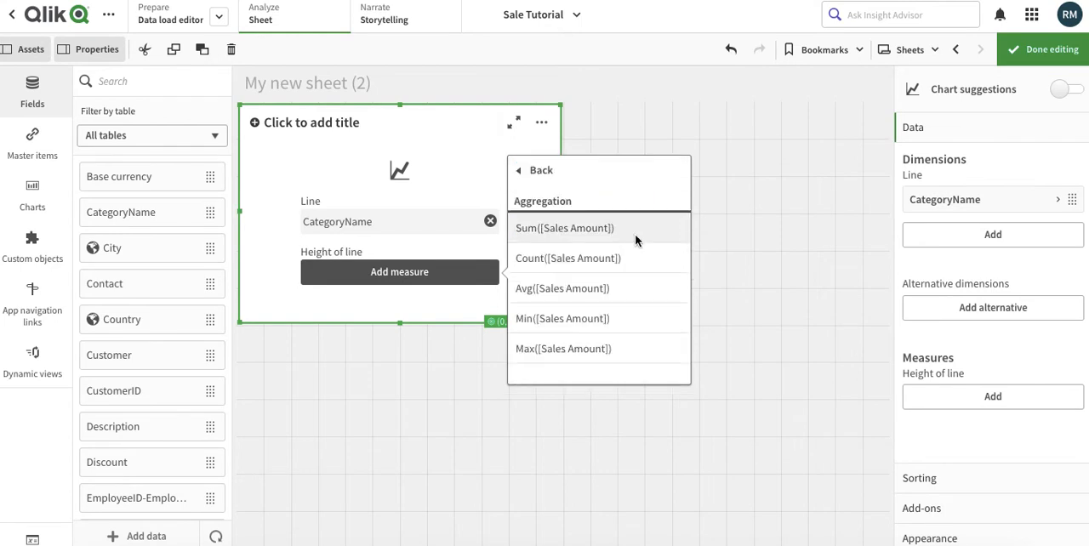
pyautogui.click(564, 227)
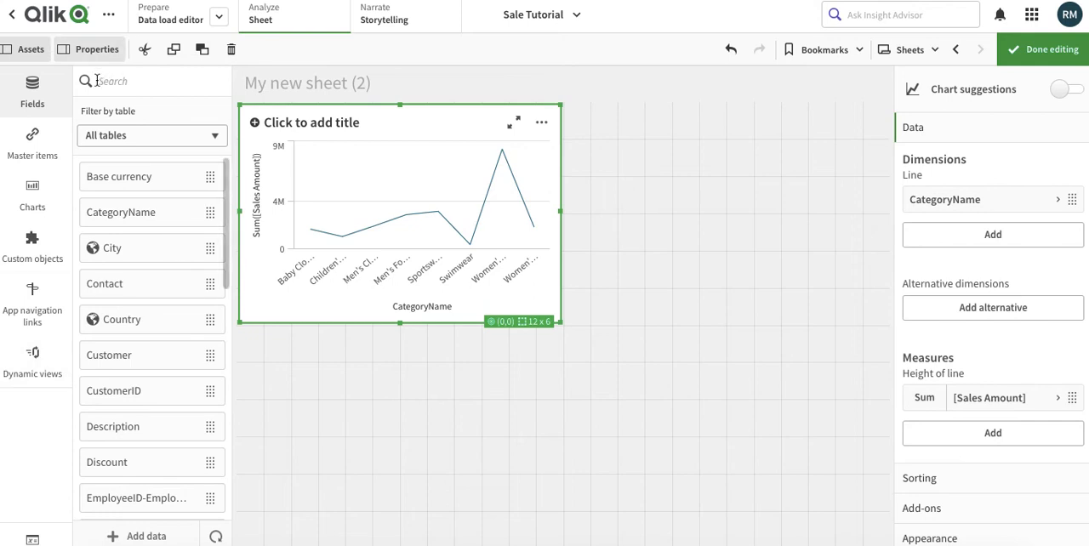
# - Add a second line chart below with OrderDate as dimension and Sum([Sales Amount]) as measure
pyautogui.click(33, 196)
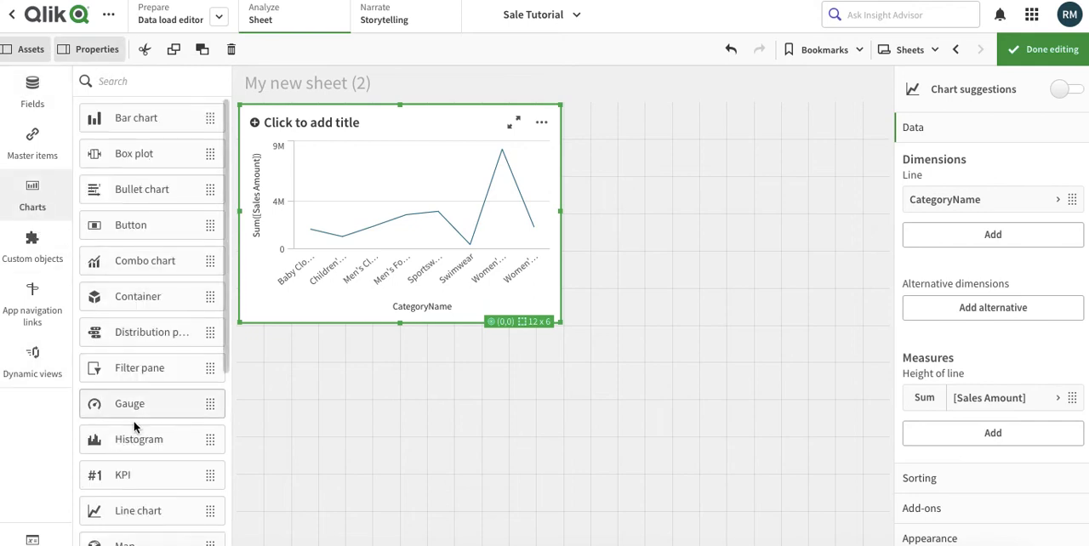
pyautogui.moveTo(583, 402)
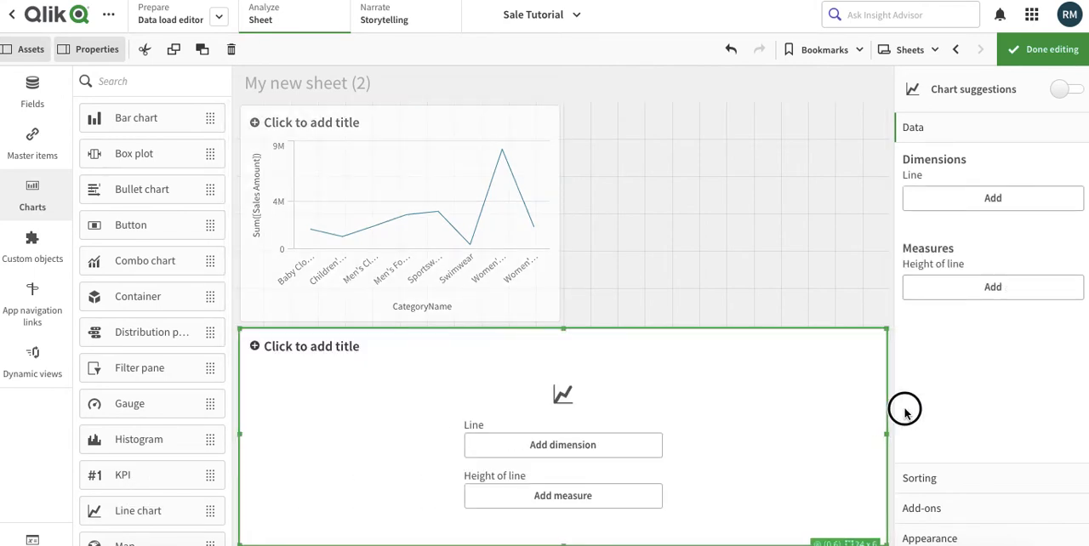
pyautogui.click(562, 444)
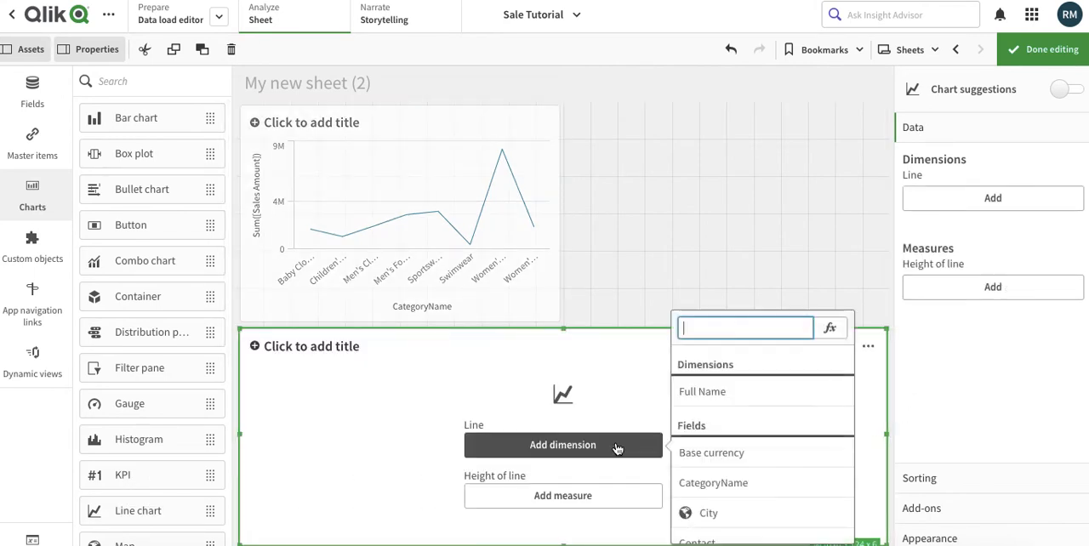
pyautogui.write('or')
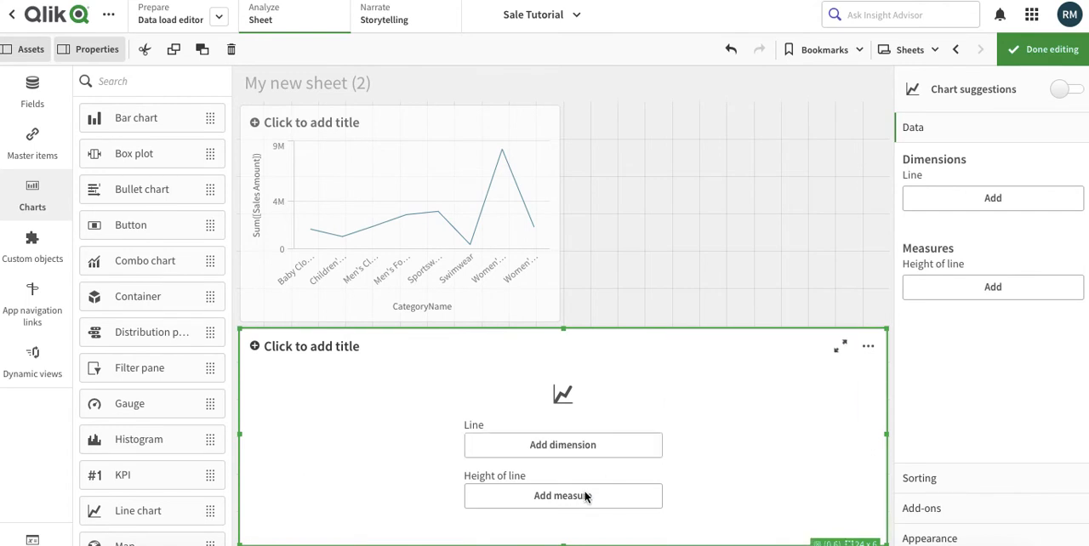
pyautogui.click(562, 444)
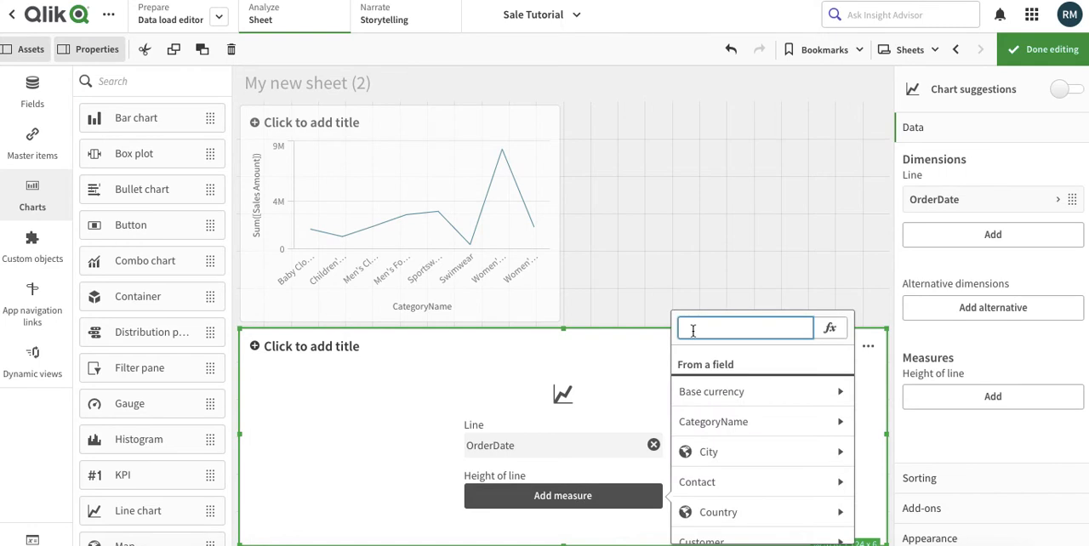
pyautogui.write('s')
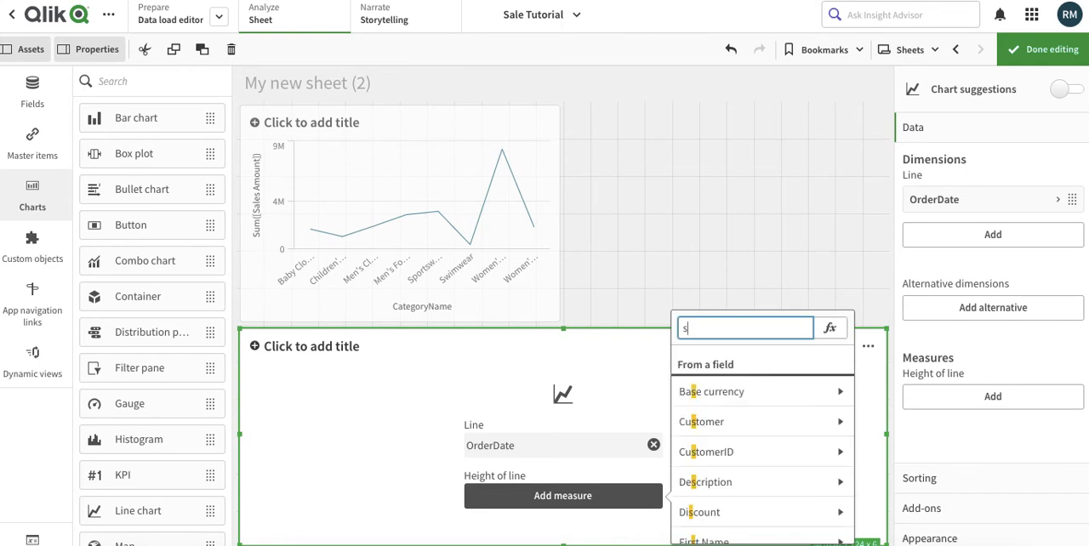
pyautogui.write('a')
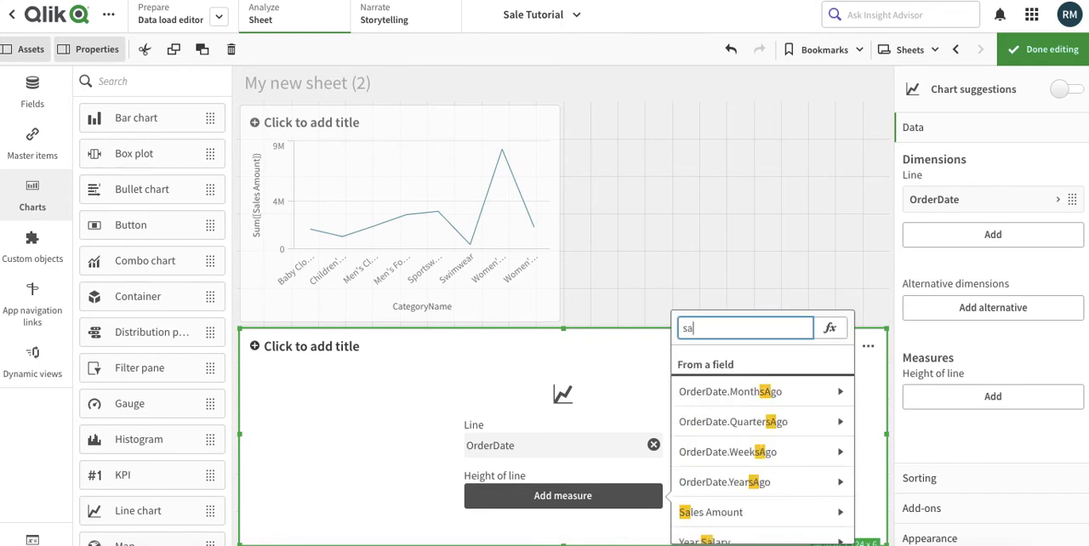
pyautogui.write('e')
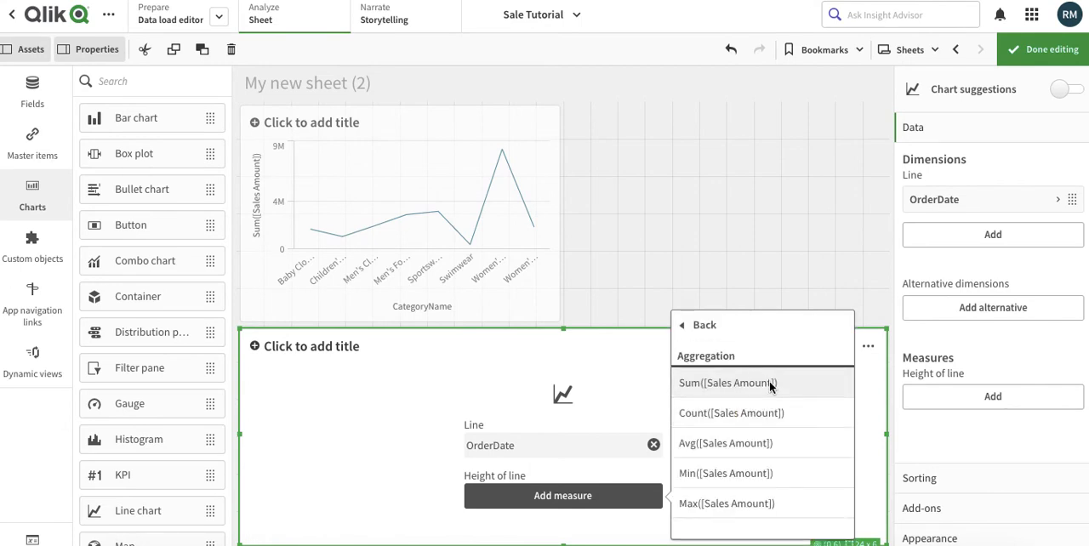
pyautogui.click(727, 383)
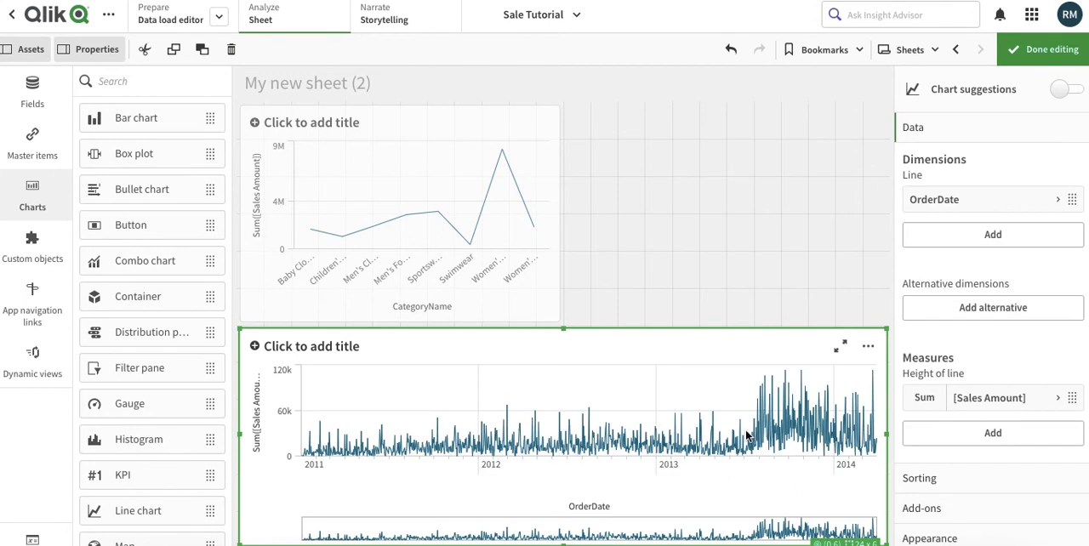
pyautogui.moveTo(973, 138)
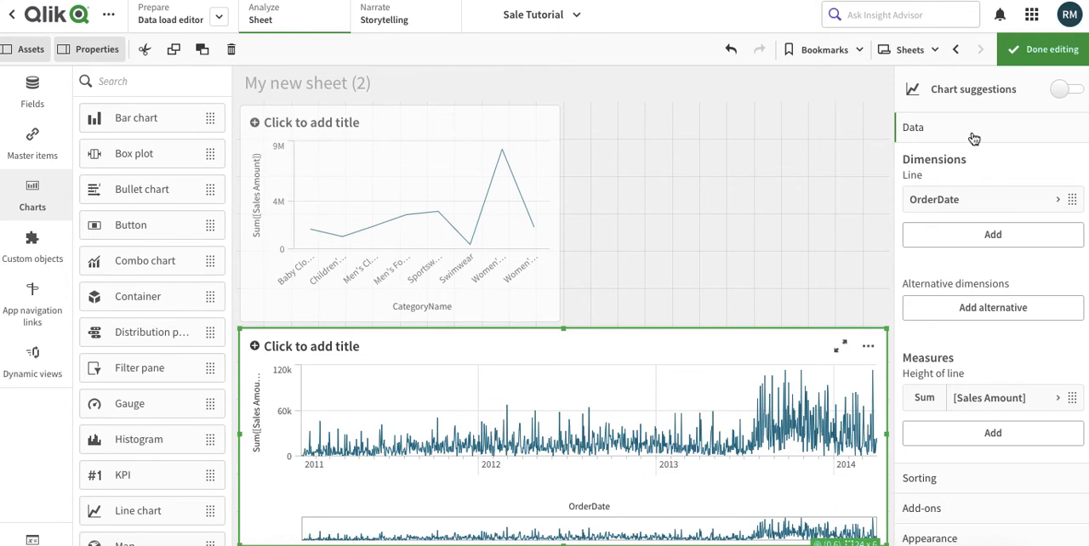
# - Expand the OrderDate dimension settings and keep its Limitation at No limitation
pyautogui.click(934, 199)
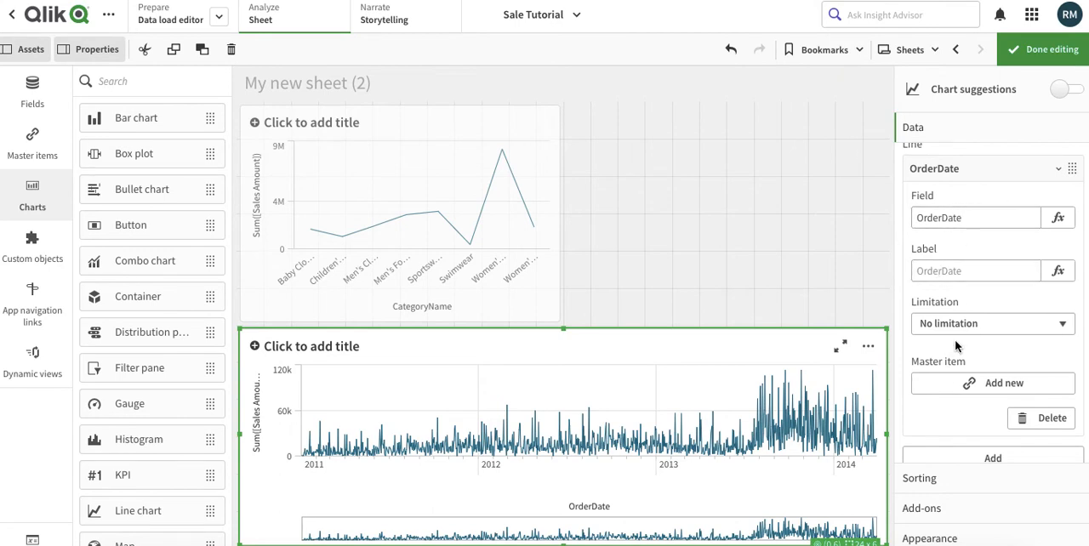
pyautogui.click(991, 323)
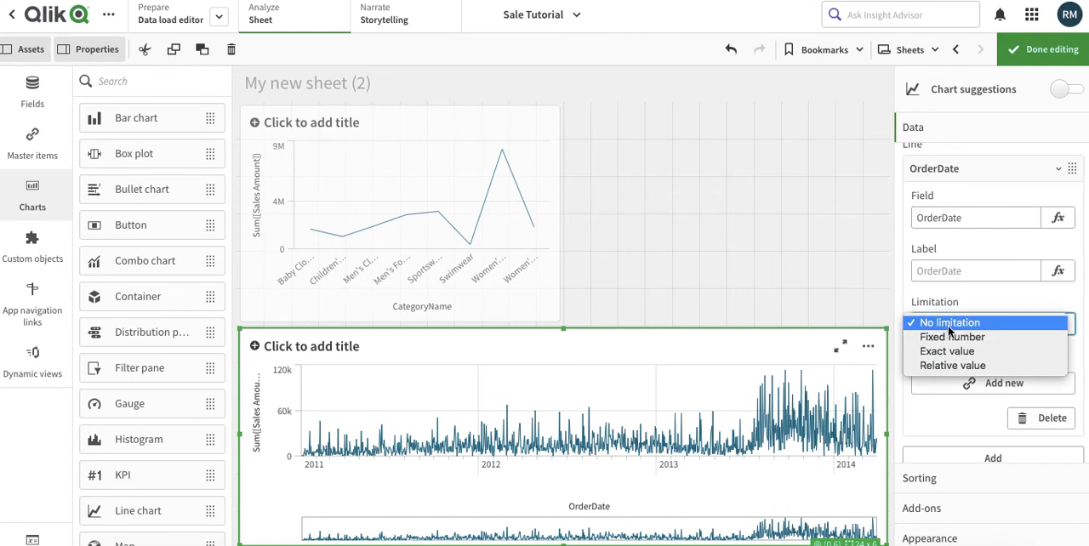
pyautogui.moveTo(953, 302)
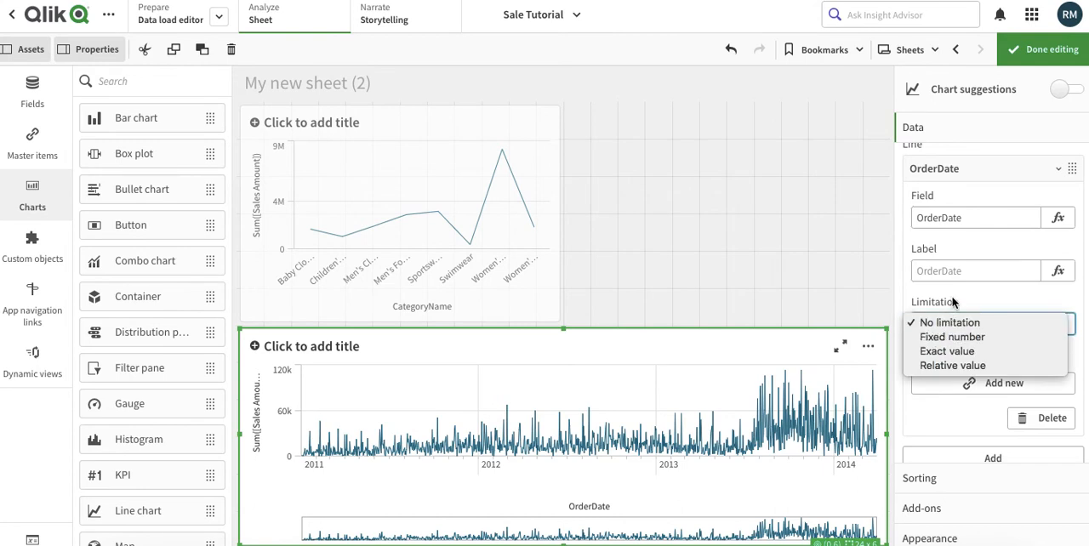
pyautogui.click(948, 321)
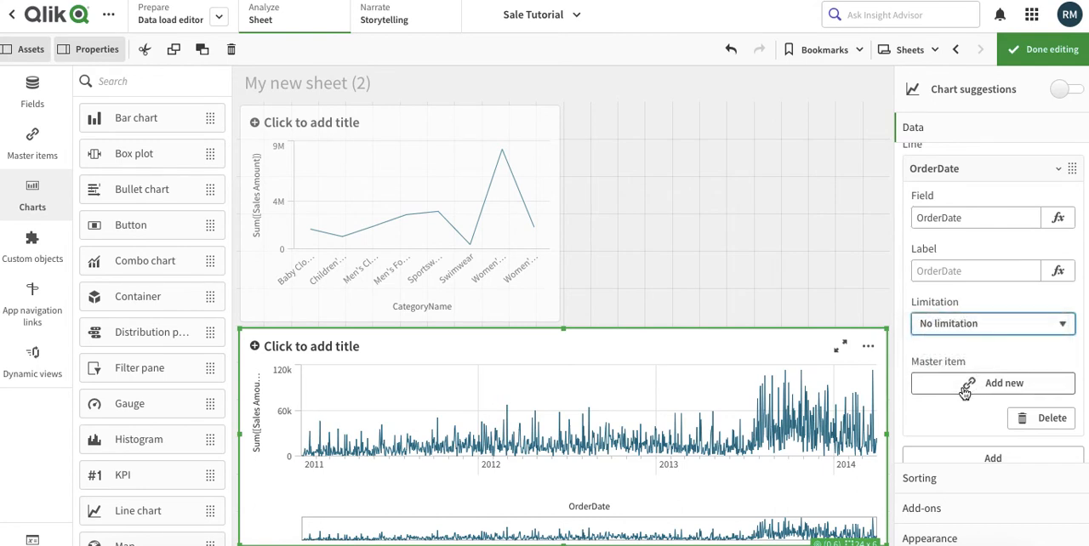
pyautogui.scroll(-3)
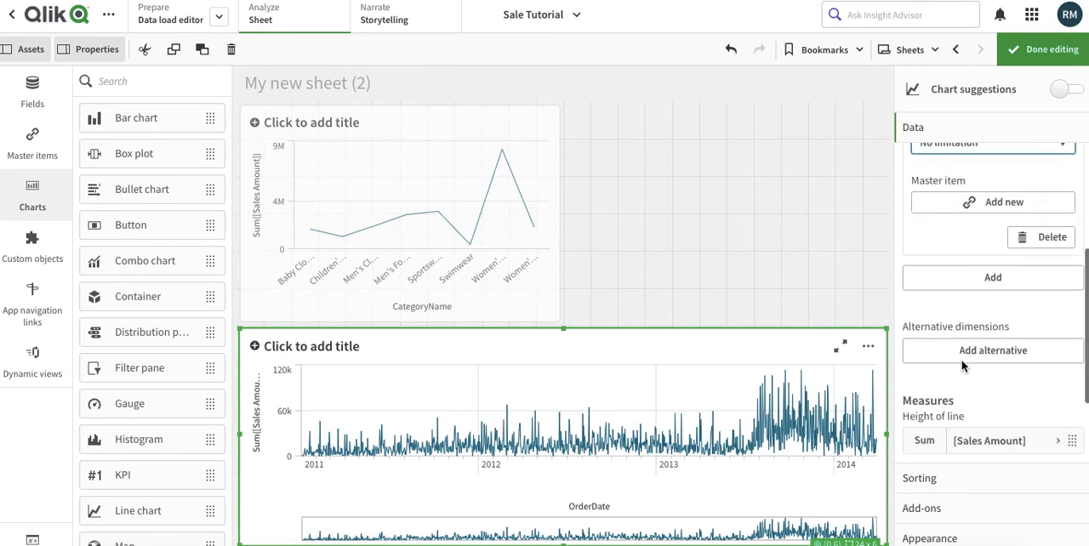
pyautogui.moveTo(975, 293)
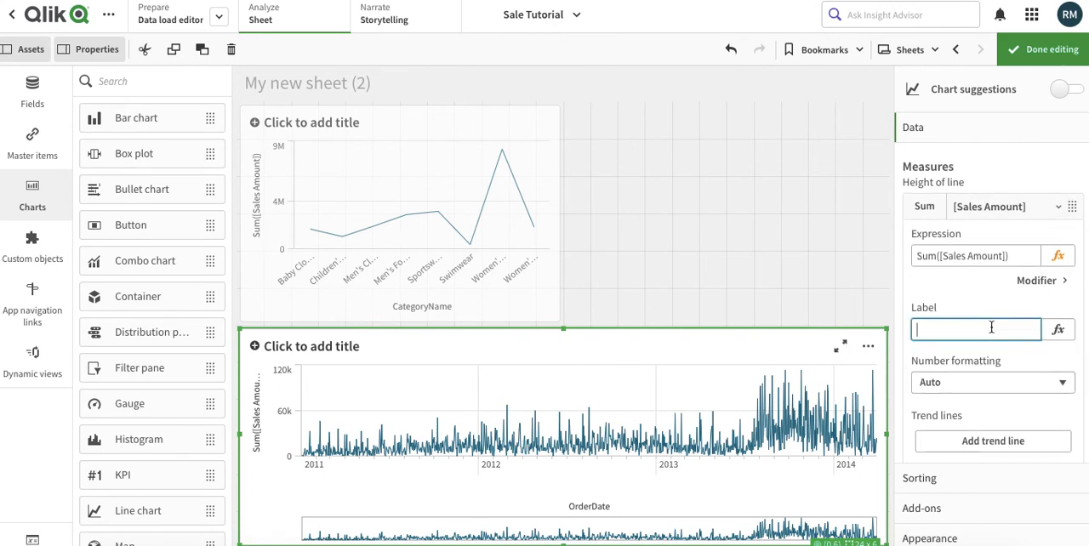
# - Label the Sum([Sales Amount]) measure Sales and add a trend line to it
pyautogui.write('Sales')
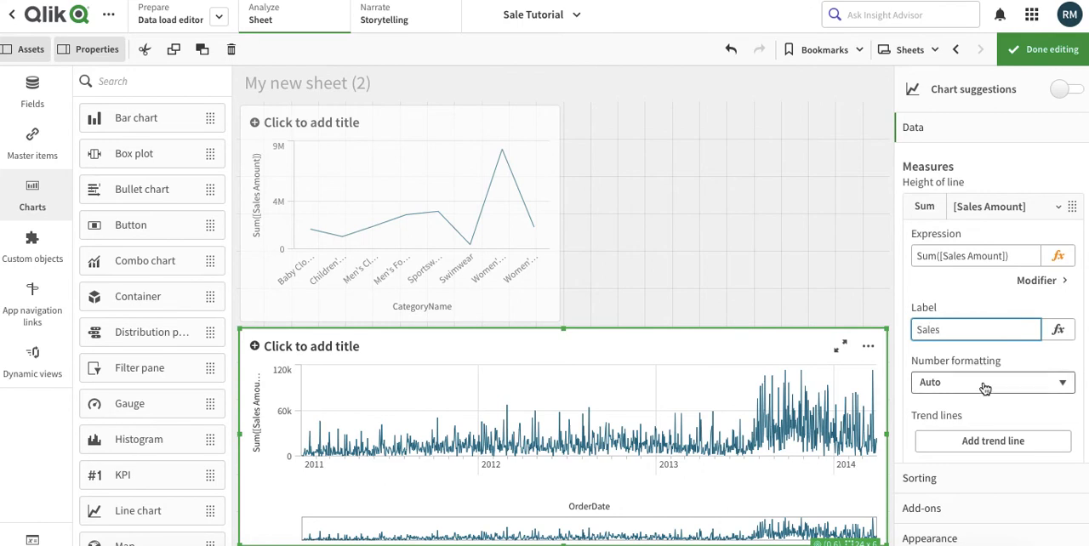
pyautogui.scroll(-3)
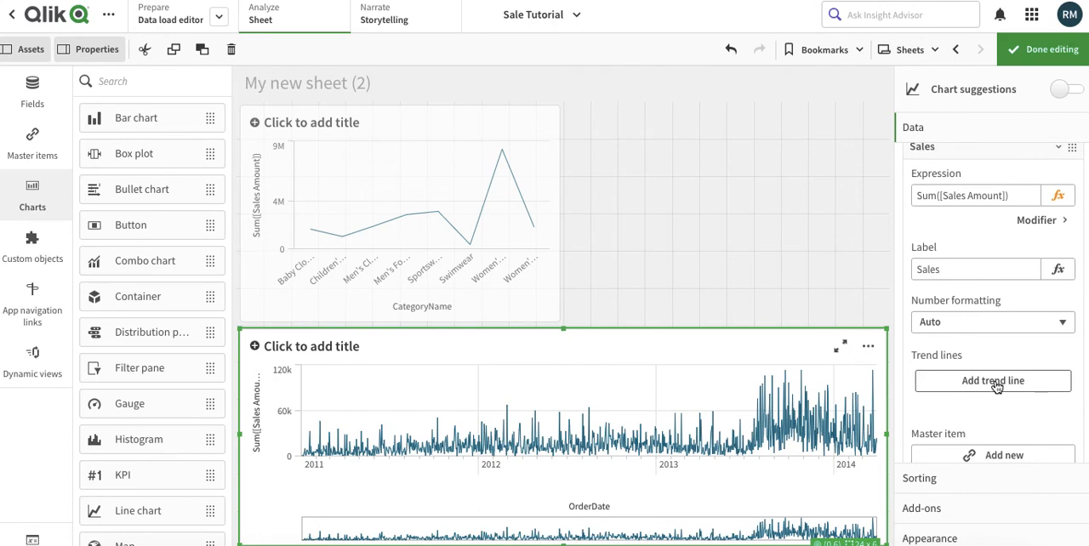
pyautogui.click(991, 380)
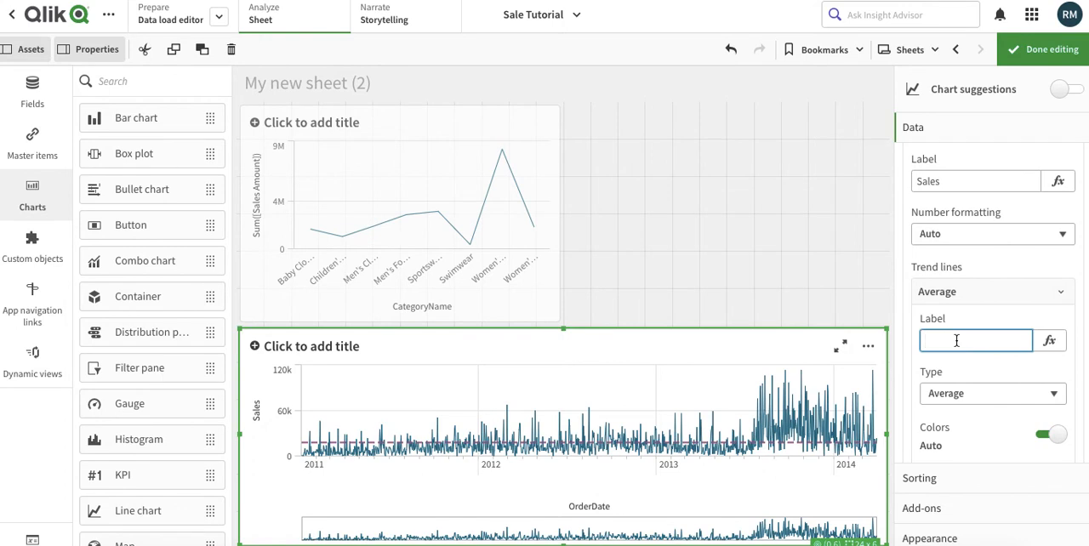
# - Name the trend line Smooth trend and set its type to third degree polynomial
pyautogui.write('Smooth')
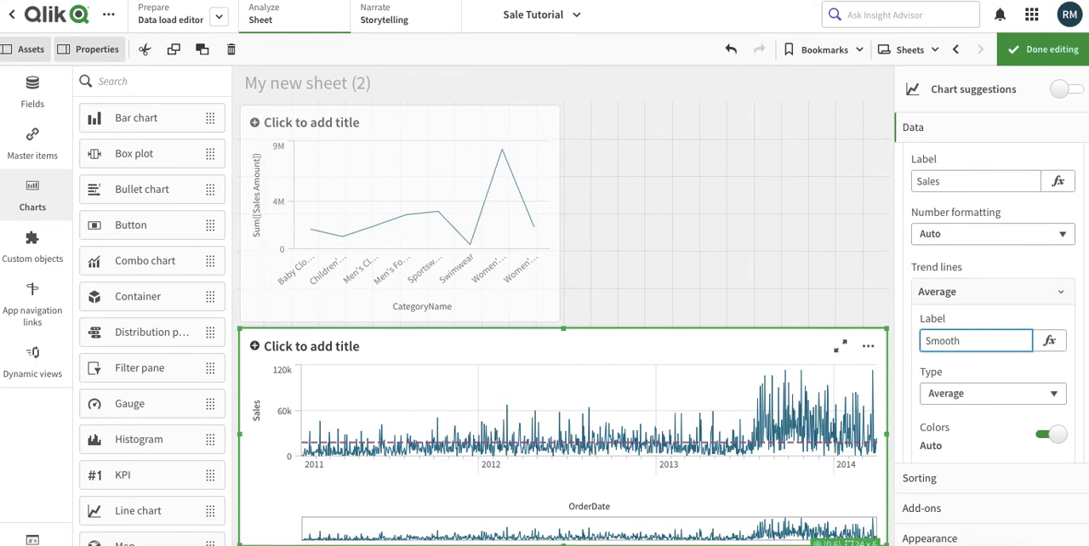
pyautogui.write('trend')
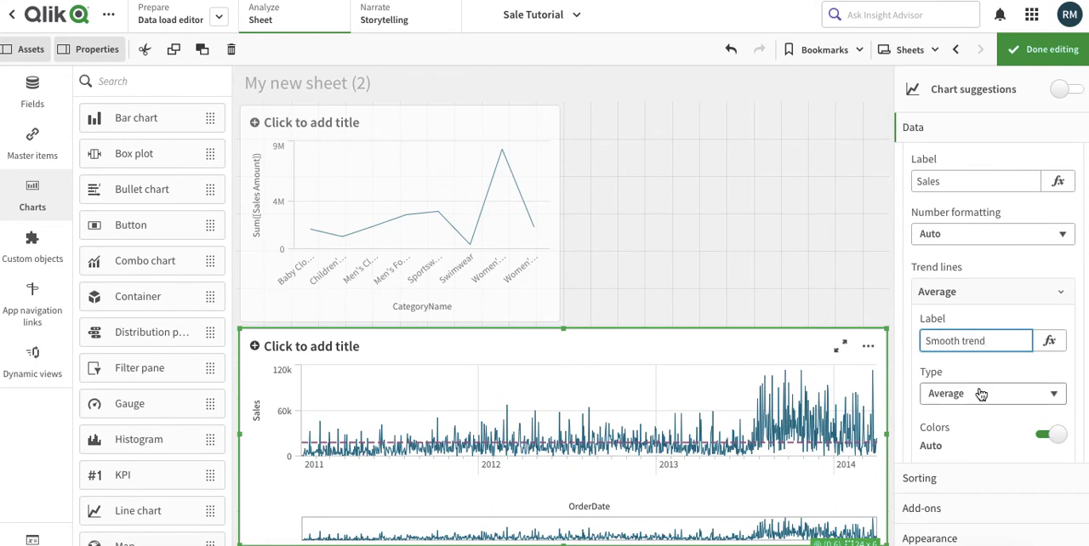
pyautogui.click(987, 291)
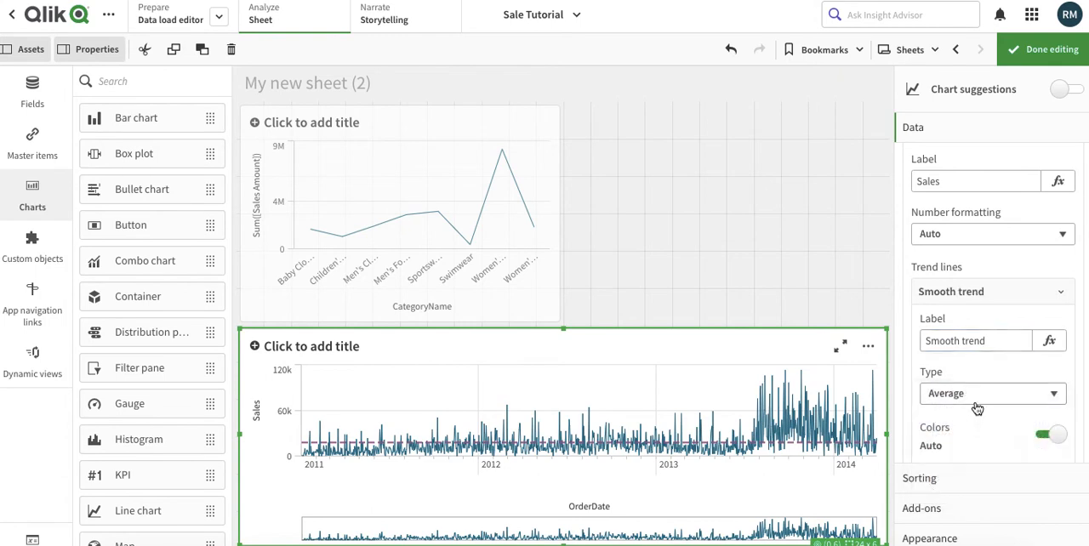
pyautogui.click(991, 393)
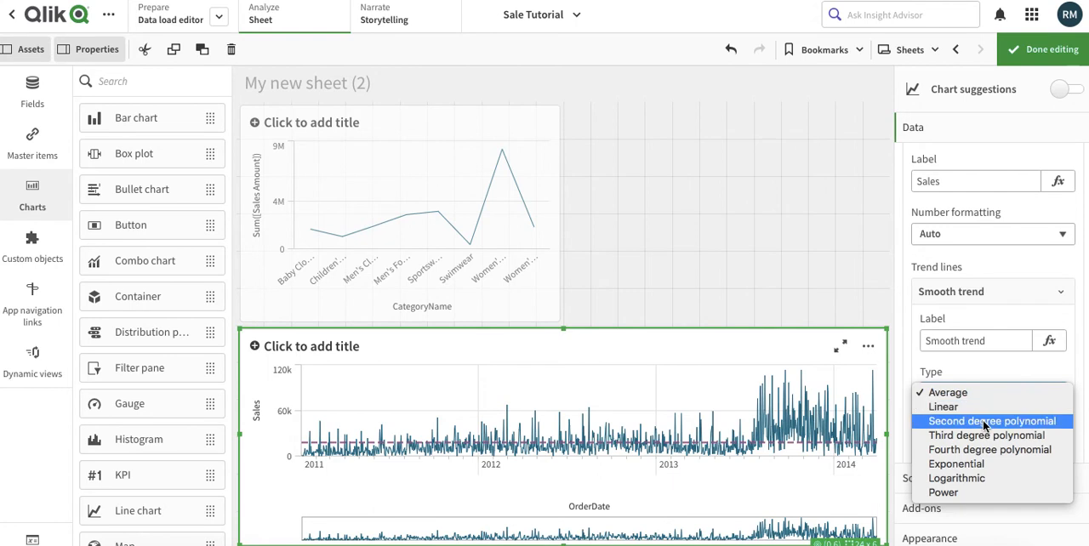
pyautogui.moveTo(986, 434)
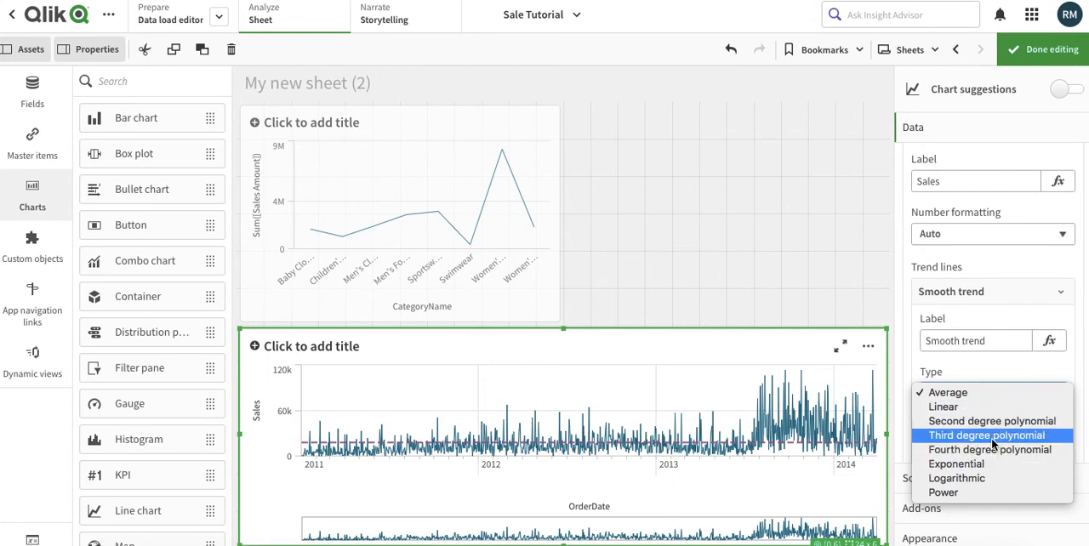
pyautogui.click(984, 434)
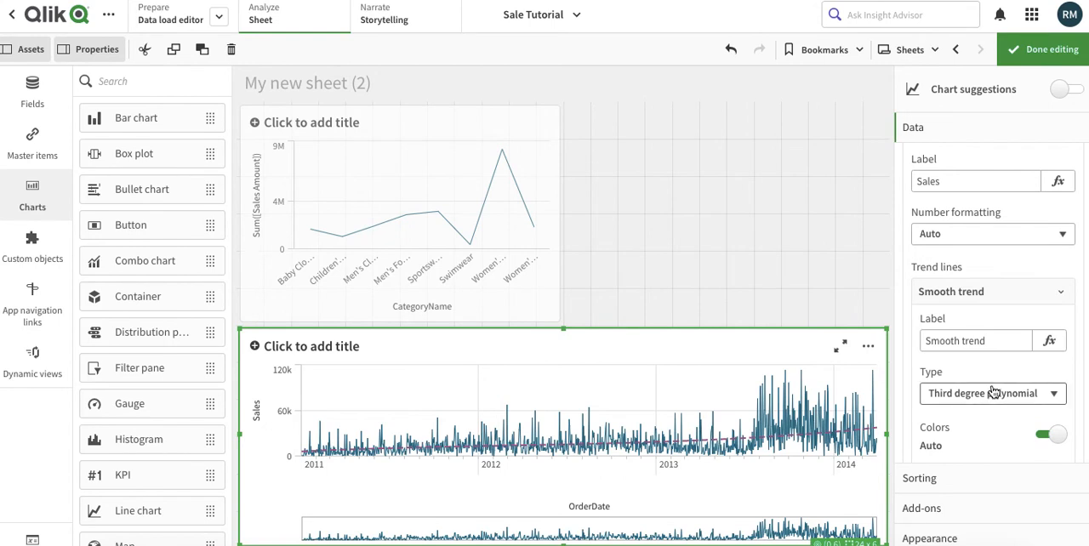
# - Try the logarithmic trend type, then return to third degree polynomial
pyautogui.click(991, 393)
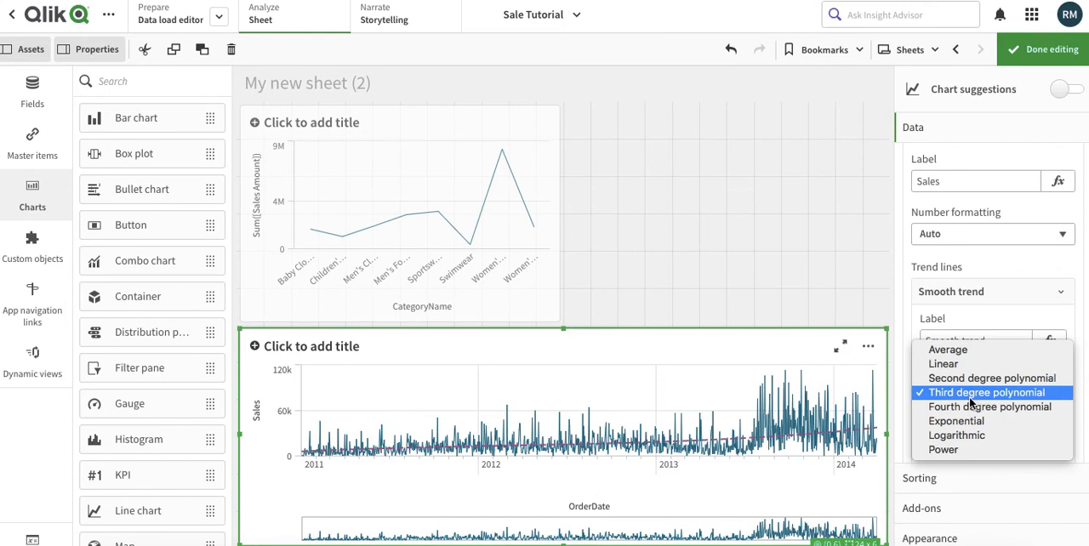
pyautogui.moveTo(989, 407)
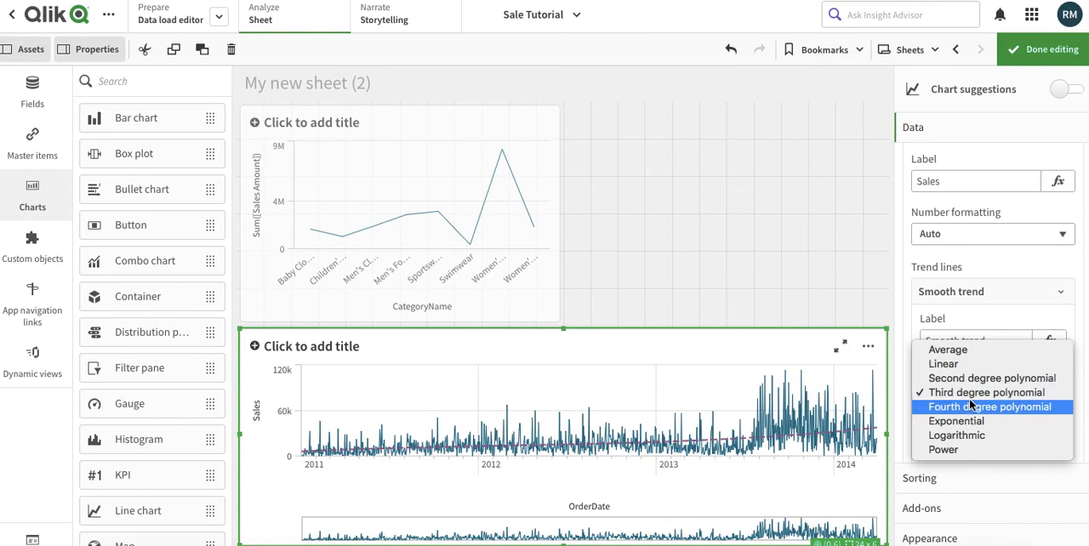
pyautogui.click(985, 392)
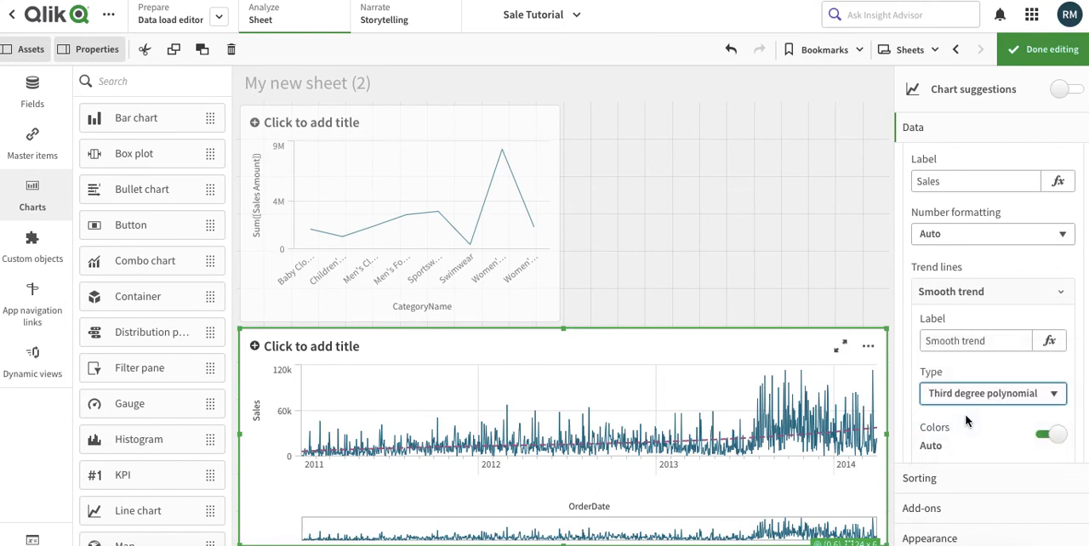
pyautogui.click(991, 393)
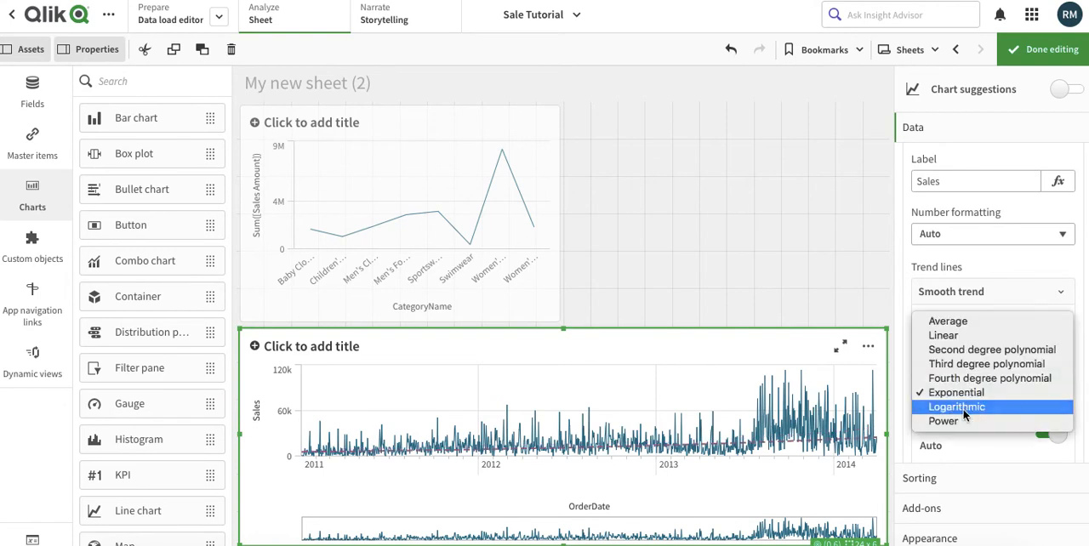
pyautogui.click(956, 407)
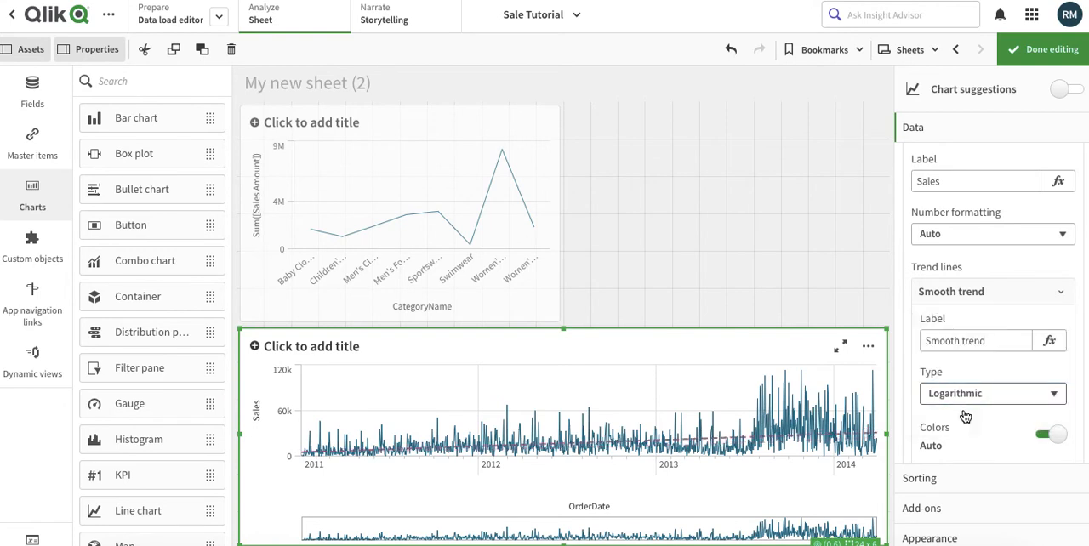
pyautogui.click(992, 393)
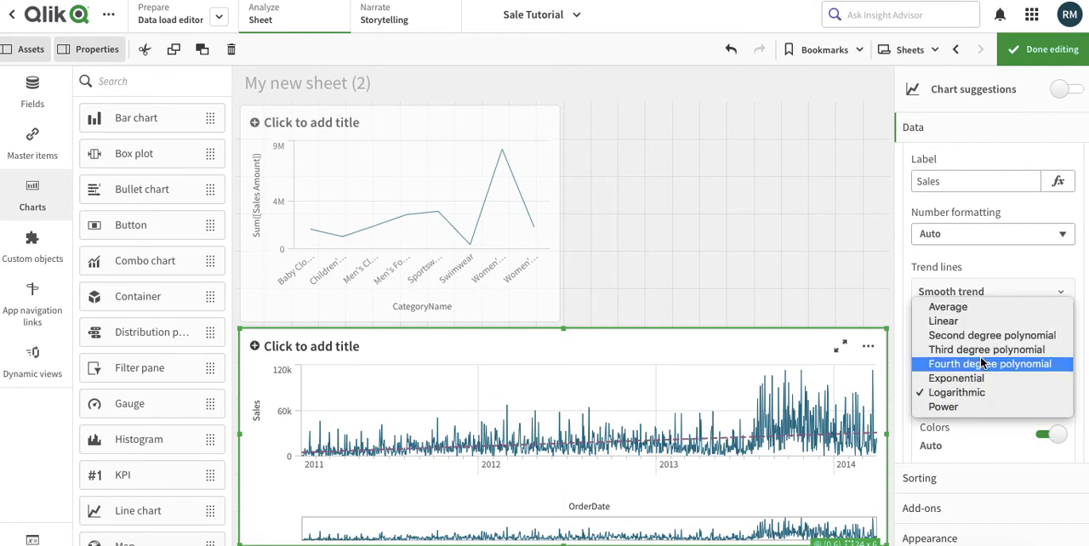
pyautogui.click(986, 350)
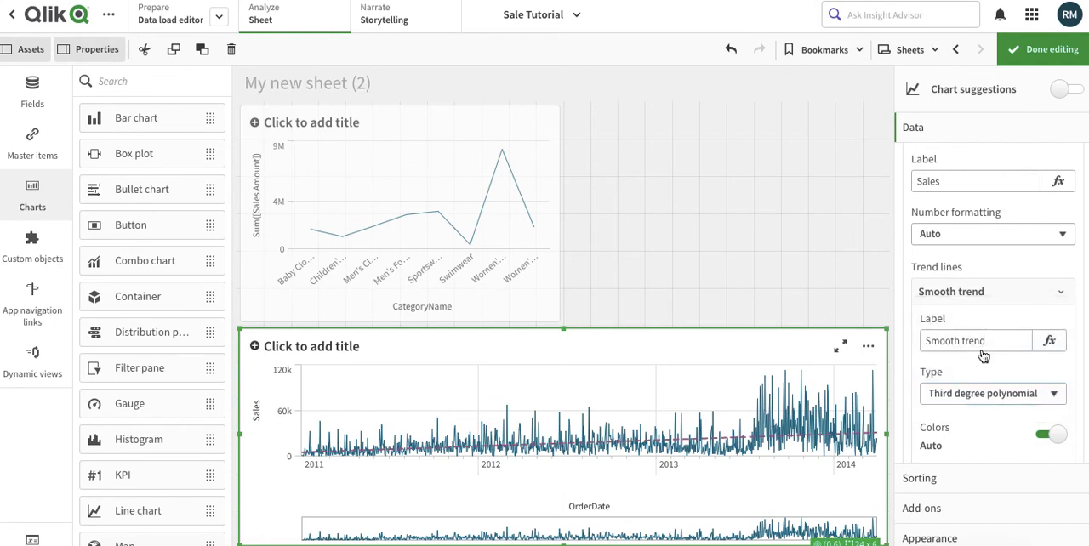
pyautogui.scroll(-3)
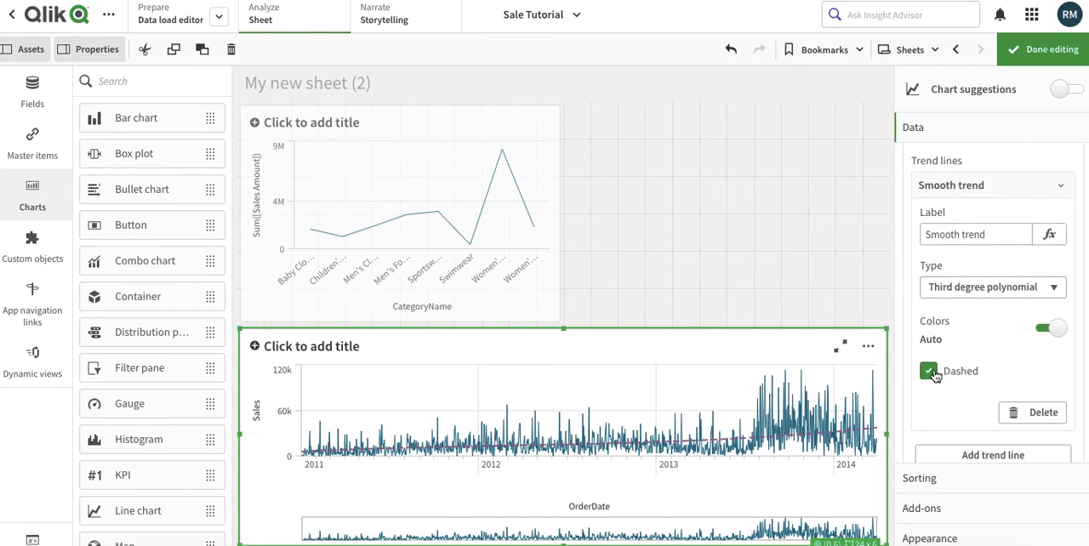
# - Keep the trend line dashed and switch its colour to a custom purple
pyautogui.click(929, 371)
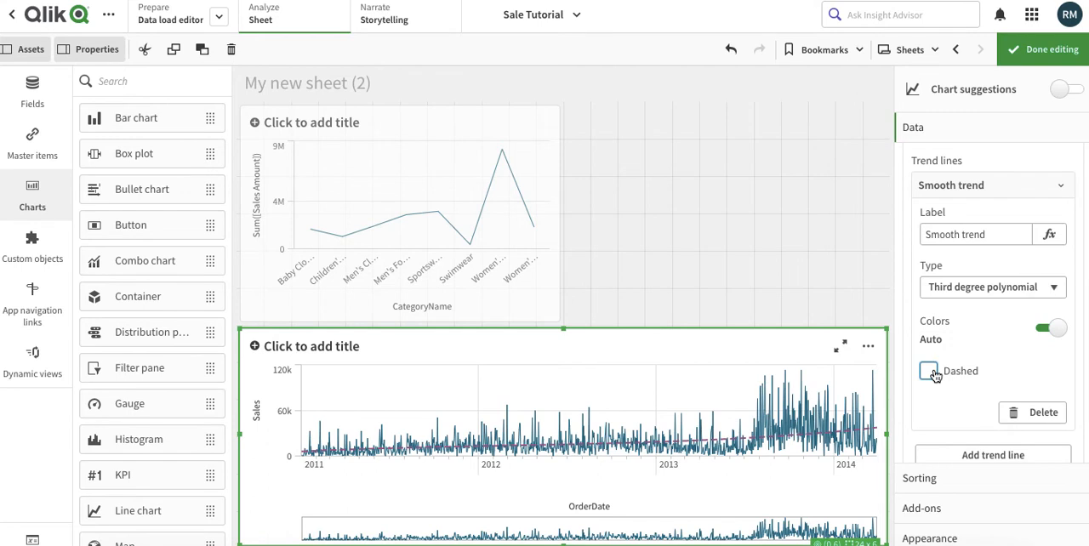
pyautogui.click(928, 371)
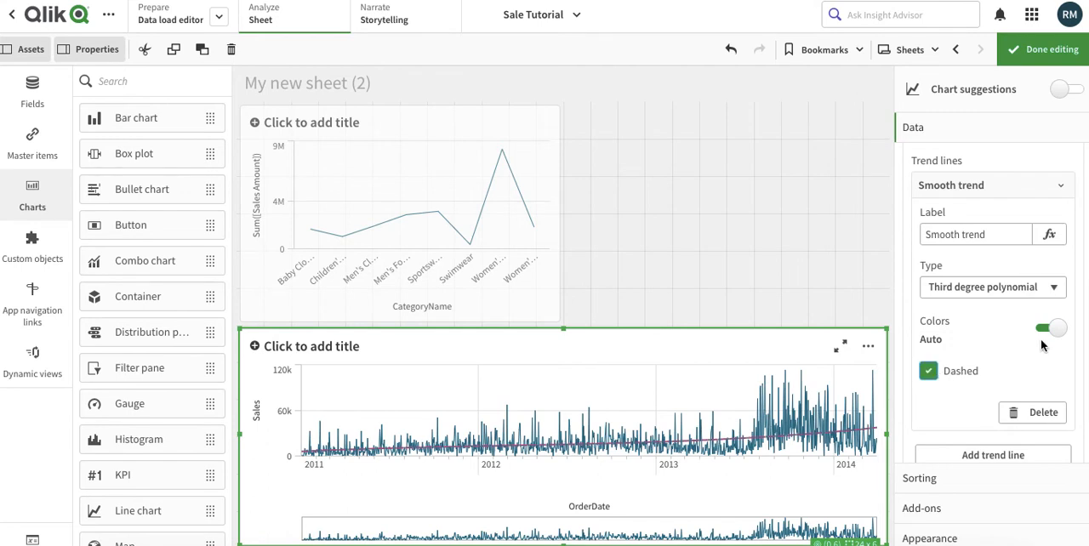
pyautogui.click(1050, 327)
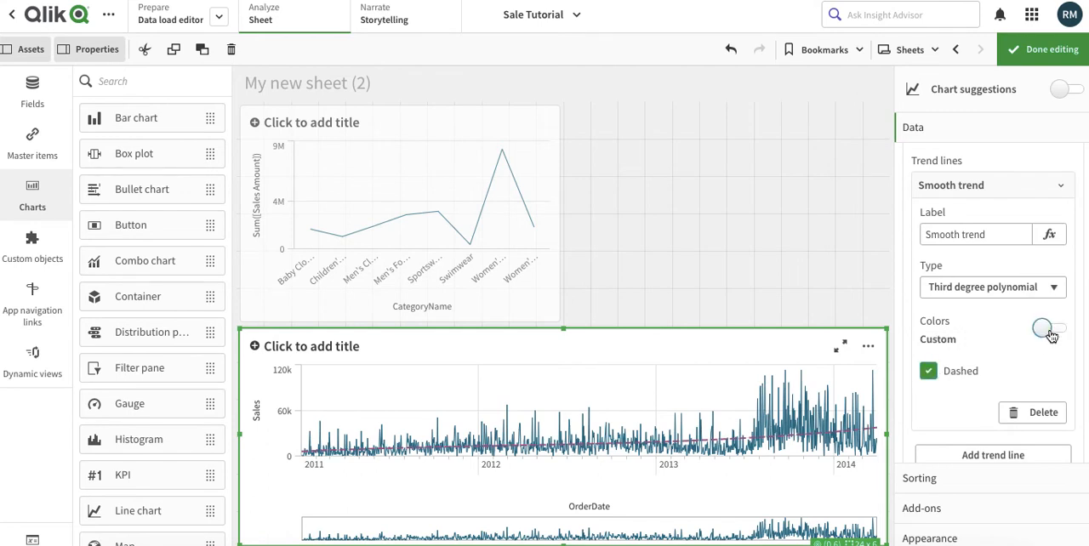
pyautogui.click(1046, 327)
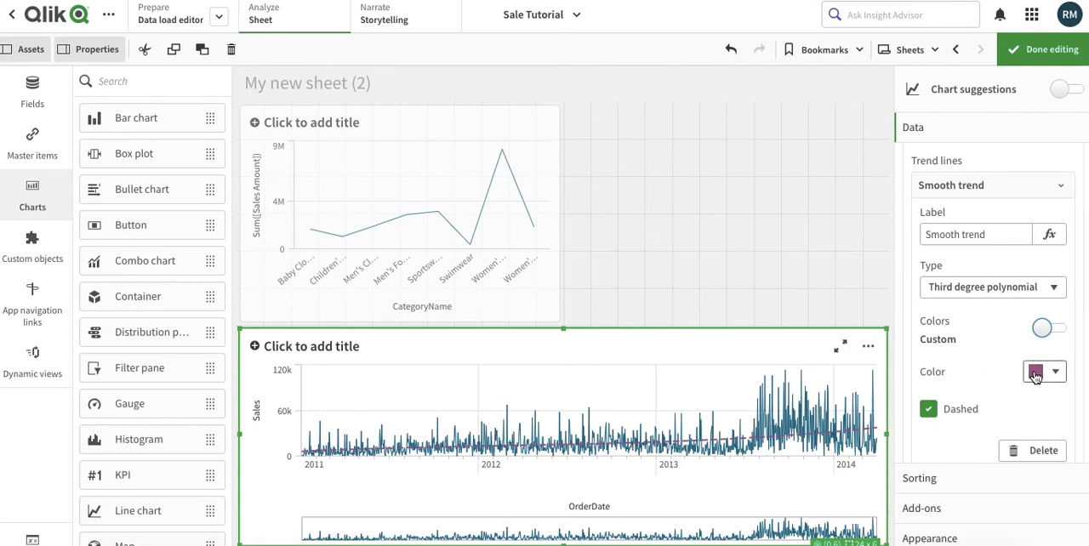
pyautogui.click(1036, 372)
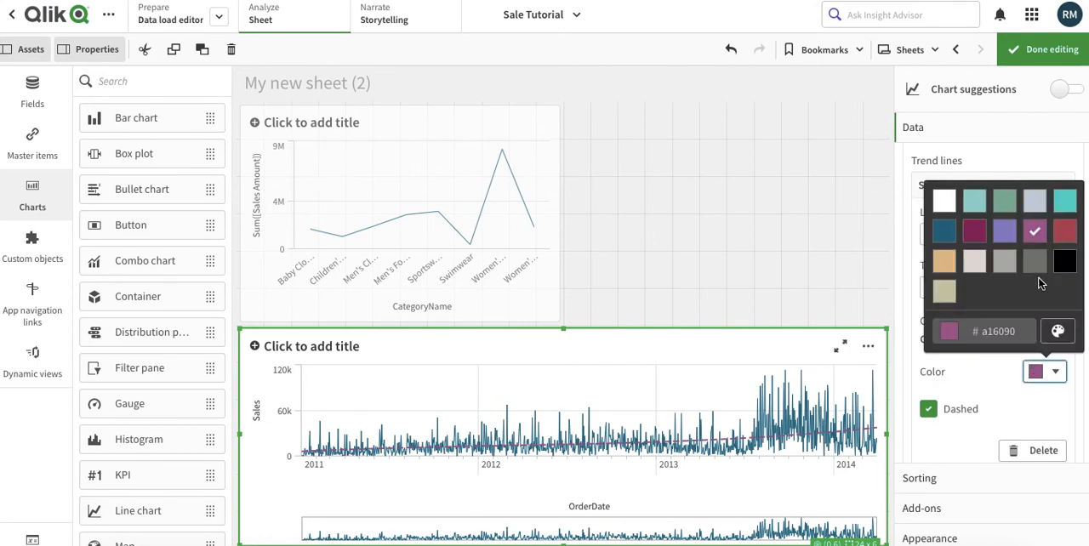
pyautogui.click(1057, 331)
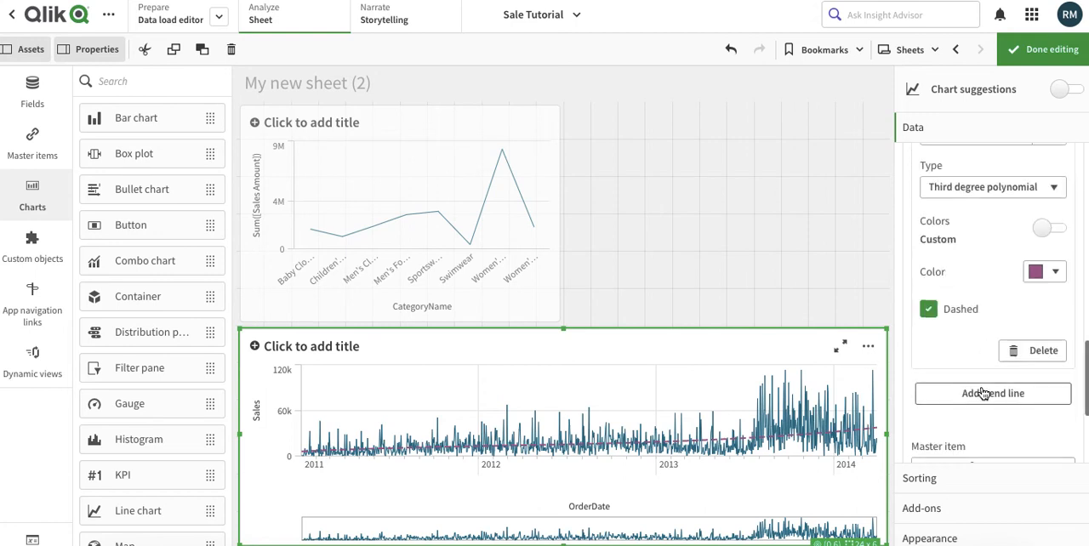
pyautogui.moveTo(992, 393)
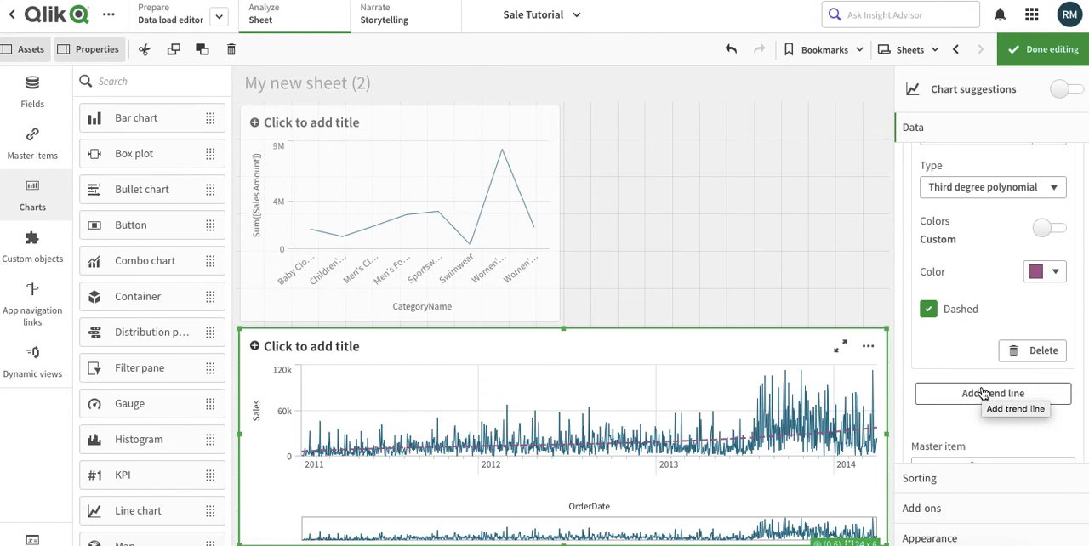
pyautogui.moveTo(992, 392)
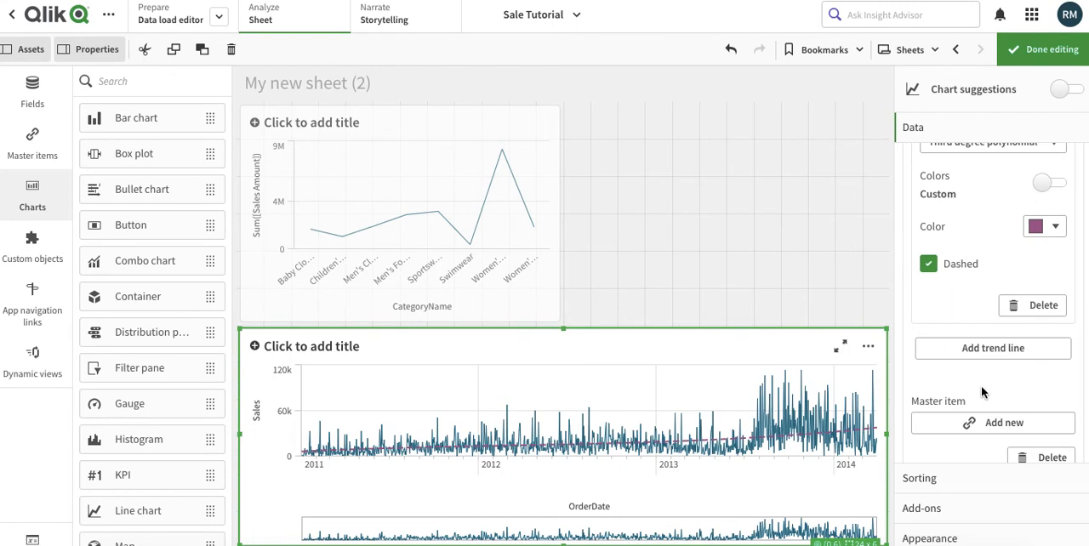
# - Bring up the chart's Sorting section, fixed for the continuous OrderDate axis
pyautogui.scroll(-3)
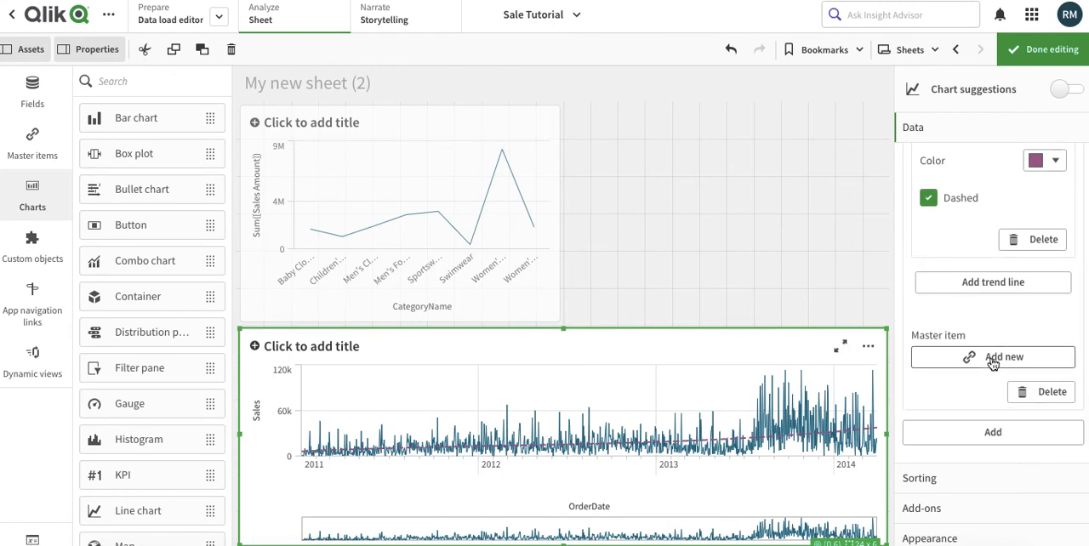
pyautogui.click(993, 281)
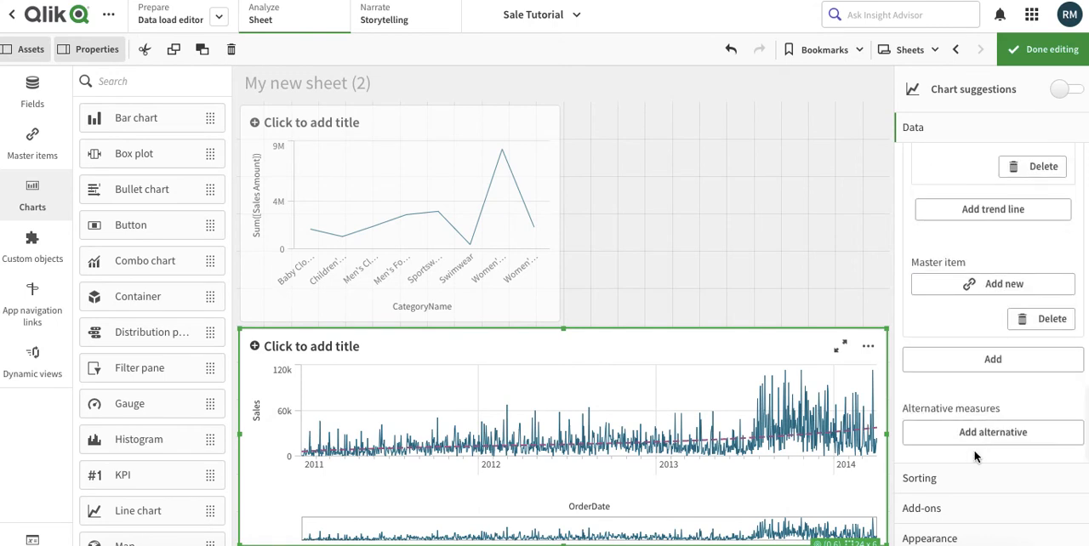
pyautogui.click(918, 478)
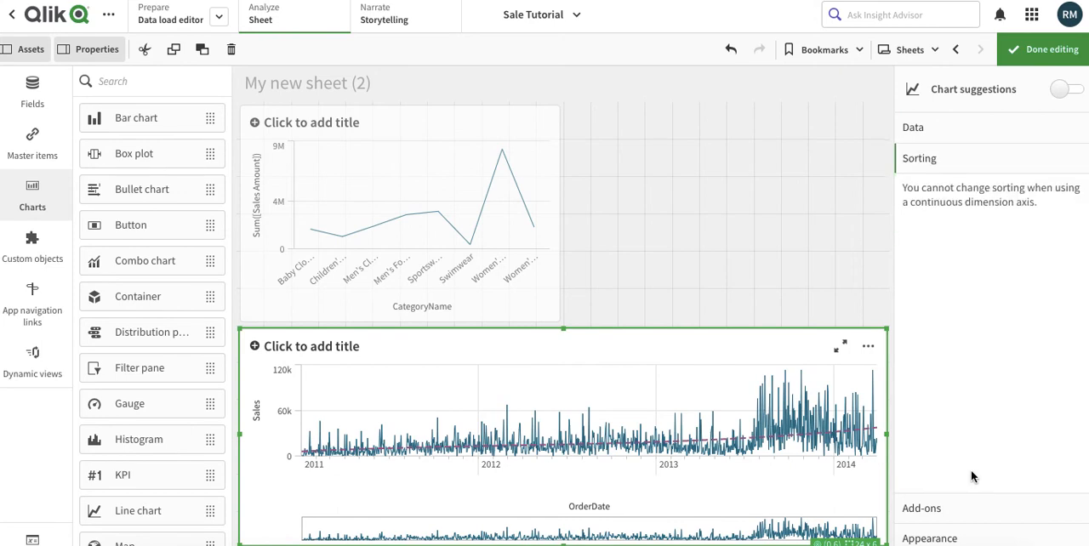
pyautogui.moveTo(965, 515)
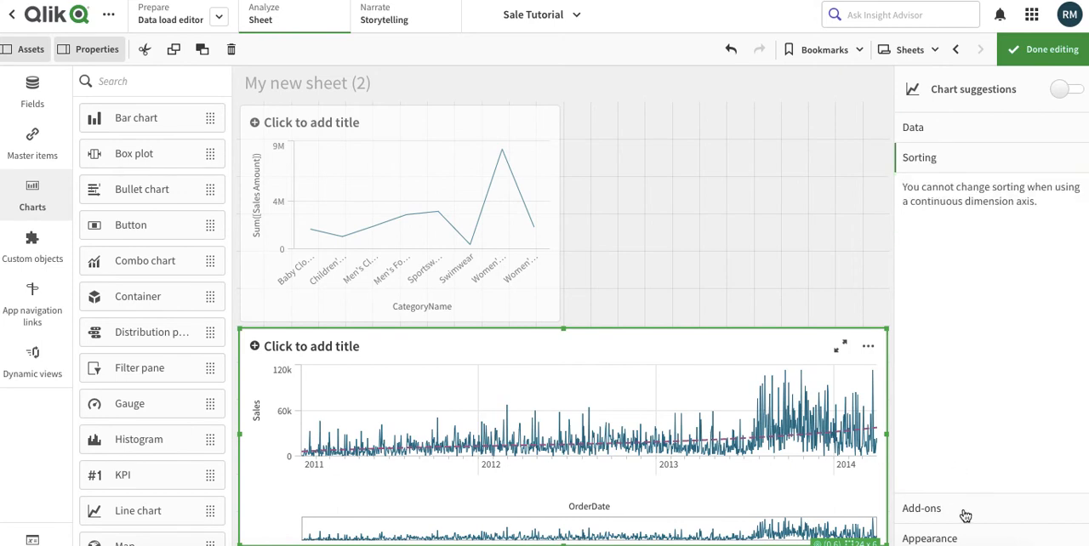
# - Expand Add-ons > Data handling, leaving zero values included
pyautogui.click(921, 508)
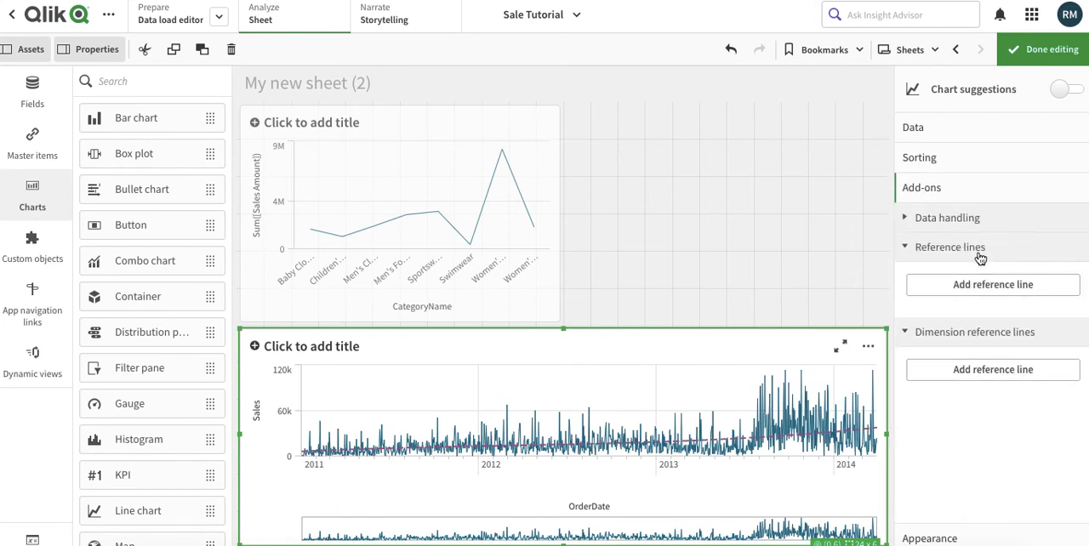
pyautogui.moveTo(1004, 167)
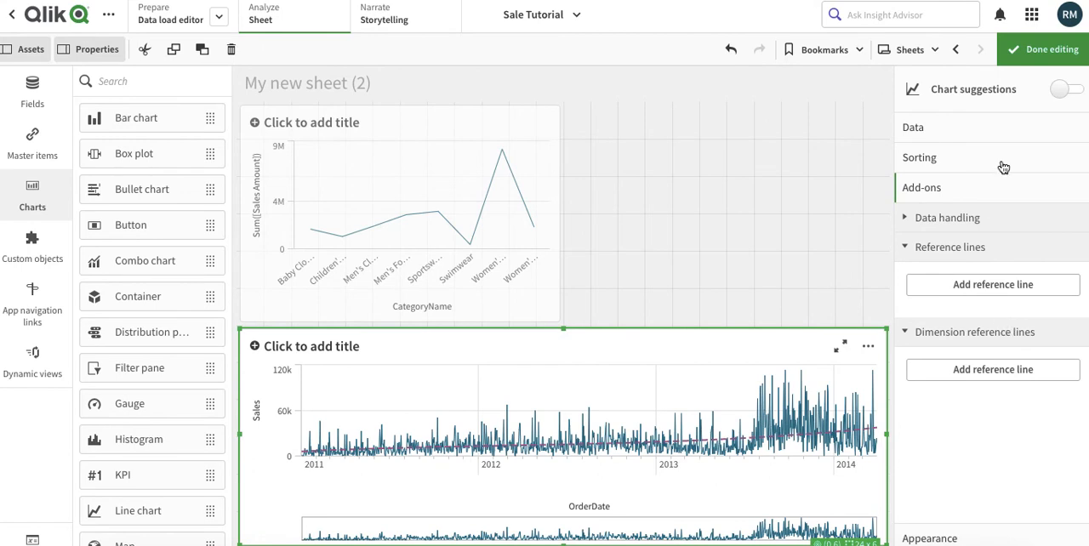
pyautogui.click(946, 217)
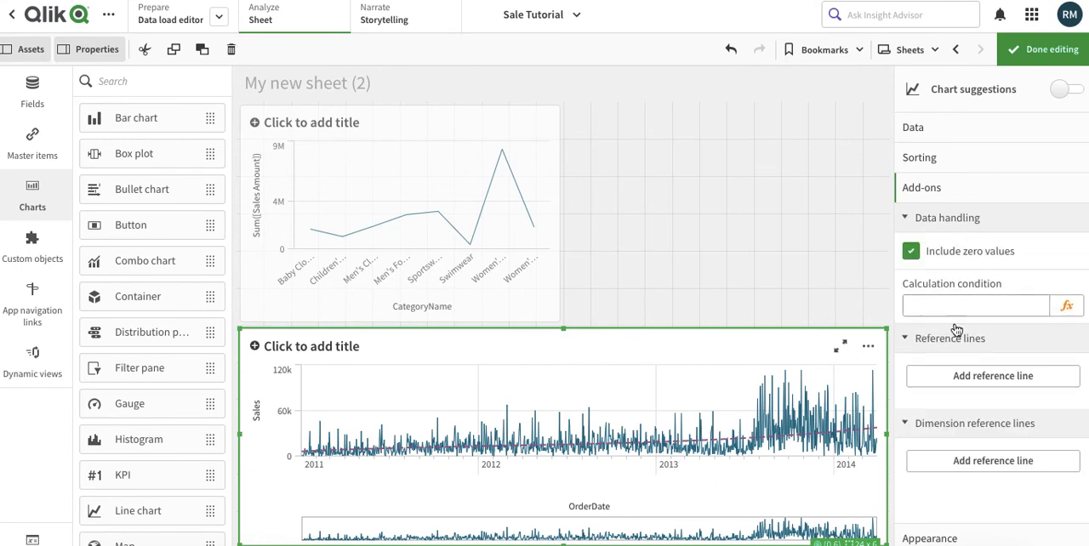
pyautogui.click(976, 305)
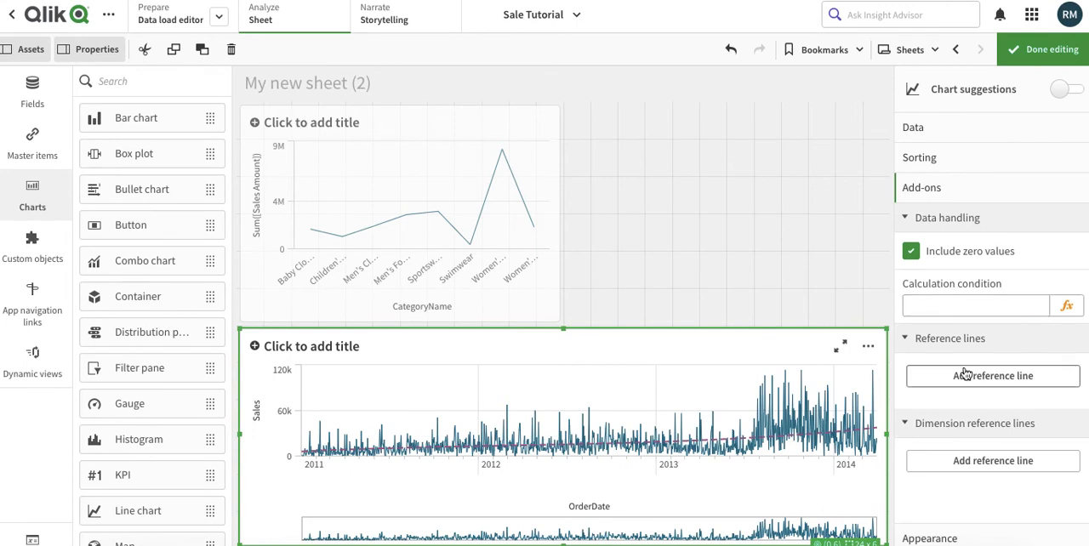
pyautogui.moveTo(983, 470)
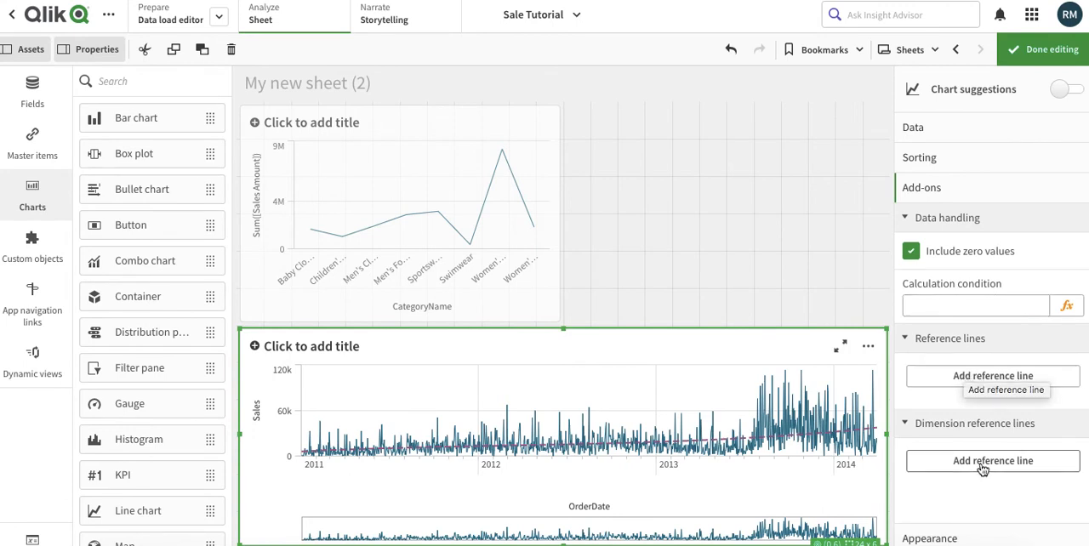
# - Add a dimension reference line at expression 41000 and start labelling it Festival
pyautogui.click(992, 460)
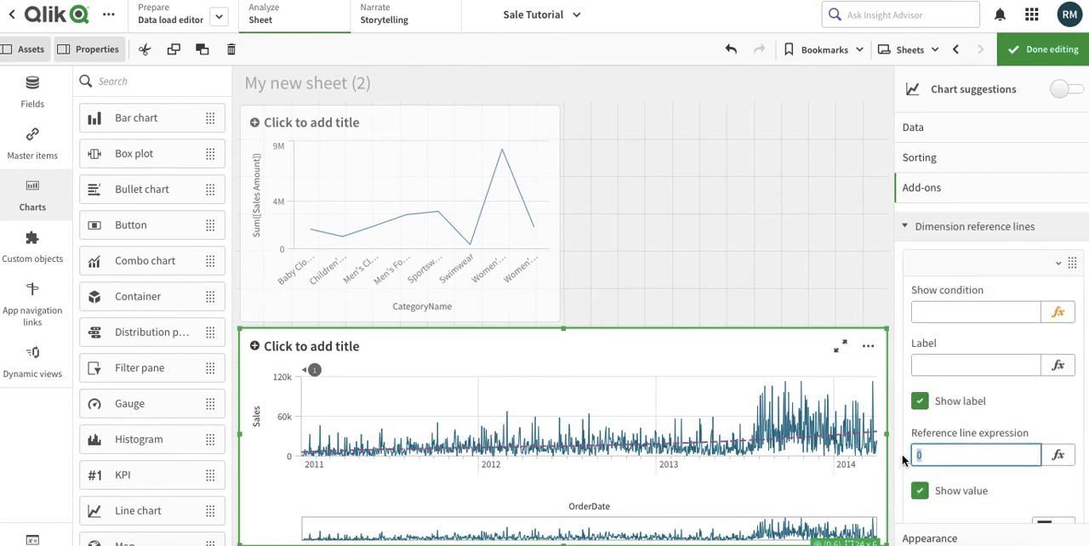
pyautogui.write('41000')
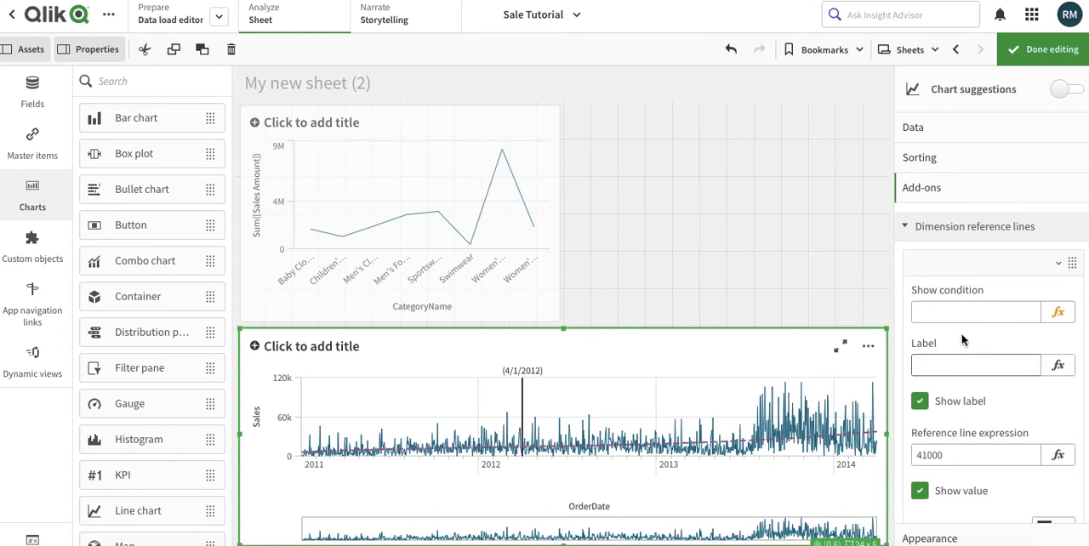
pyautogui.click(975, 313)
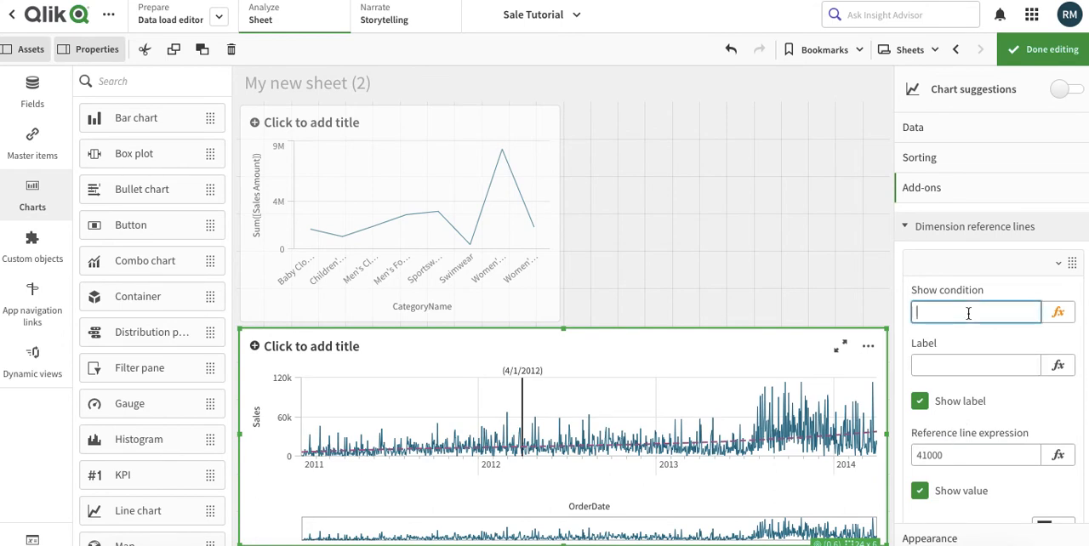
pyautogui.click(975, 365)
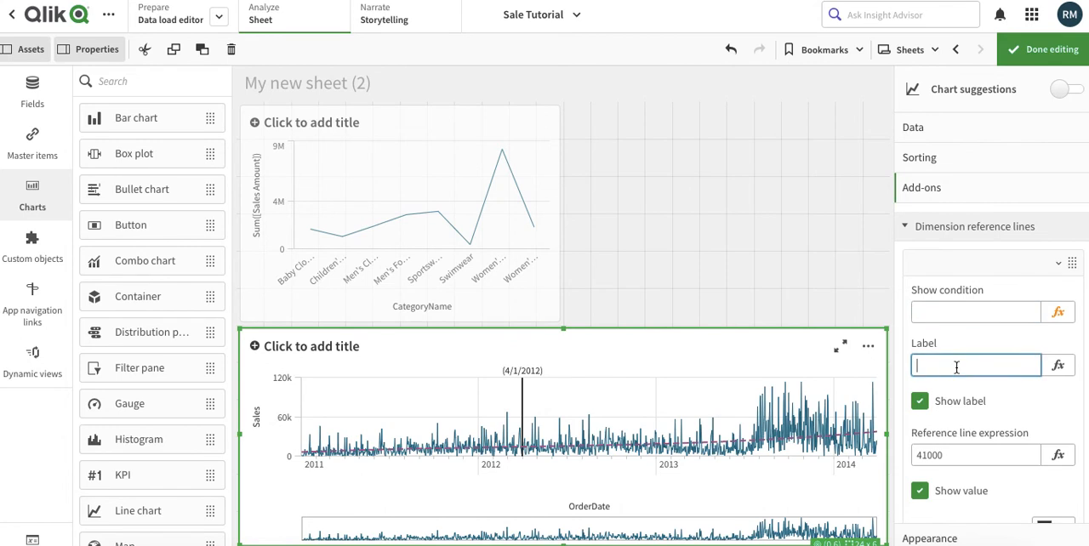
pyautogui.write('F')
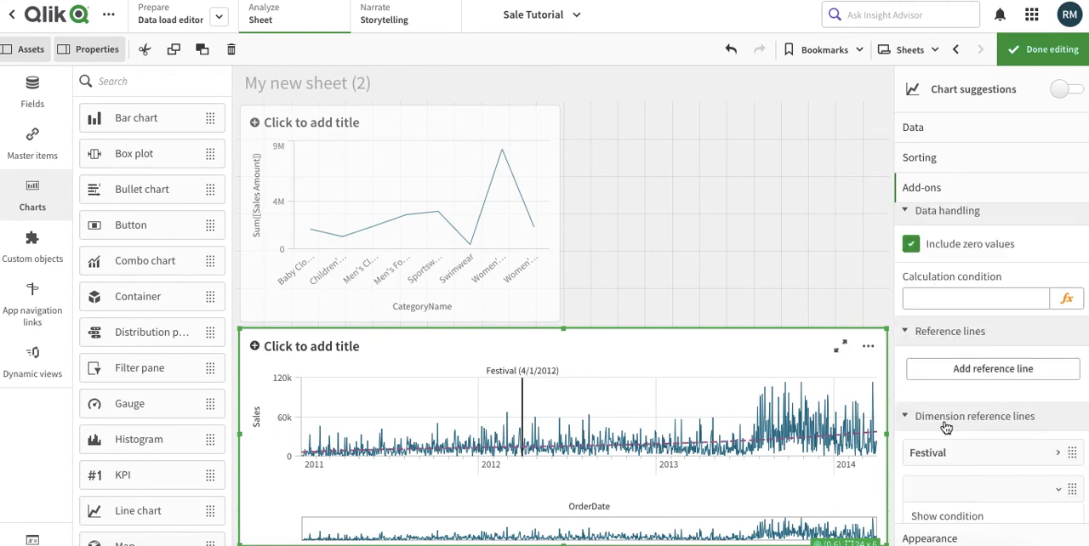
pyautogui.scroll(-3)
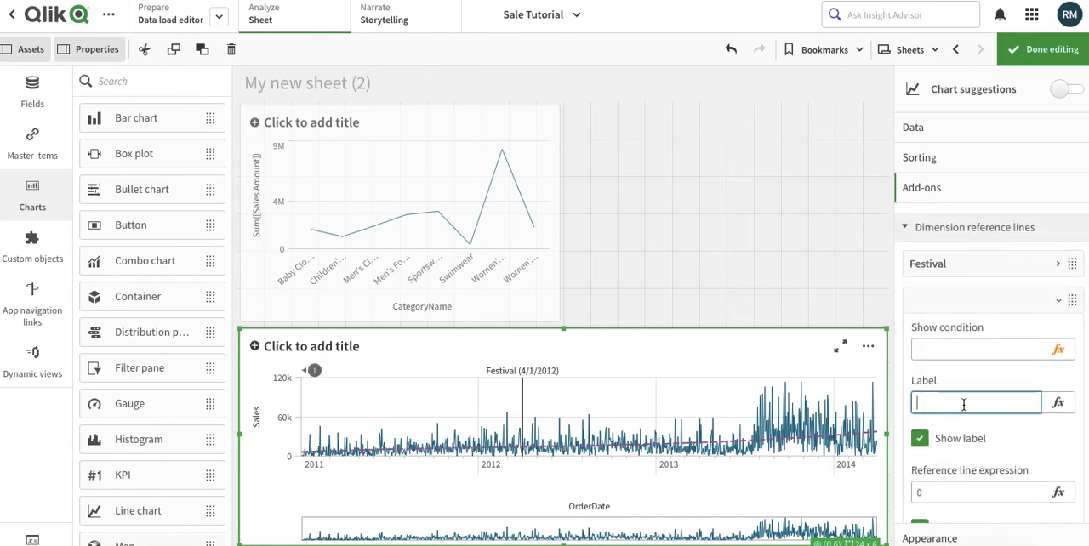
pyautogui.write('41')
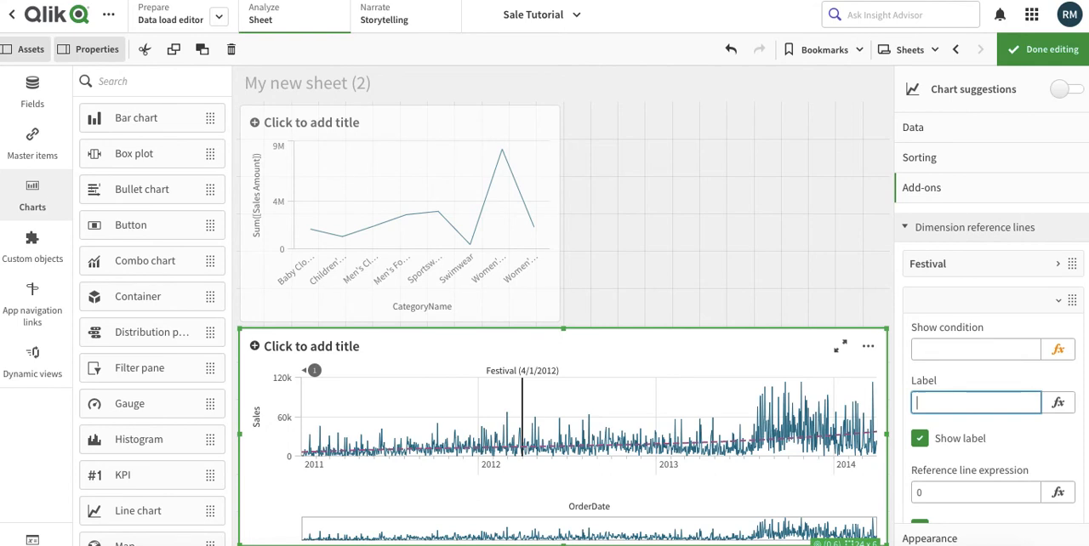
pyautogui.write('1')
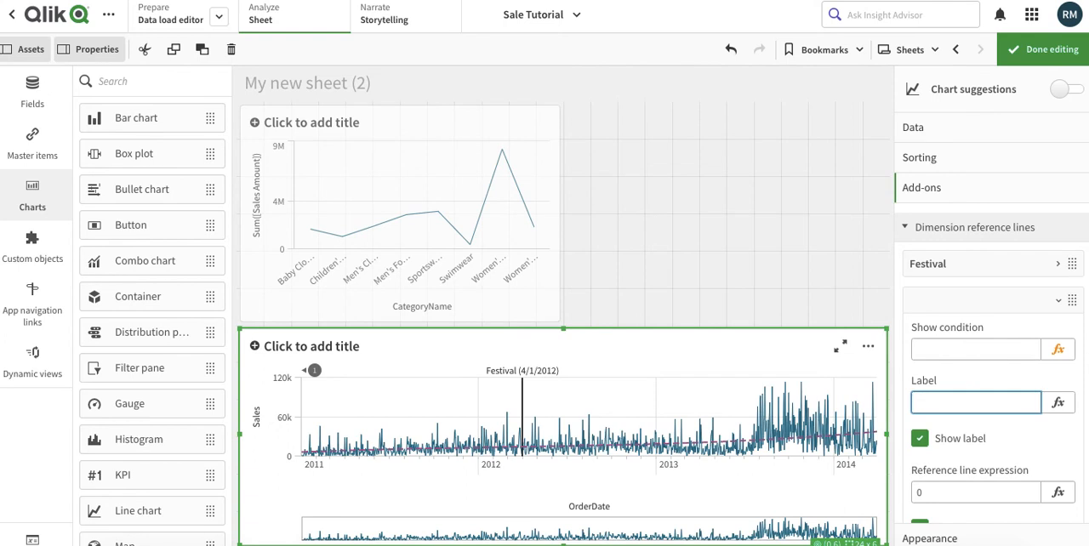
pyautogui.write('01/01/201')
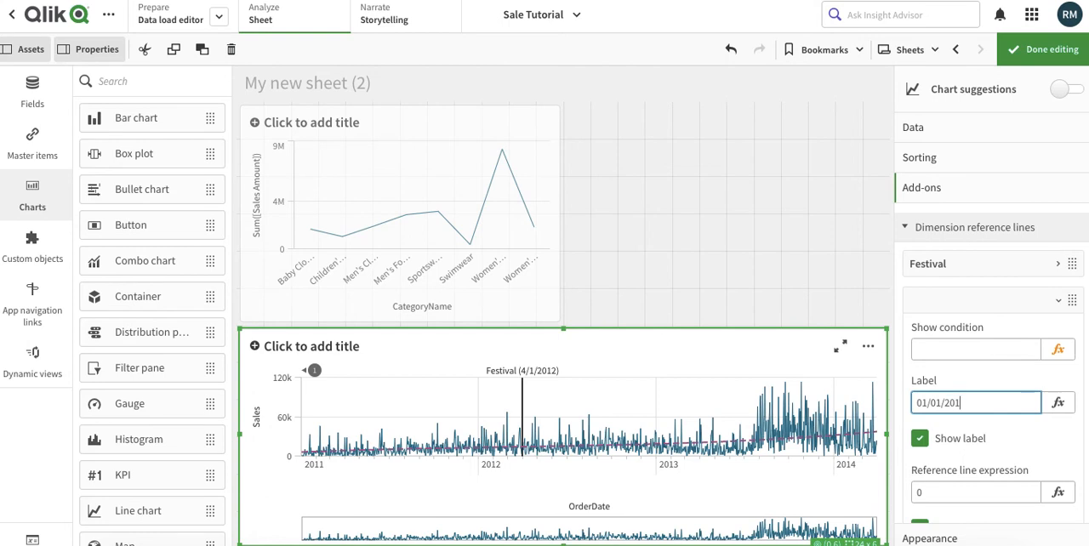
pyautogui.write('2')
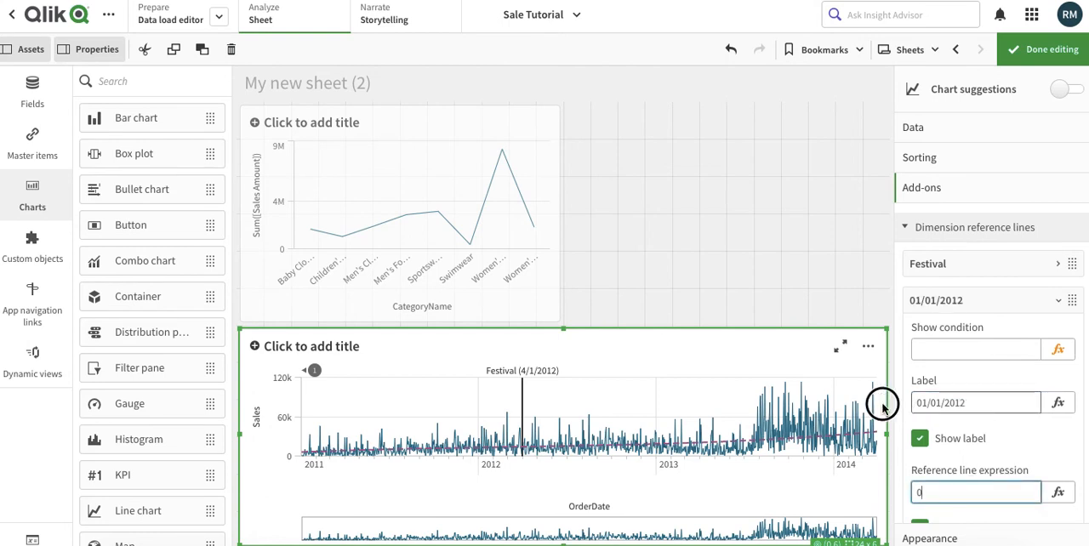
pyautogui.tripleClick(975, 402)
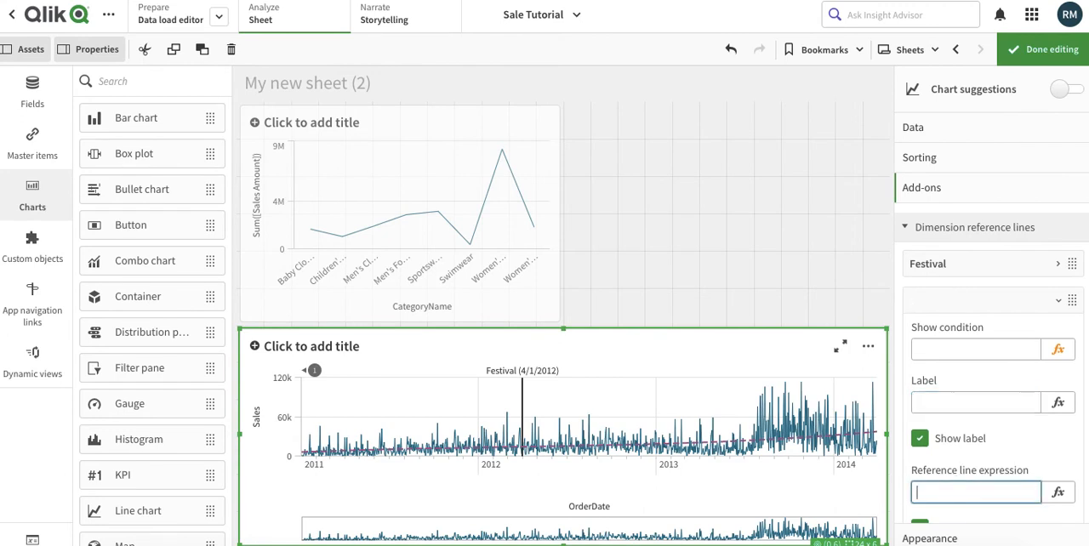
# - Set the second reference line expression to 41500 and start its label Festival2
pyautogui.write('01/01/2012')
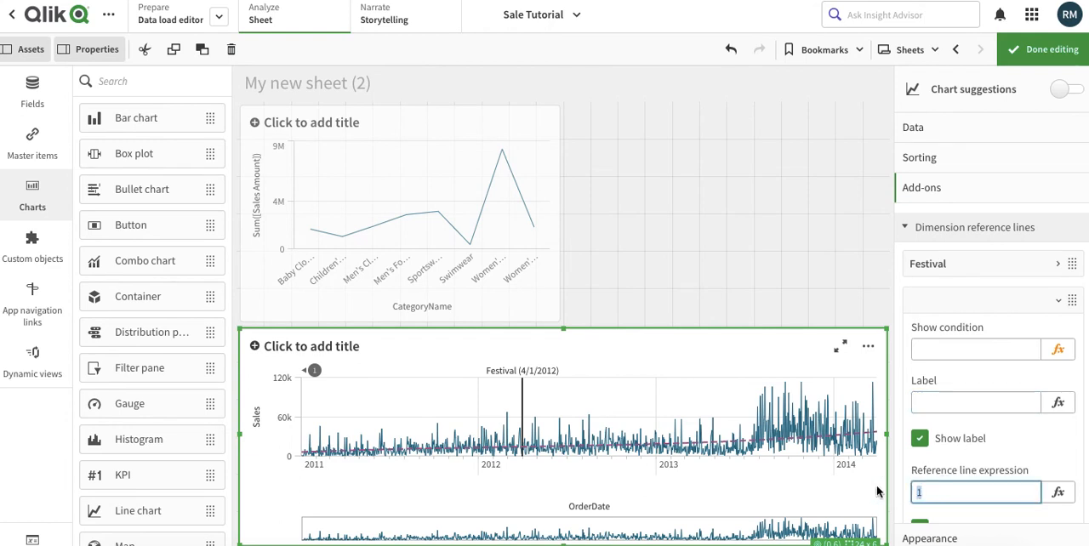
pyautogui.write('01/01/2012')
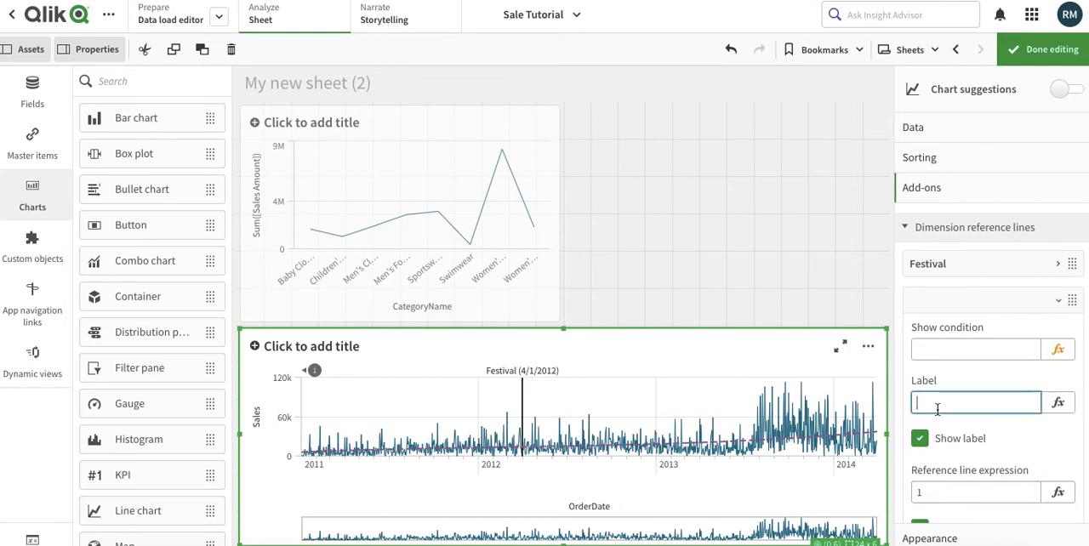
pyautogui.click(975, 491)
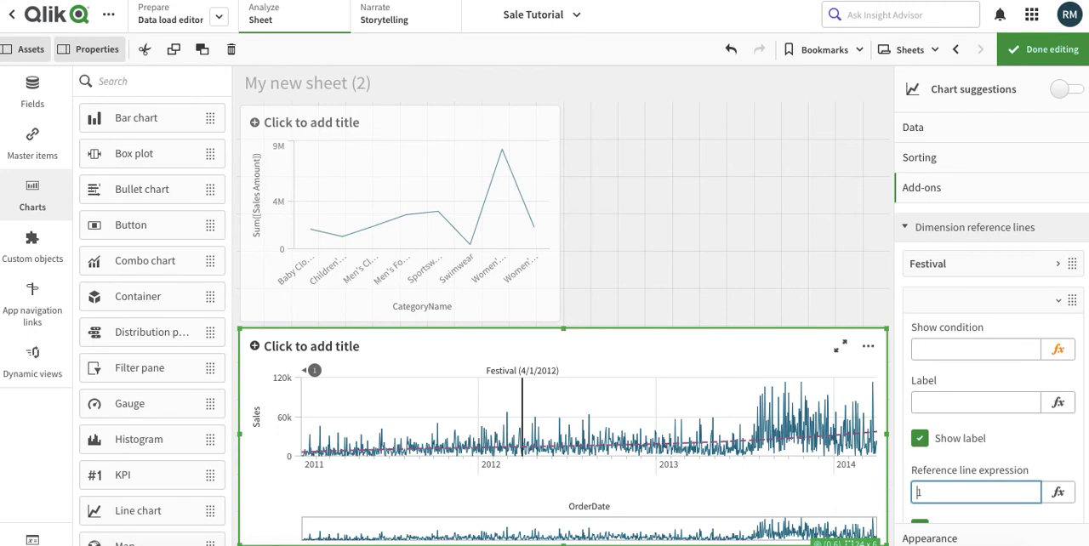
pyautogui.write('41500')
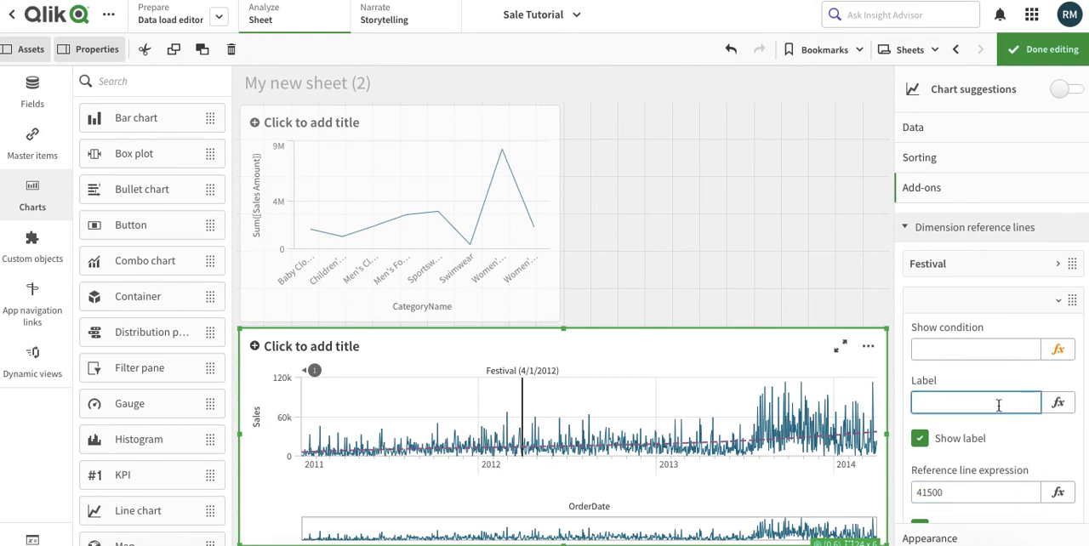
pyautogui.write('Festival2')
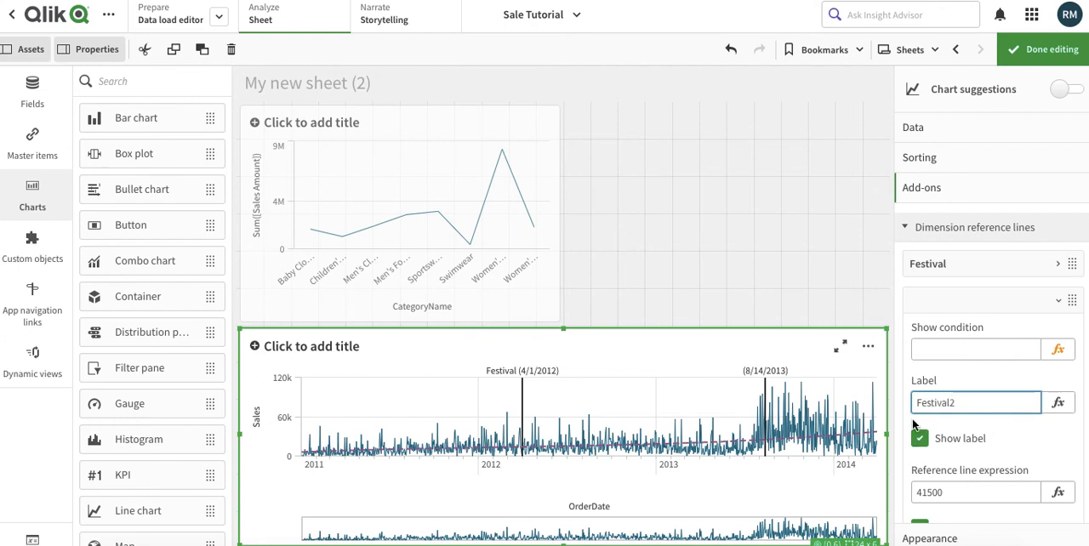
pyautogui.moveTo(770, 391)
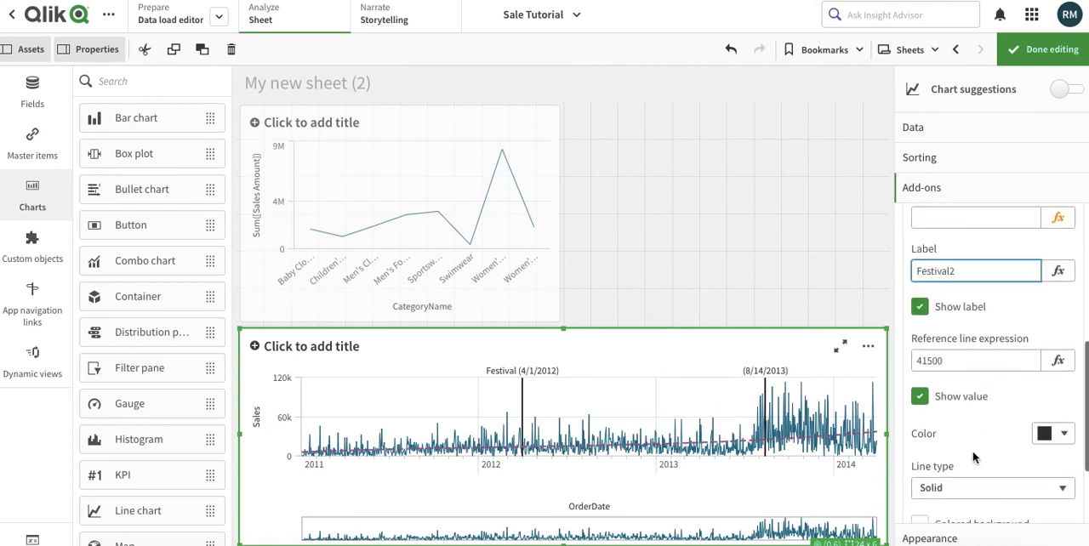
# - Keep the Festival2 reference line's Line type as Solid
pyautogui.scroll(-3)
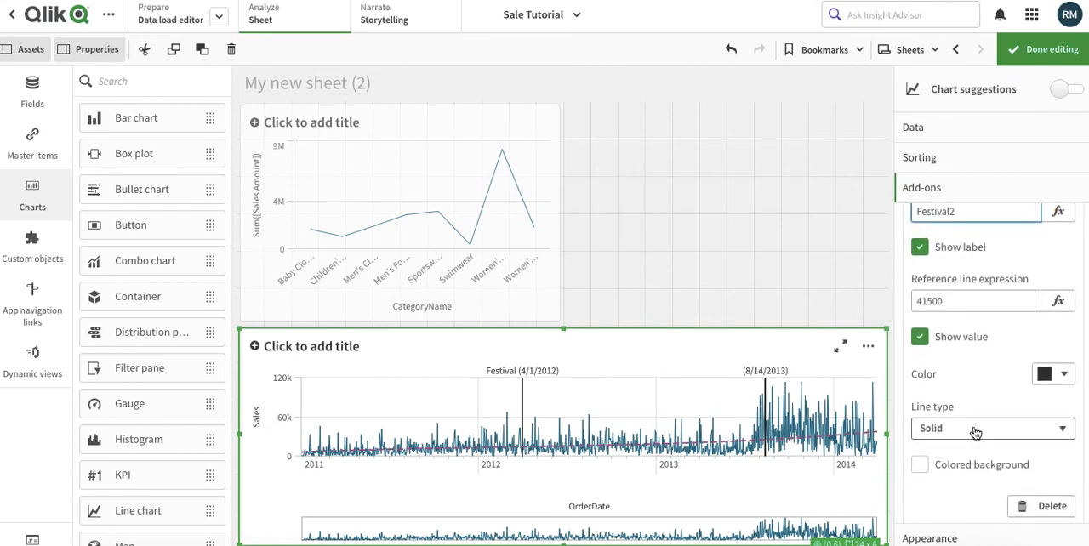
pyautogui.click(987, 428)
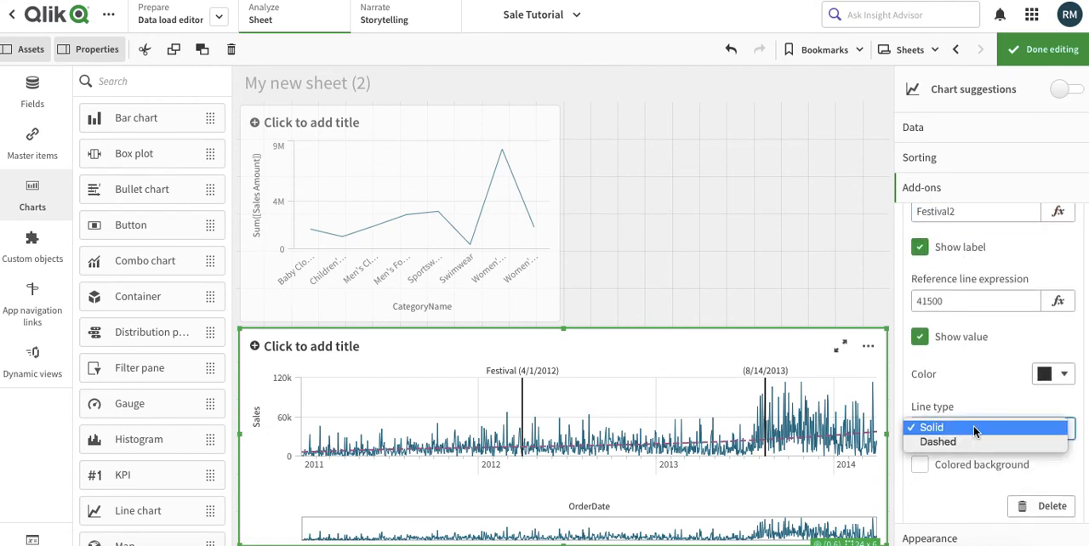
pyautogui.click(930, 427)
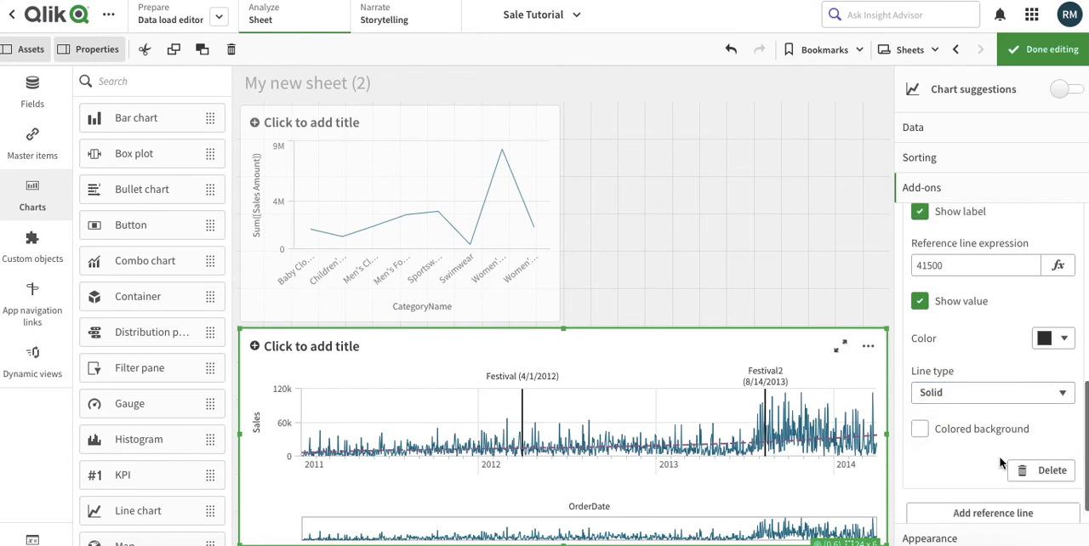
pyautogui.scroll(3)
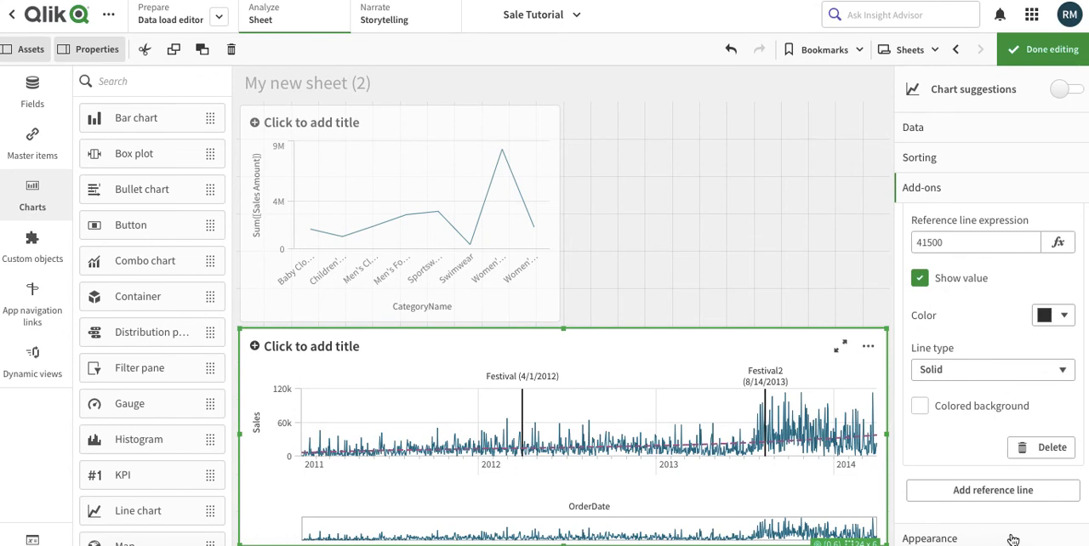
# - Review the OrderDate chart's General and Styling appearance settings, leaving them unchanged
pyautogui.click(929, 537)
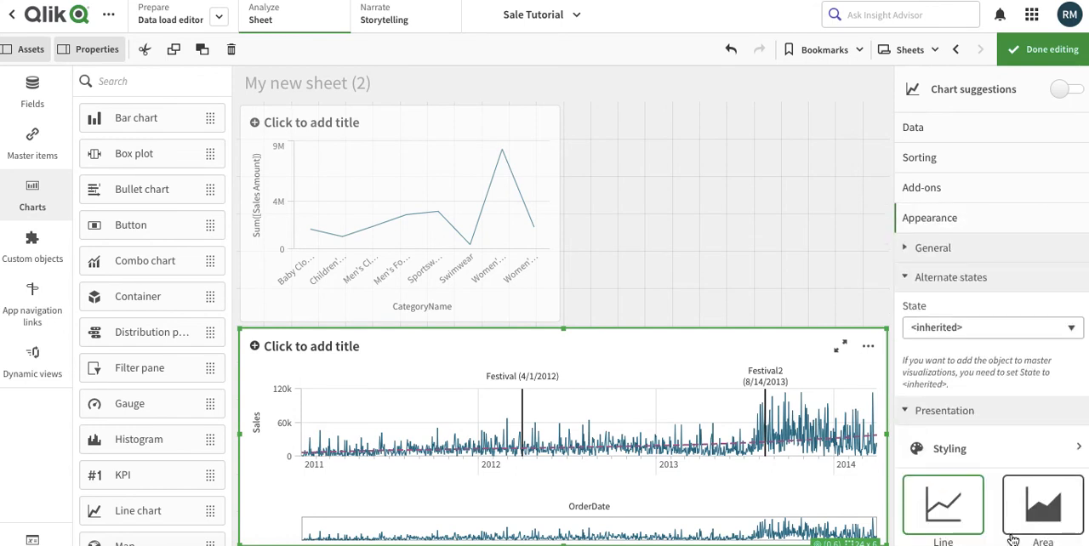
pyautogui.click(932, 248)
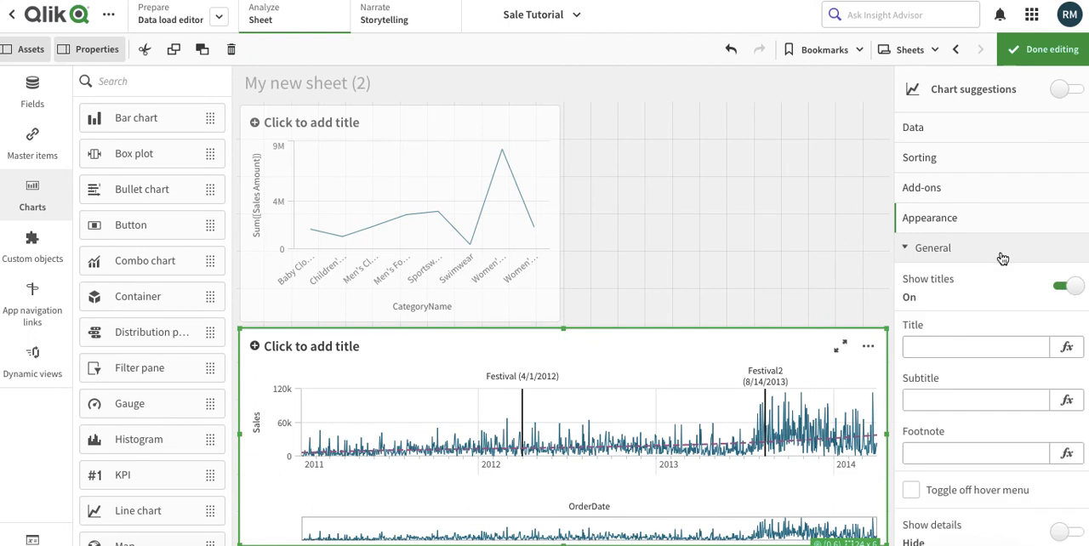
pyautogui.scroll(-3)
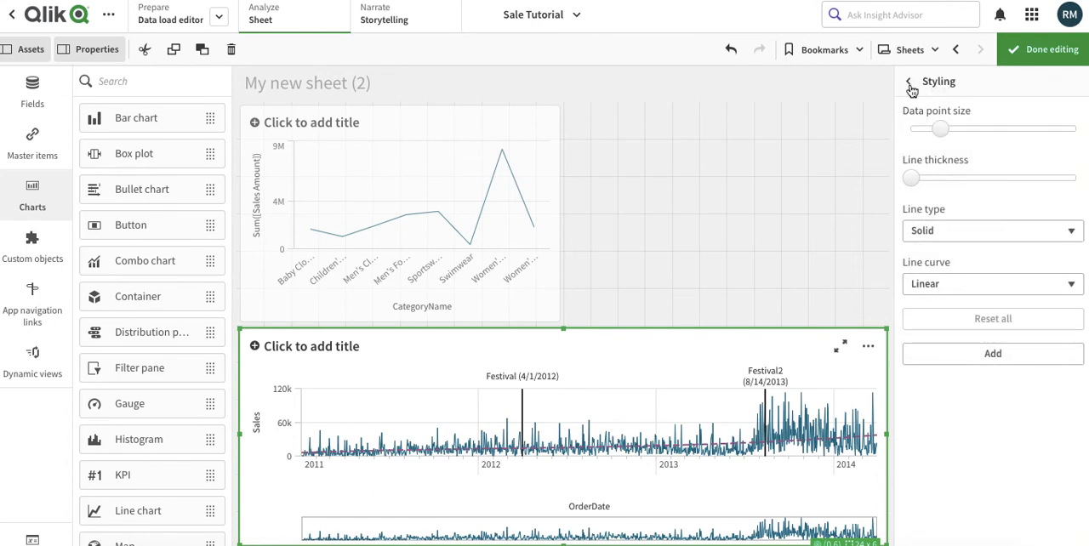
pyautogui.click(909, 89)
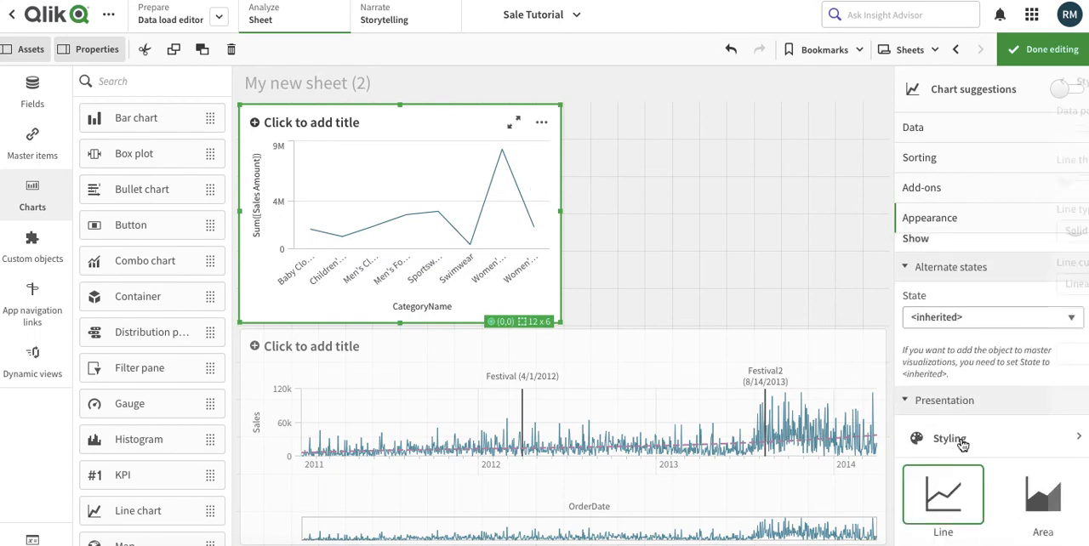
# - Enable Show data points on the CategoryName line chart
pyautogui.click(949, 438)
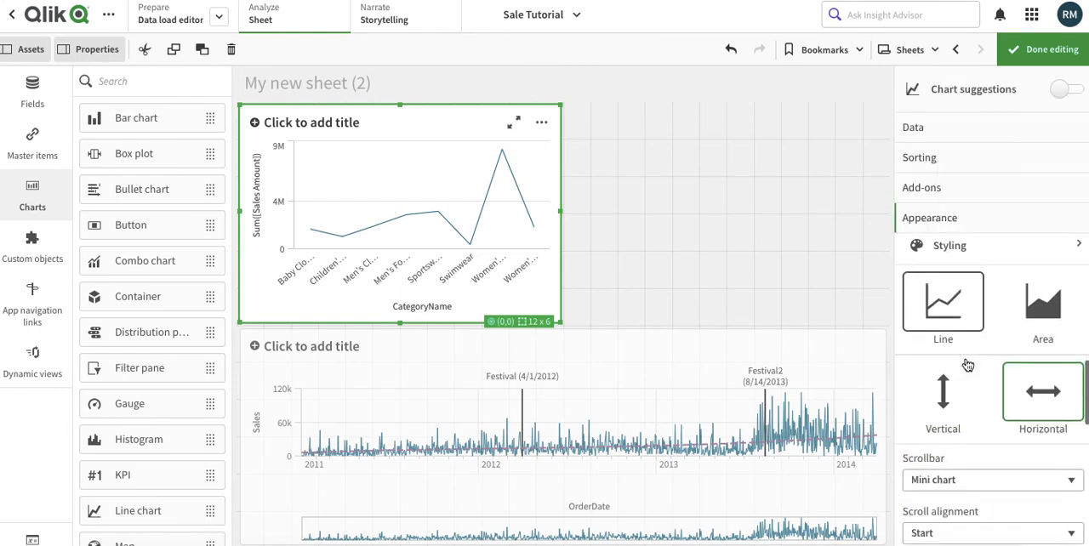
pyautogui.scroll(-3)
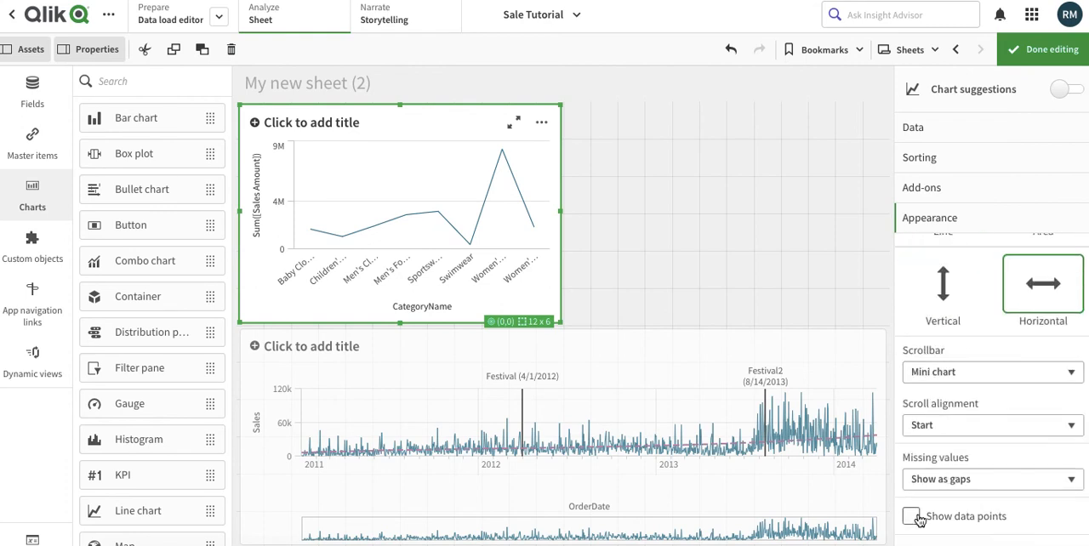
pyautogui.click(911, 516)
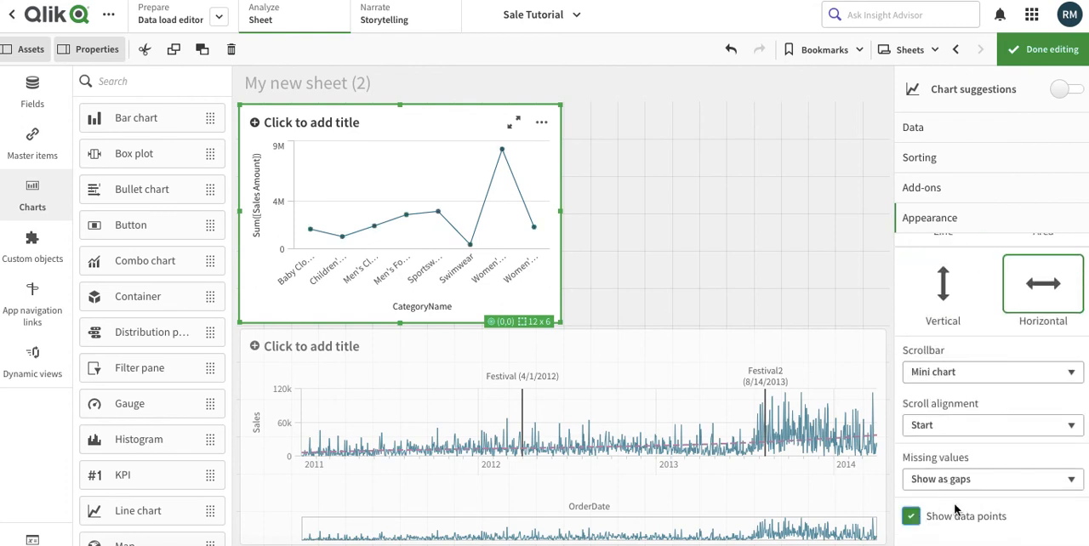
pyautogui.click(943, 247)
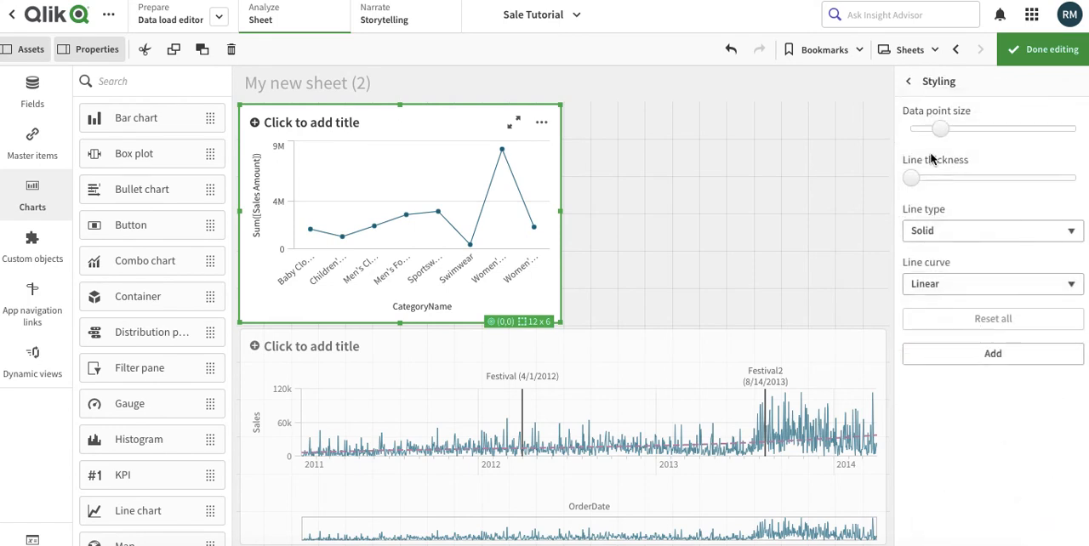
# - Enlarge the data point size, thicken the line, and set Line type to Dashed
pyautogui.moveTo(939, 129); pyautogui.dragTo(970, 128)
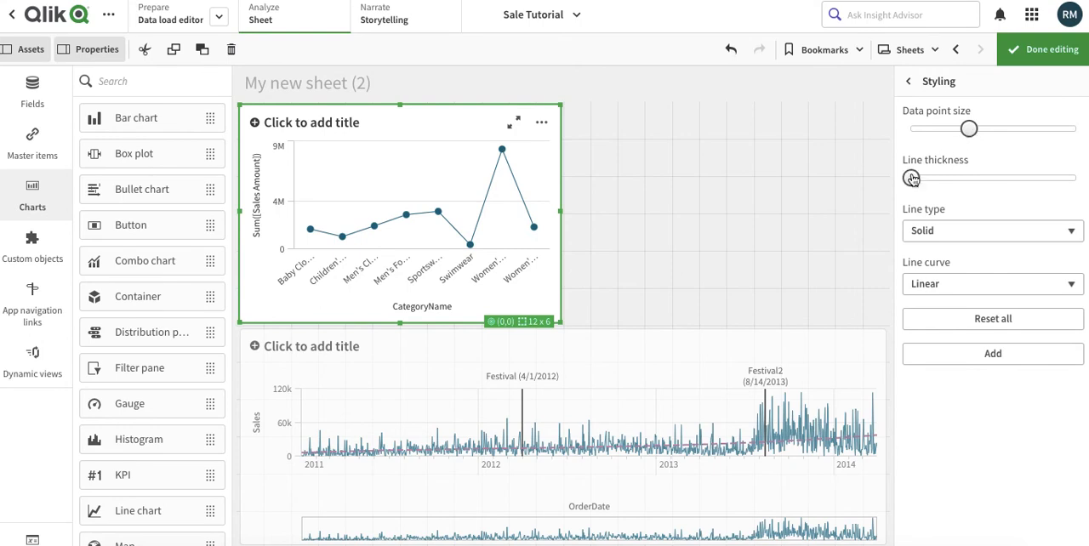
pyautogui.moveTo(911, 178); pyautogui.dragTo(950, 177)
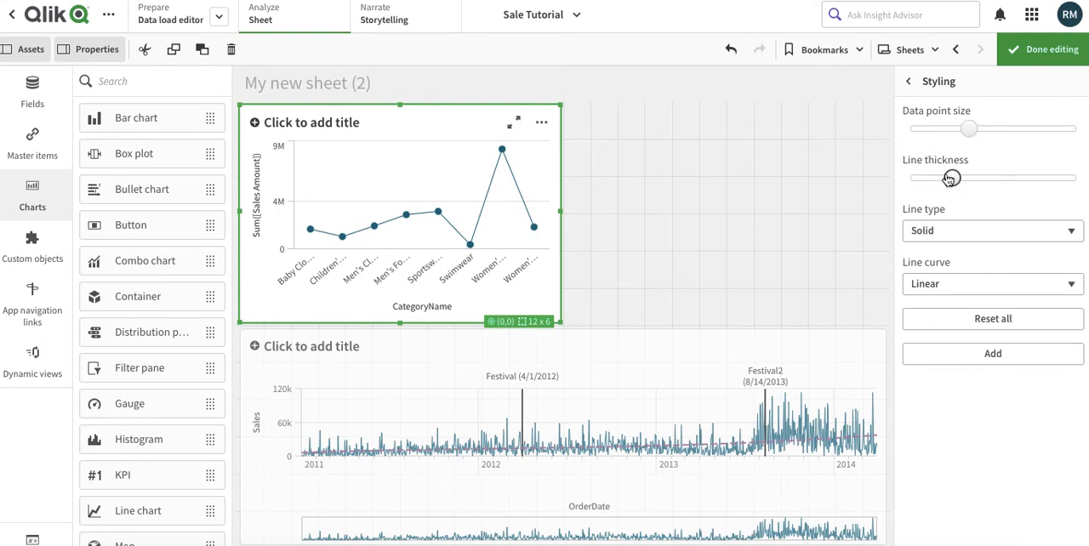
pyautogui.click(991, 230)
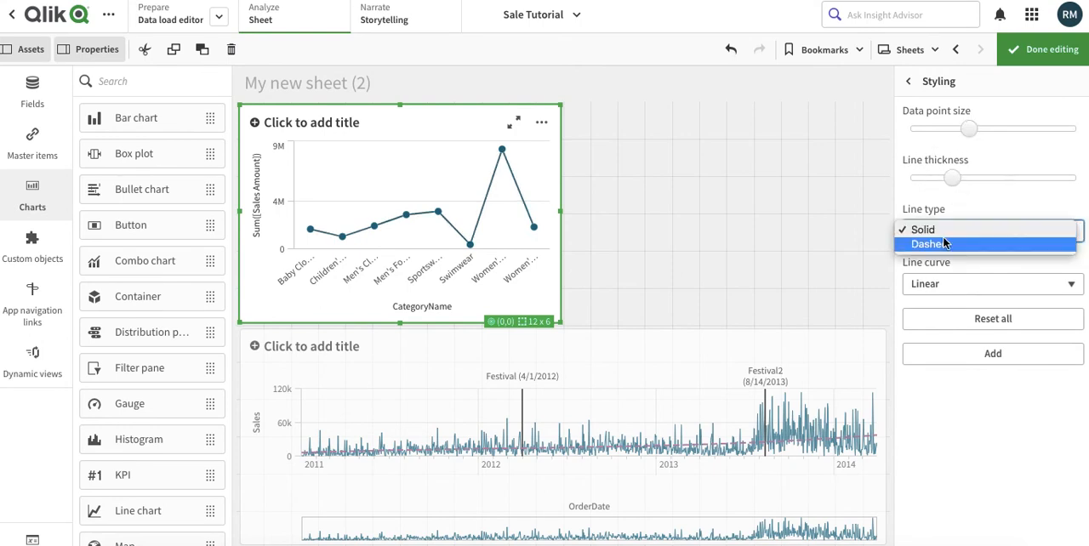
pyautogui.click(928, 244)
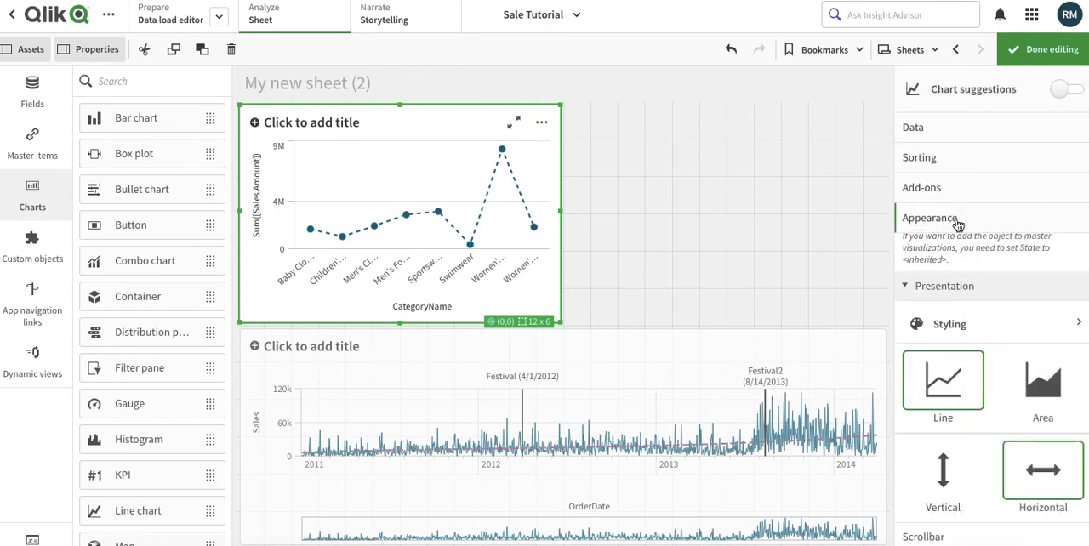
# - Add a second measure sum(Quantity*UnitCost) to the CategoryName chart and apply it
pyautogui.click(913, 127)
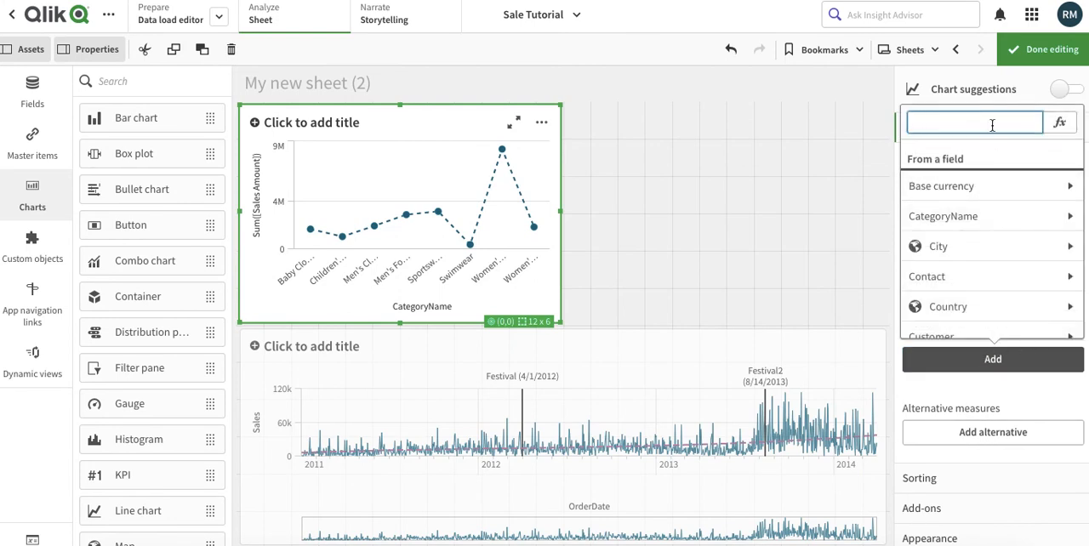
pyautogui.write('q')
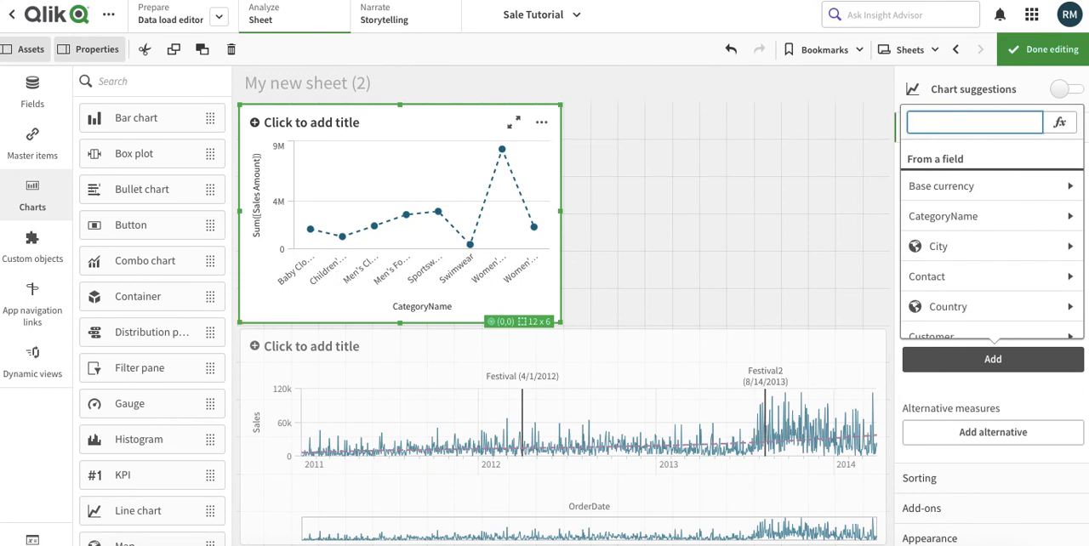
pyautogui.click(1060, 121)
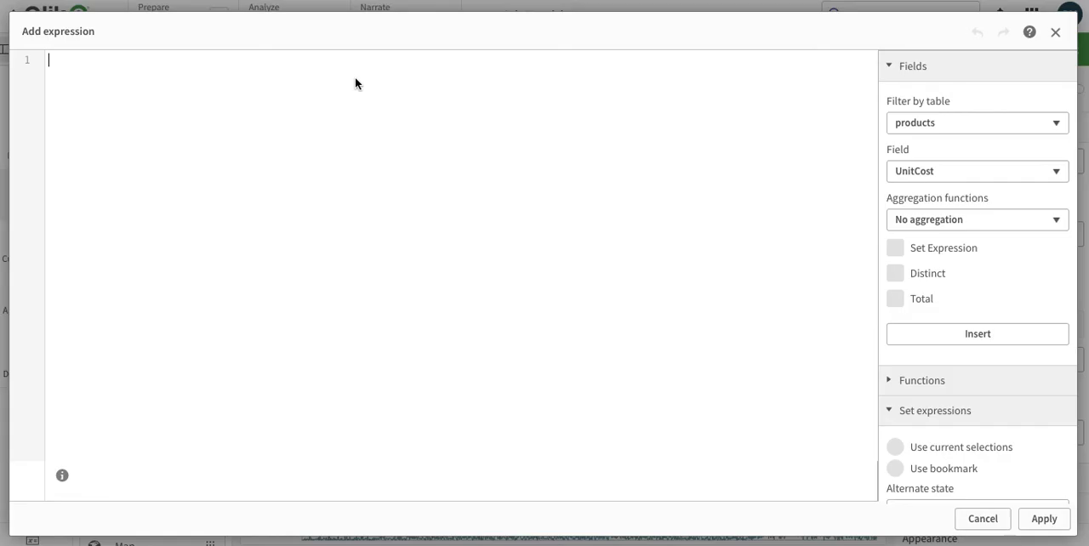
pyautogui.write('sum(')
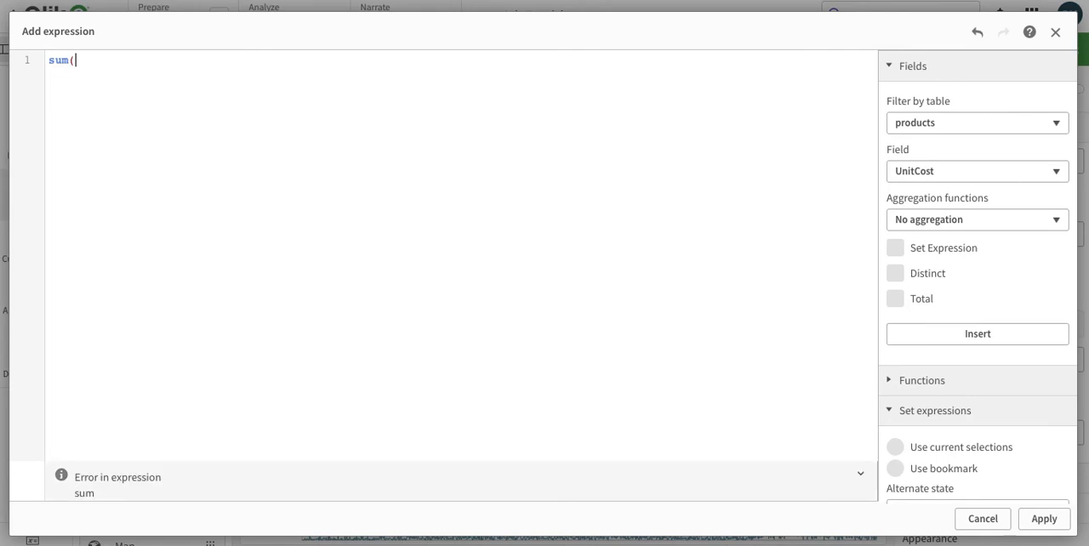
pyautogui.write('Quantity')
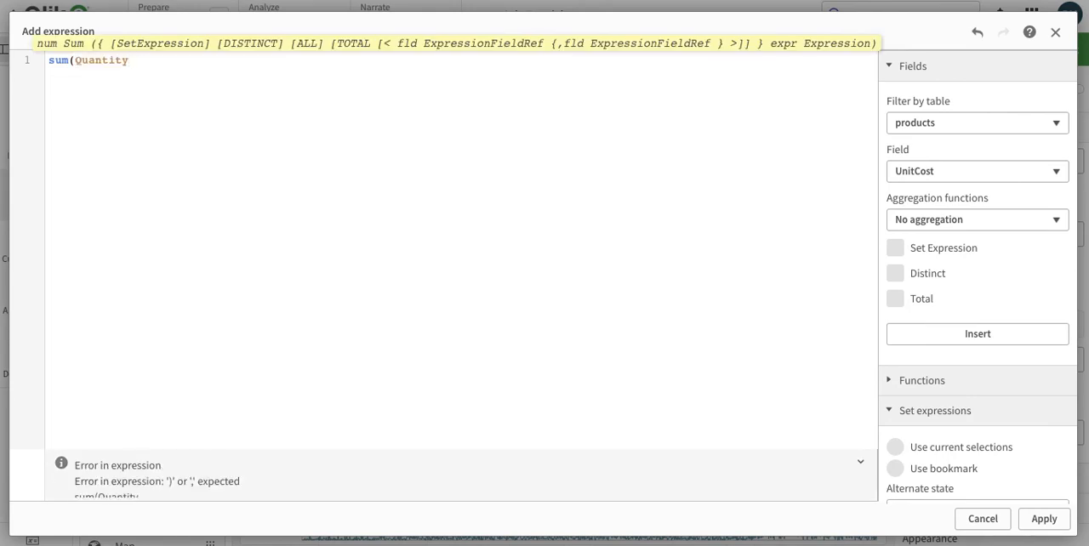
pyautogui.write('* unit')
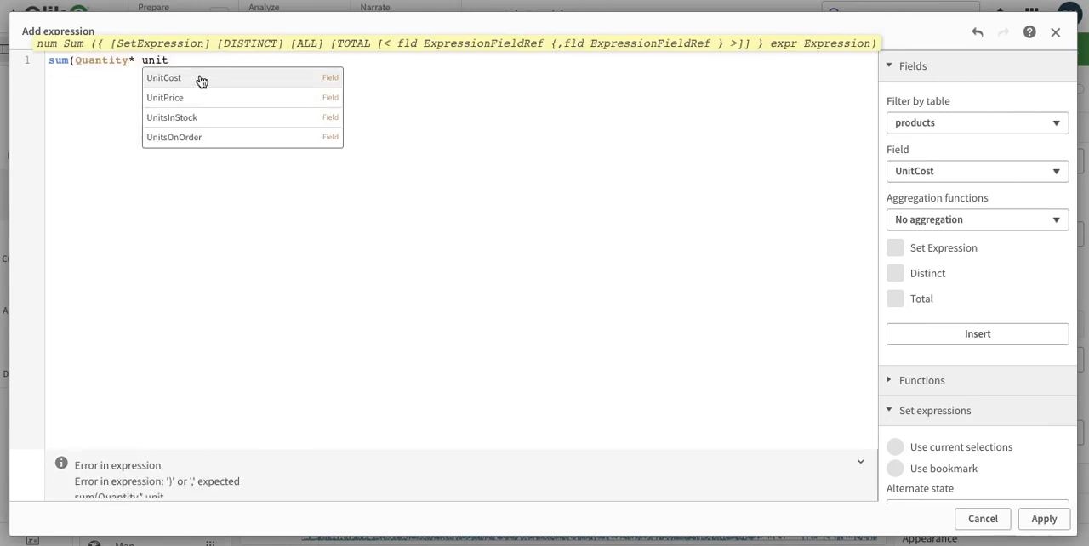
pyautogui.click(163, 78)
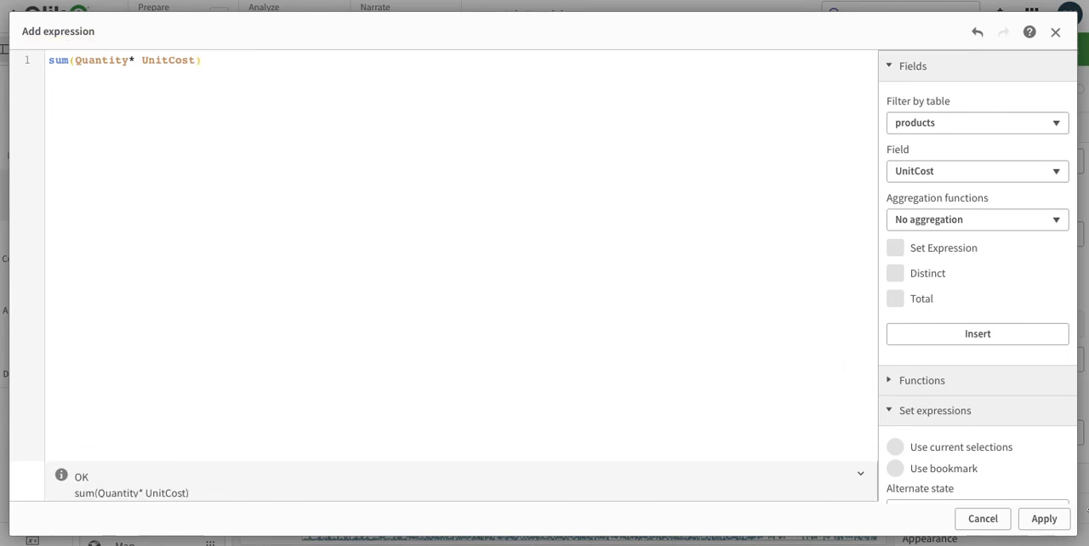
pyautogui.click(1043, 518)
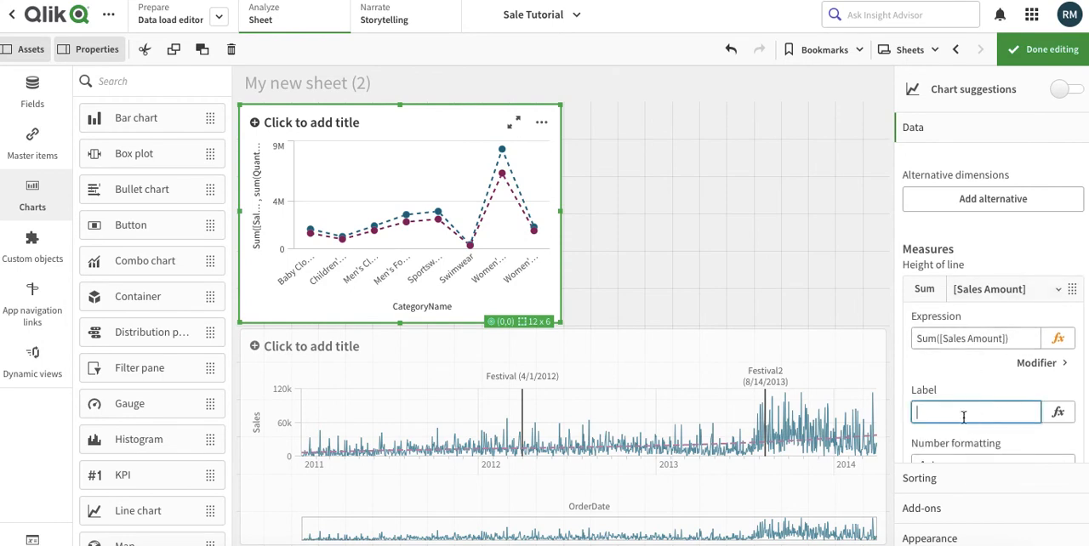
# - Label the Sum([Sales Amount]) measure 'Sales'
pyautogui.write('Sale')
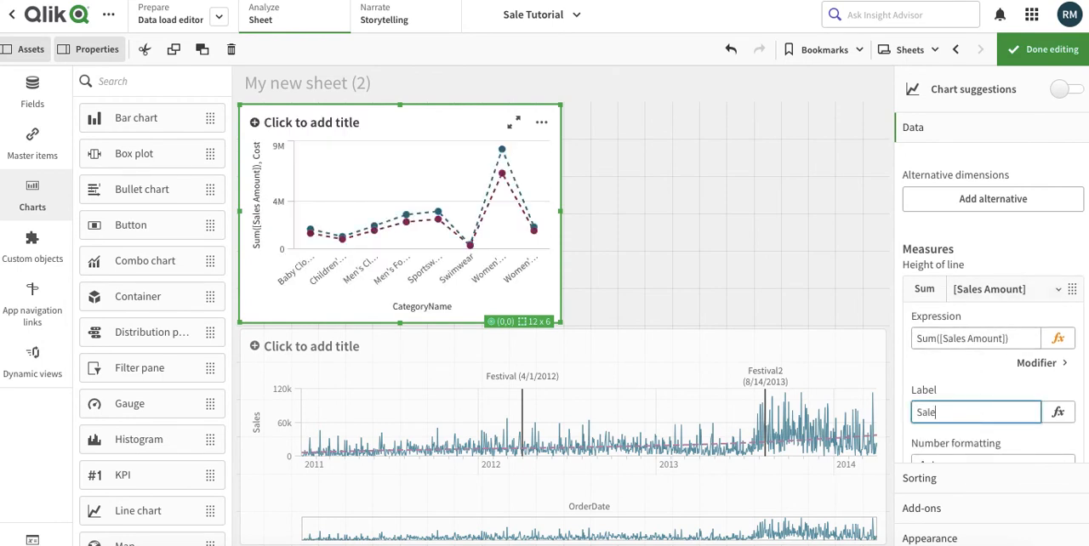
pyautogui.write('s')
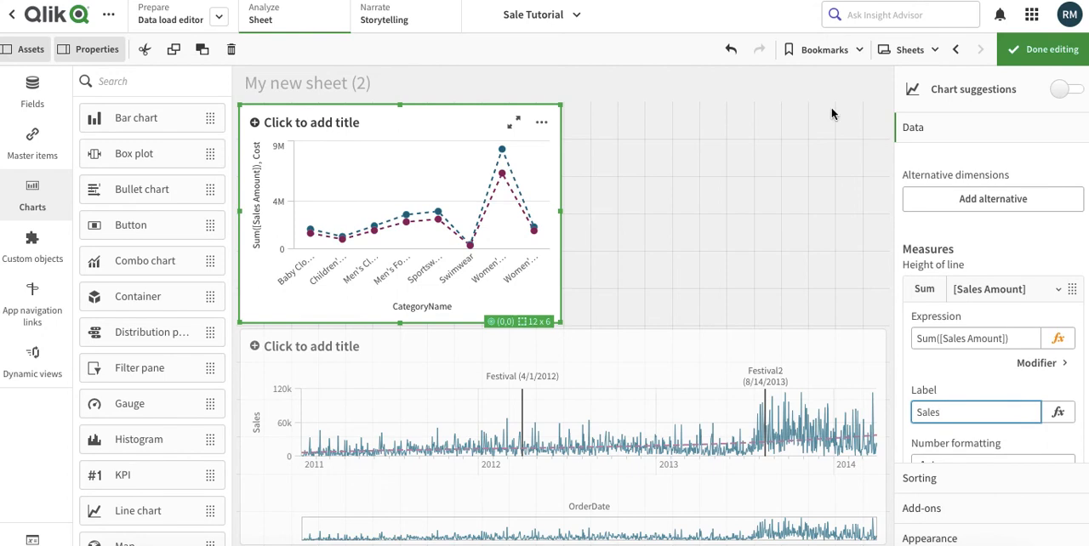
pyautogui.moveTo(968, 512)
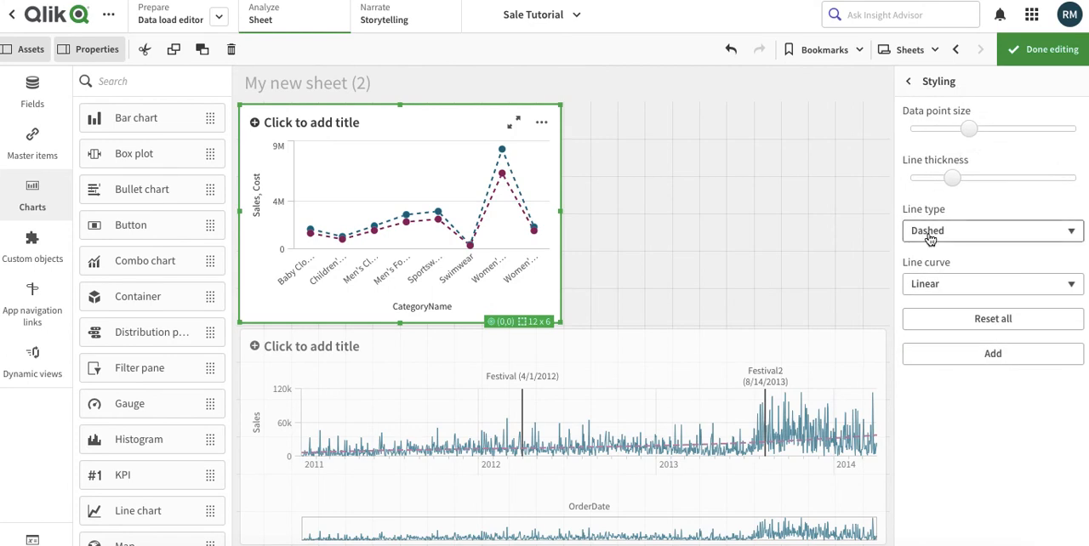
# - Set all chart lines to Solid and add a separate style override for the Sales measure
pyautogui.click(991, 231)
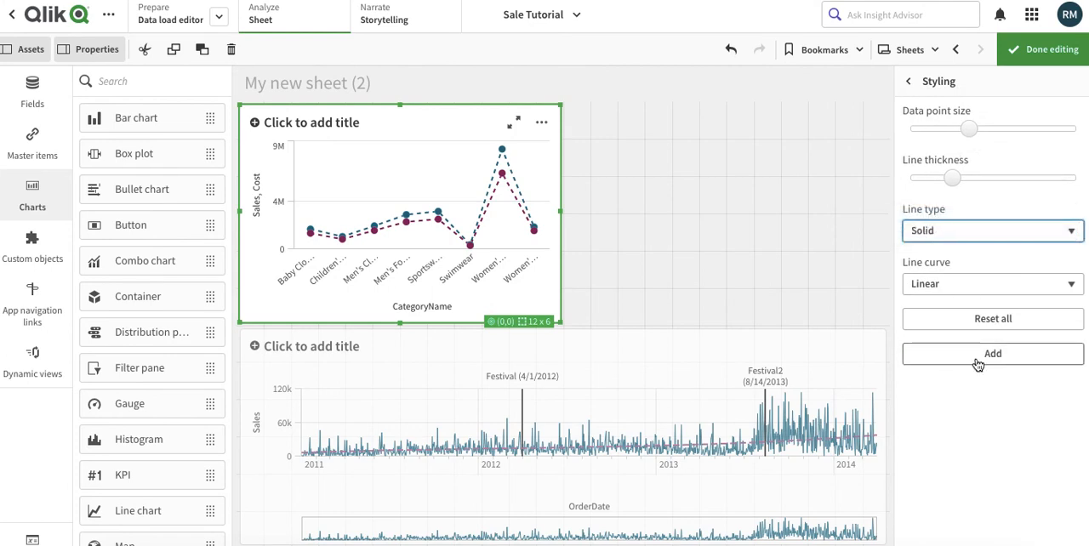
pyautogui.click(991, 353)
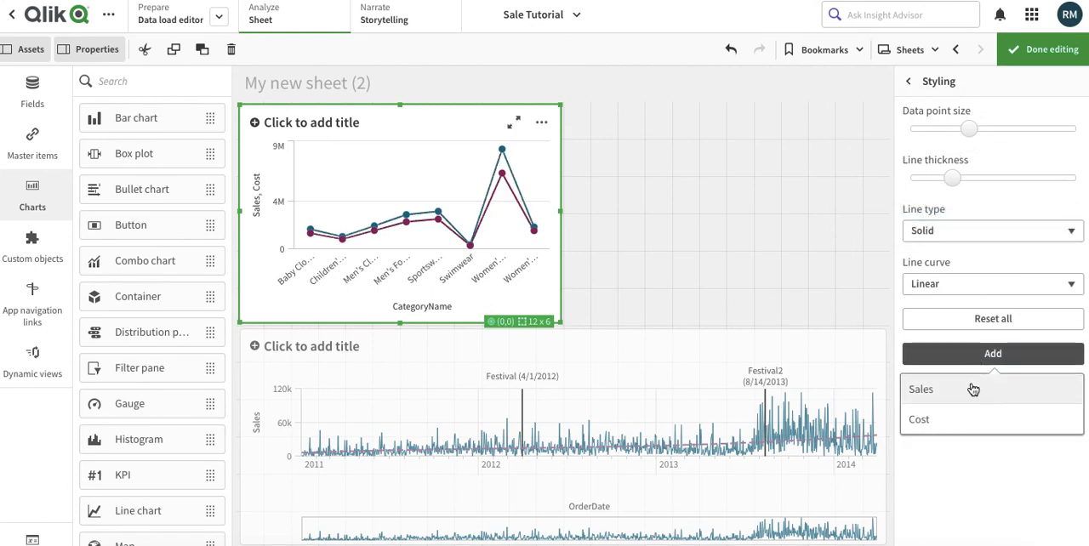
pyautogui.click(920, 388)
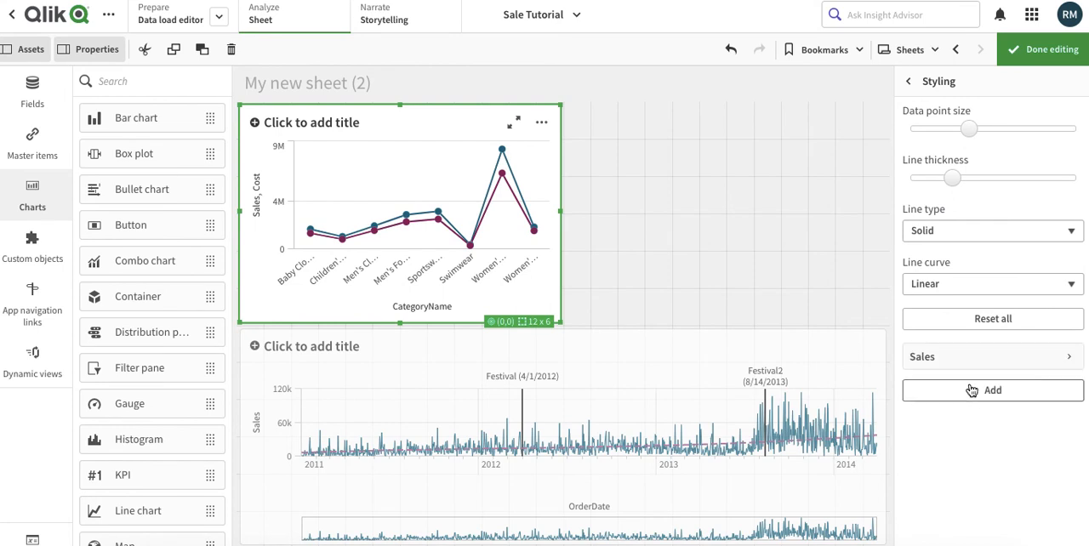
pyautogui.click(992, 357)
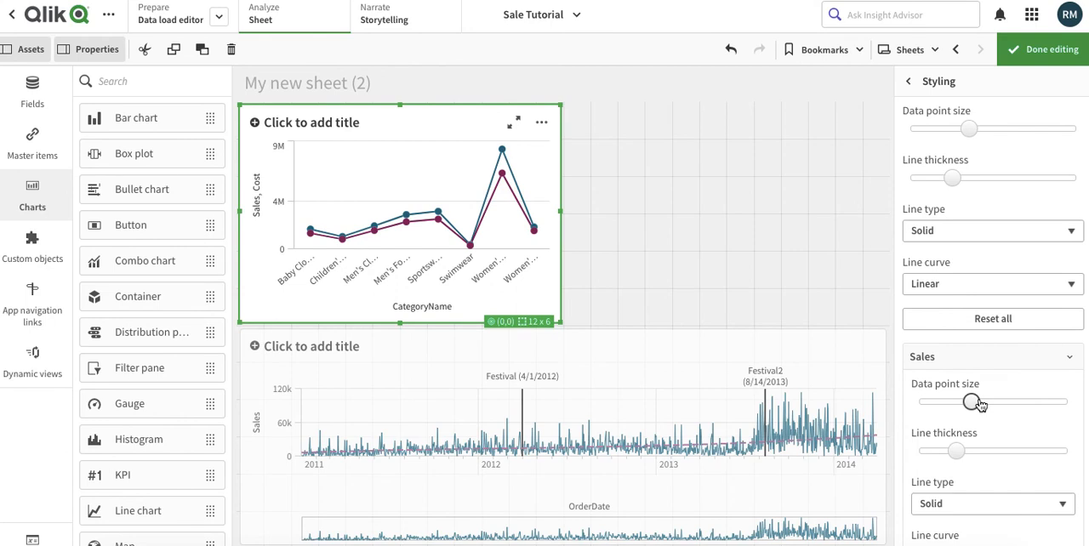
# - Style the Sales line as Dashed with a Monotone line curve
pyautogui.scroll(-3)
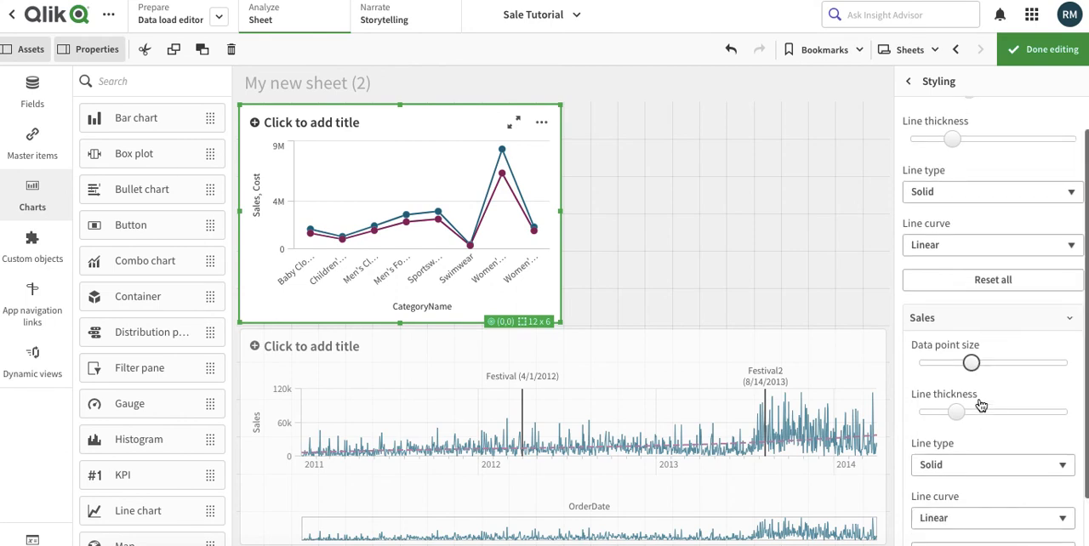
pyautogui.click(991, 465)
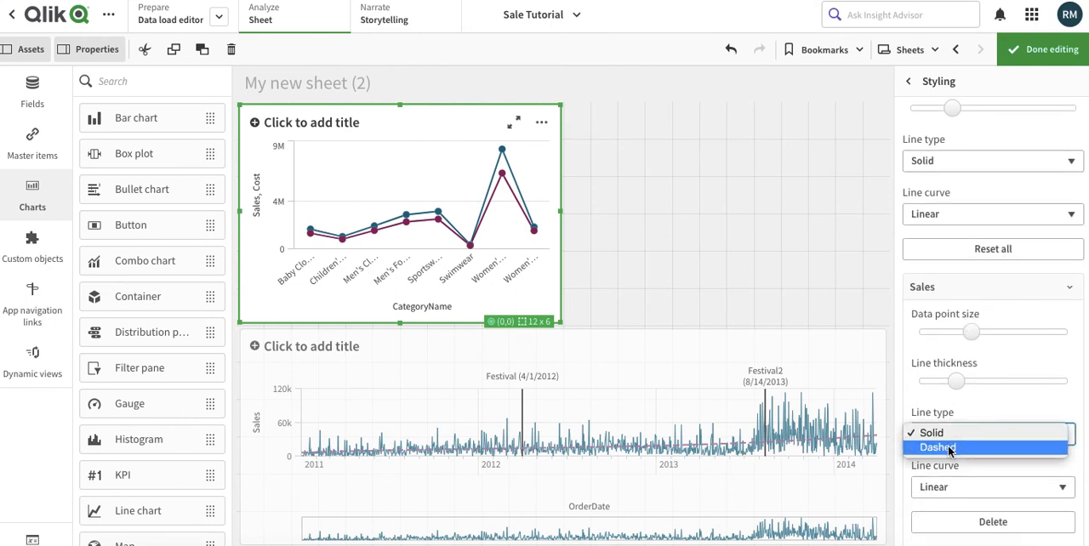
pyautogui.click(937, 448)
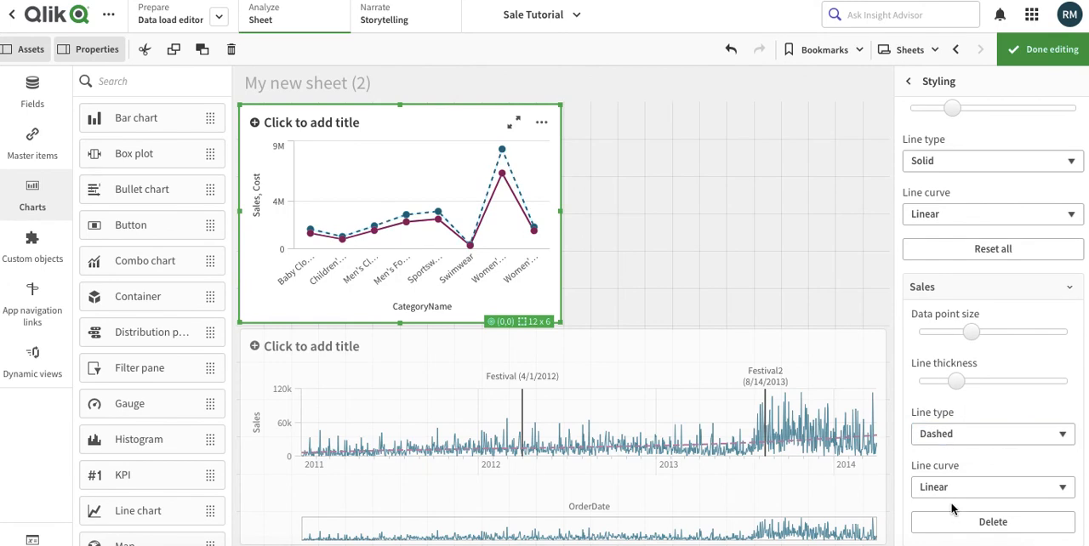
pyautogui.click(990, 487)
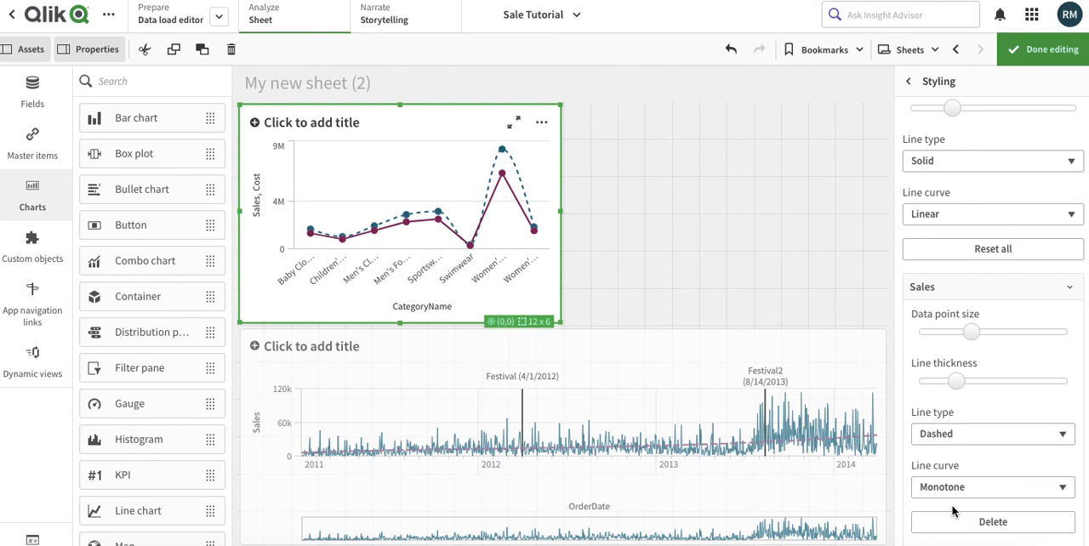
pyautogui.scroll(-3)
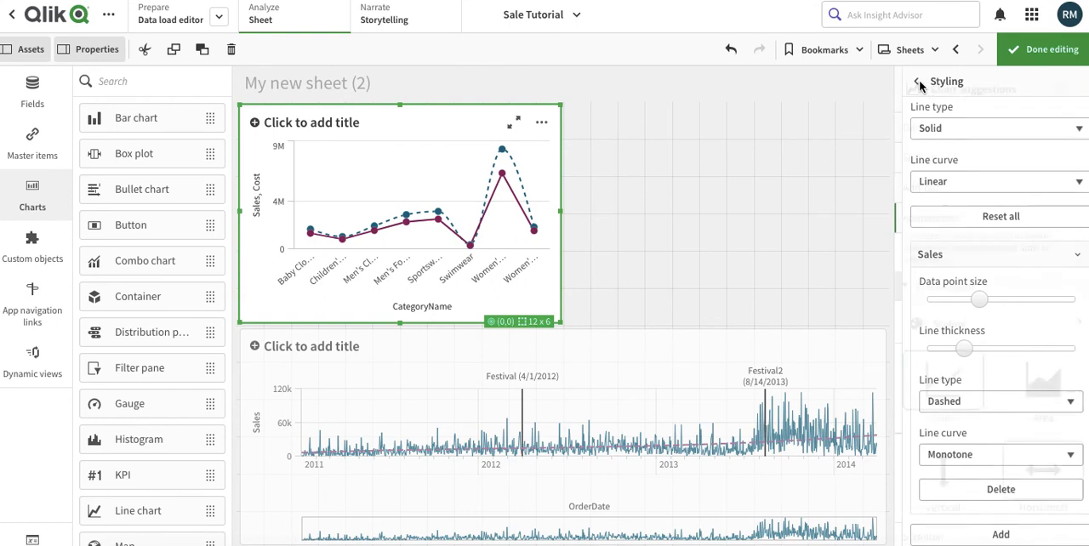
# - Switch the CategoryName chart to an Area presentation, toggling Stacked area on then off, with Vertical orientation
pyautogui.click(919, 81)
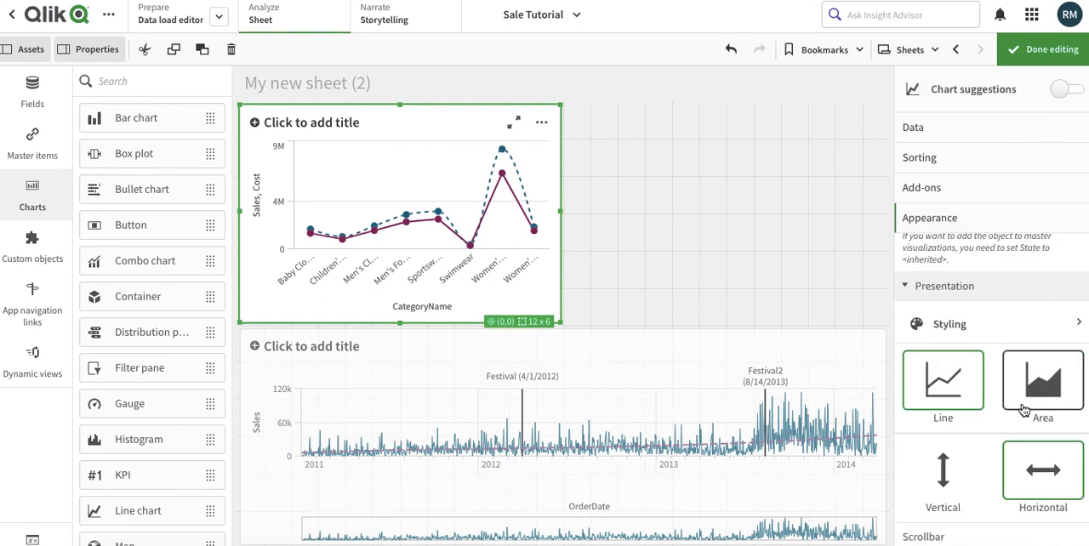
pyautogui.click(1042, 383)
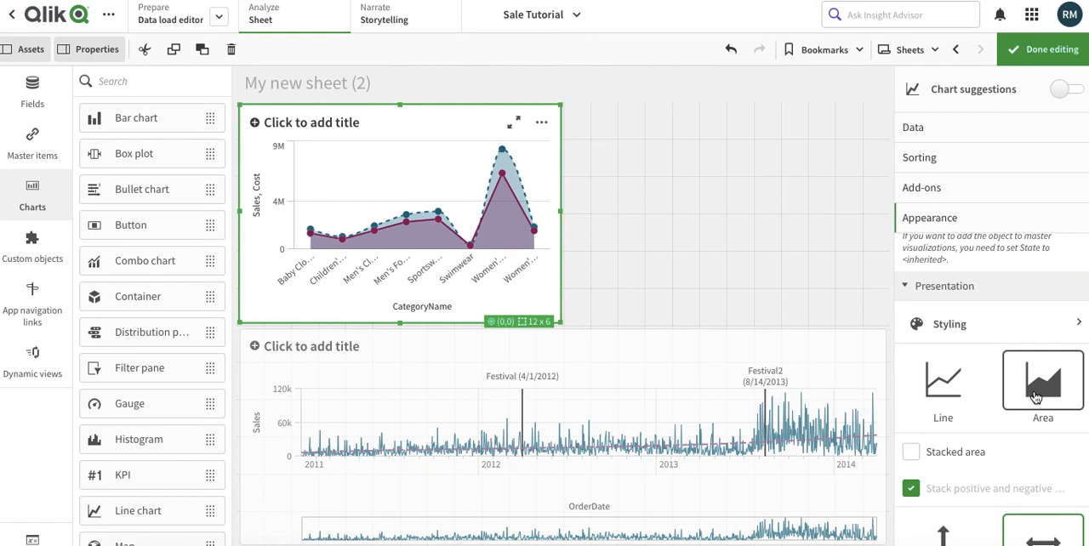
pyautogui.click(911, 452)
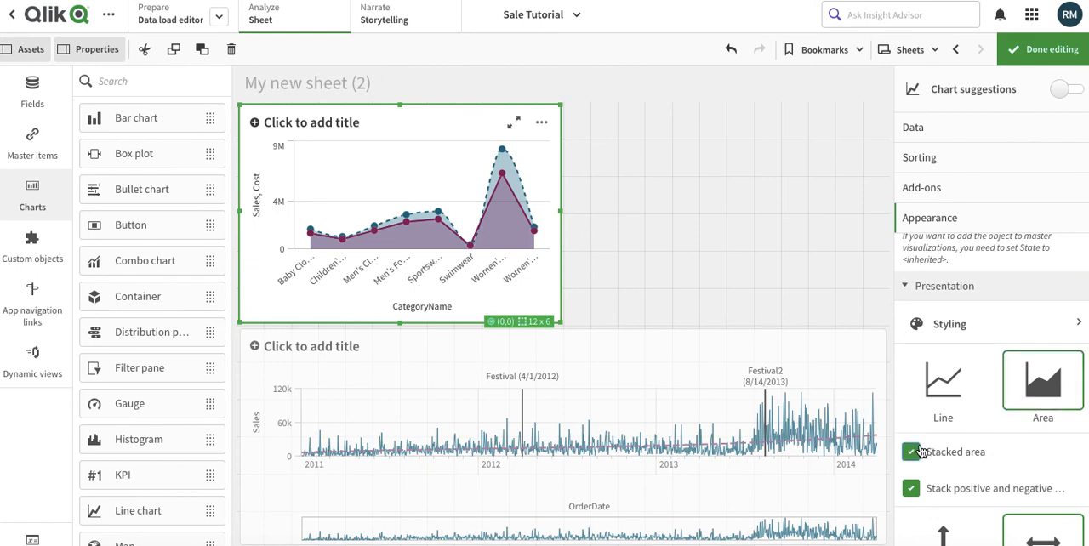
pyautogui.click(911, 452)
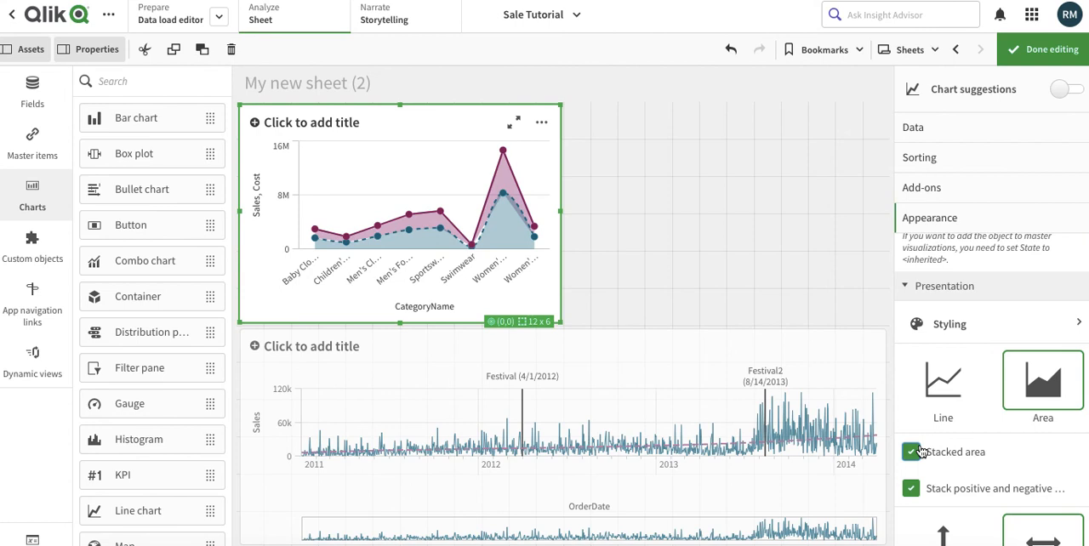
pyautogui.click(911, 452)
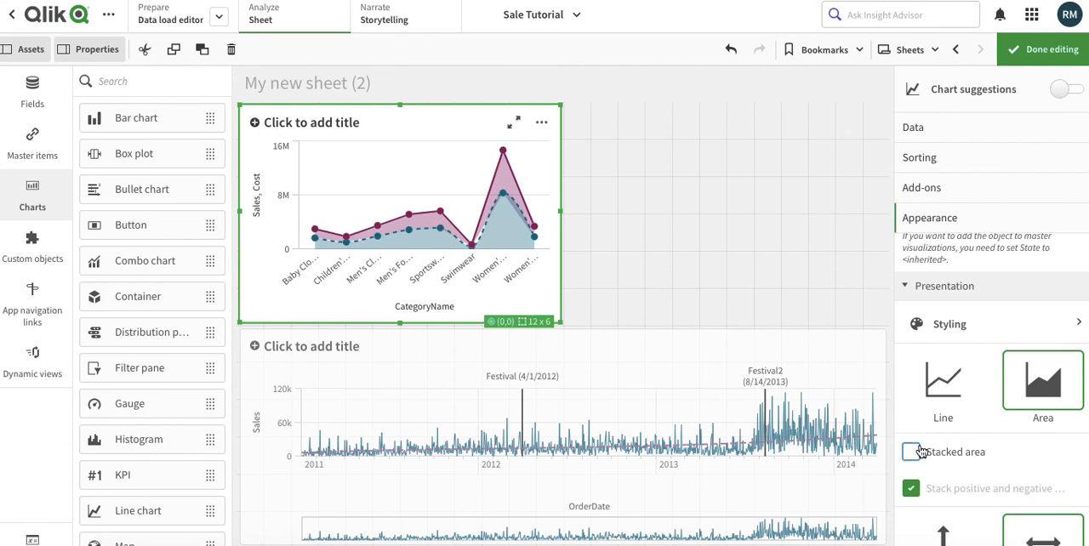
pyautogui.click(910, 452)
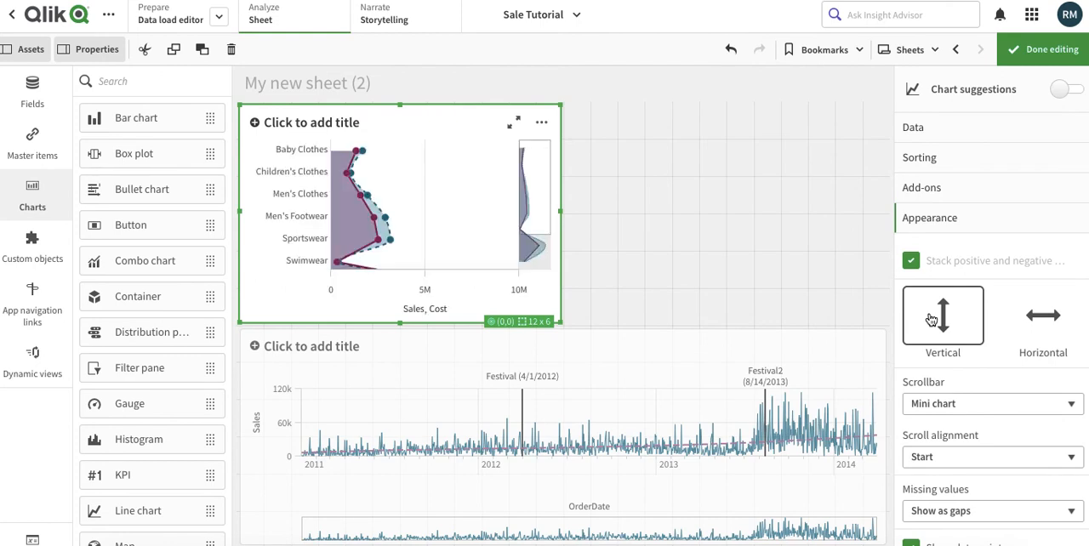
pyautogui.click(991, 403)
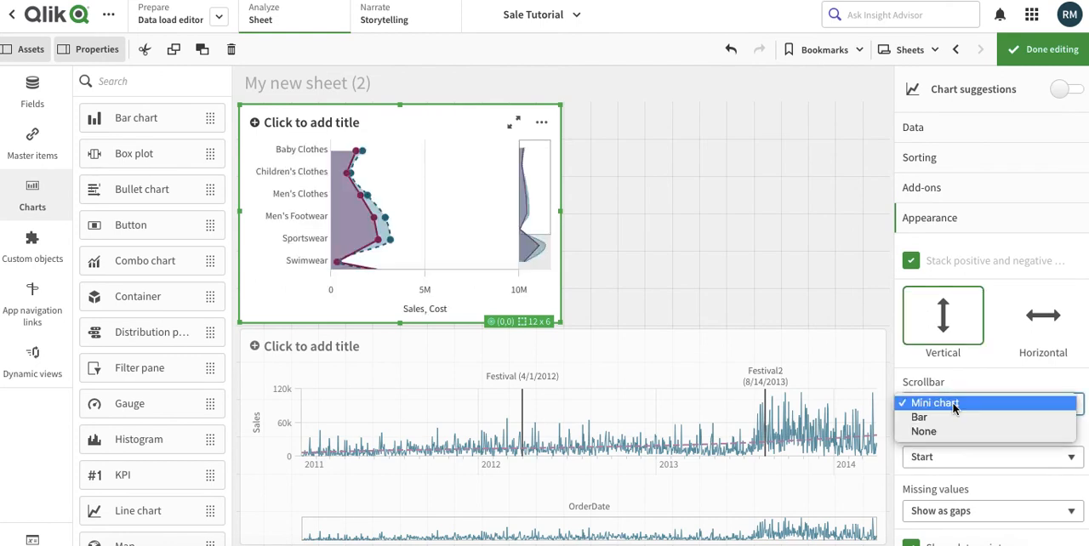
pyautogui.click(933, 402)
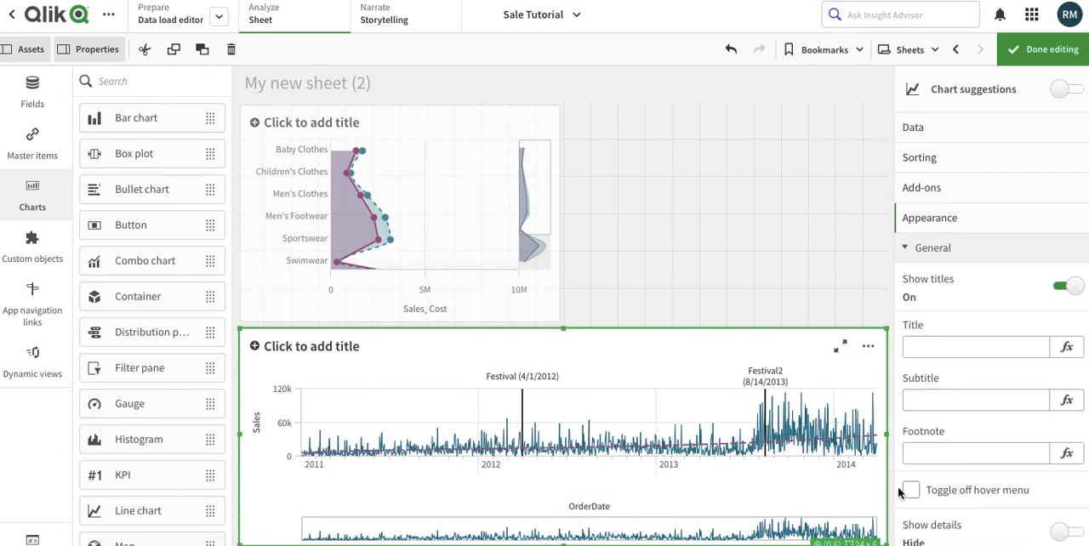
# - Drag the OrderDate chart's right edge left to about half its width
pyautogui.scroll(-3)
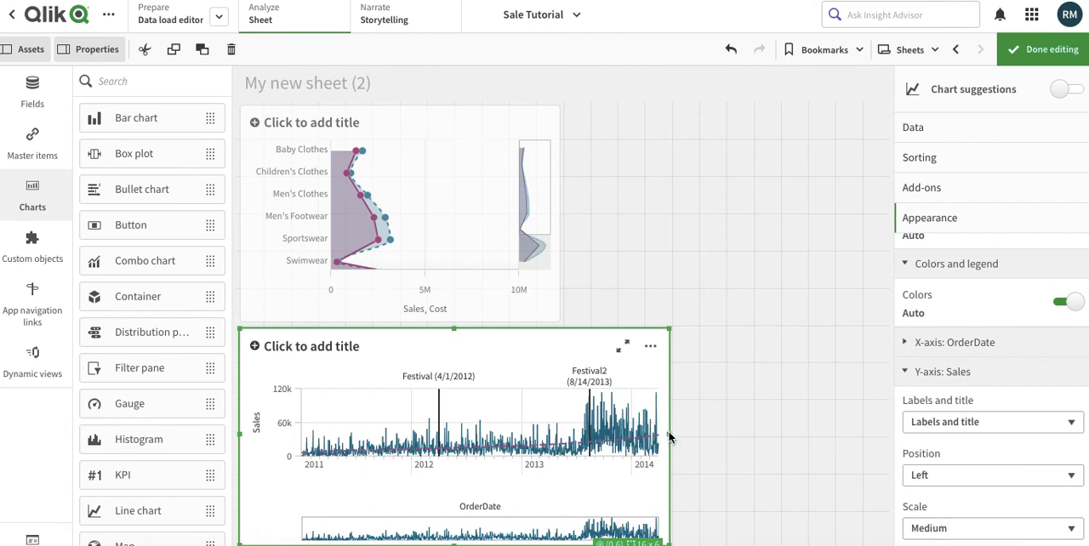
pyautogui.moveTo(667, 434); pyautogui.dragTo(532, 433)
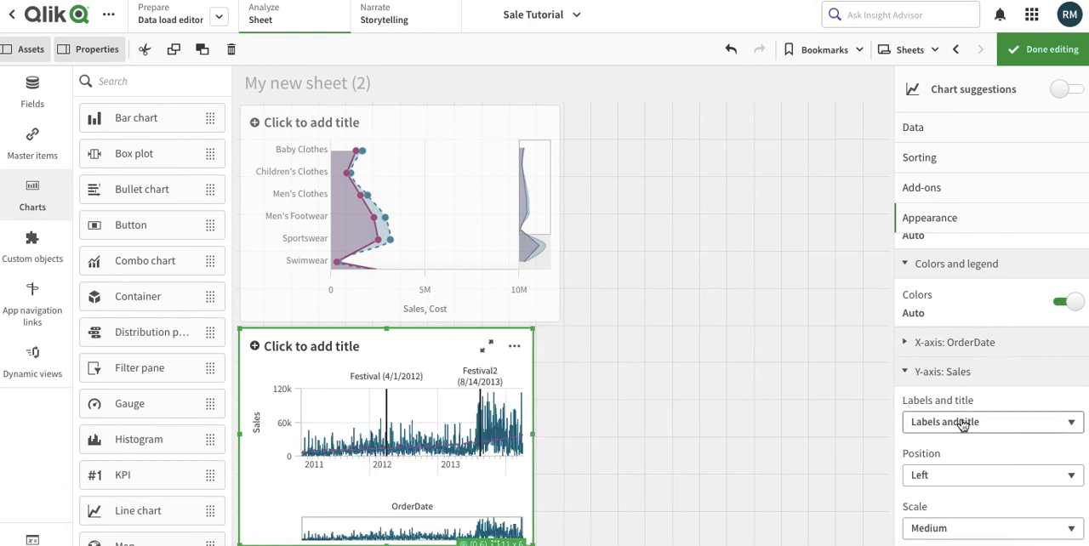
pyautogui.scroll(-3)
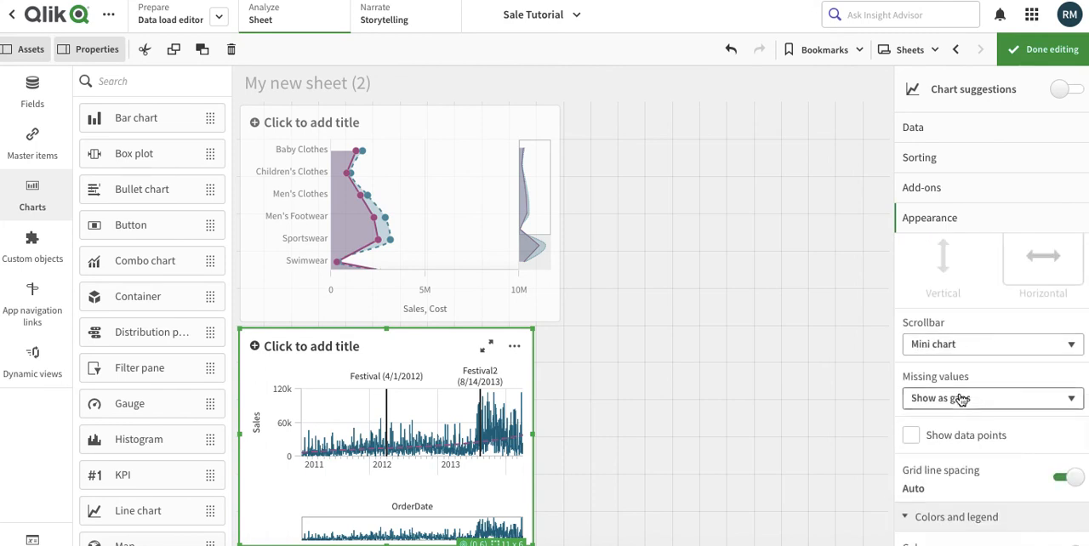
pyautogui.click(991, 398)
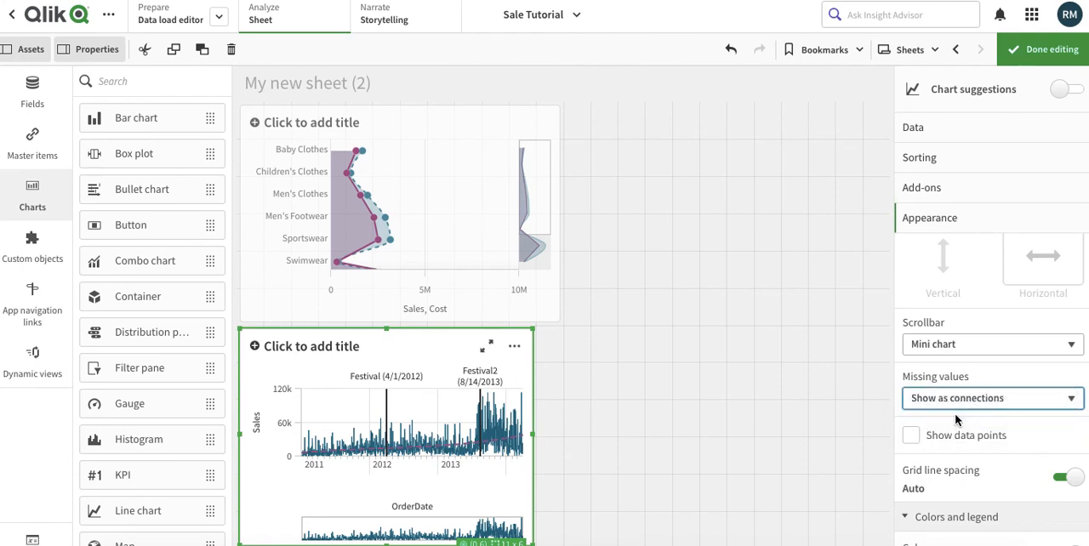
pyautogui.moveTo(767, 444)
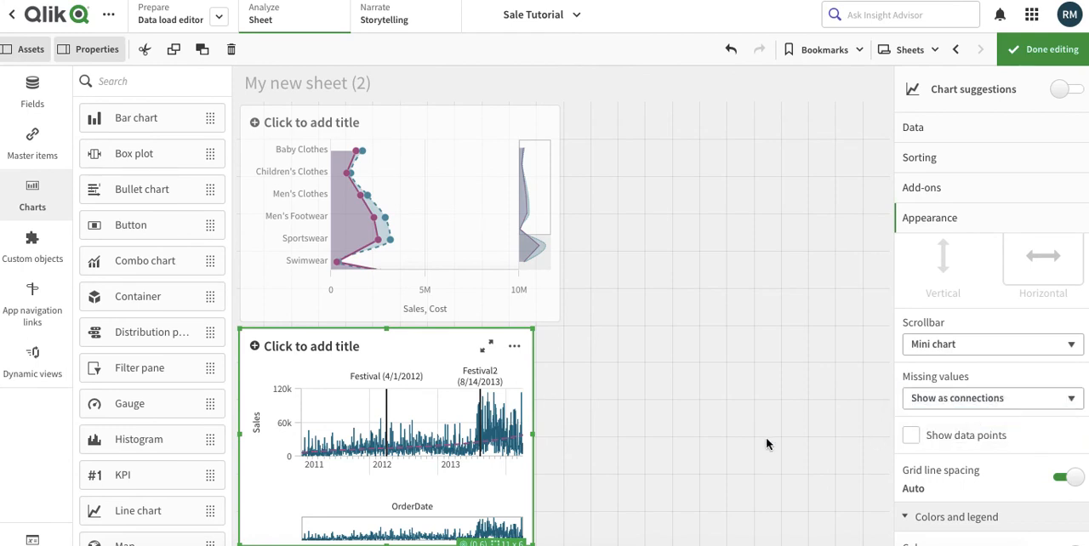
pyautogui.moveTo(490, 458)
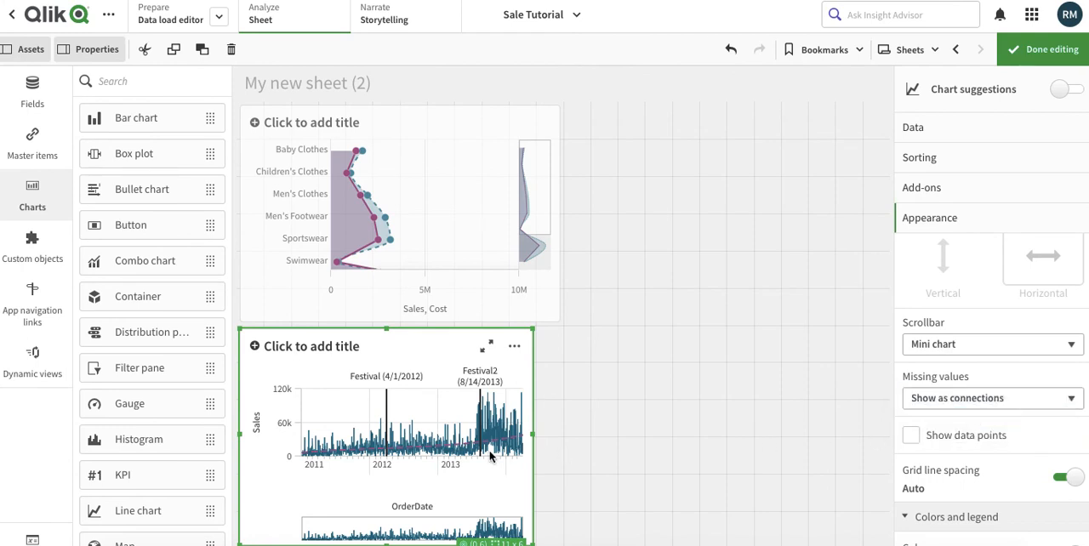
pyautogui.moveTo(1011, 447)
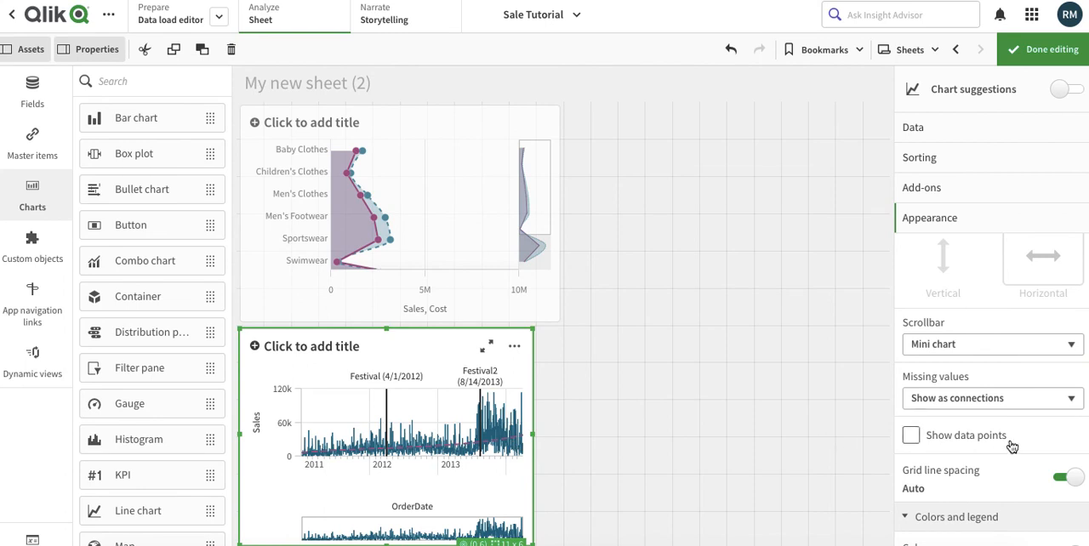
# - Turn off Continuous and Use continuous scale on the OrderDate X-axis so individual dates show
pyautogui.scroll(-3)
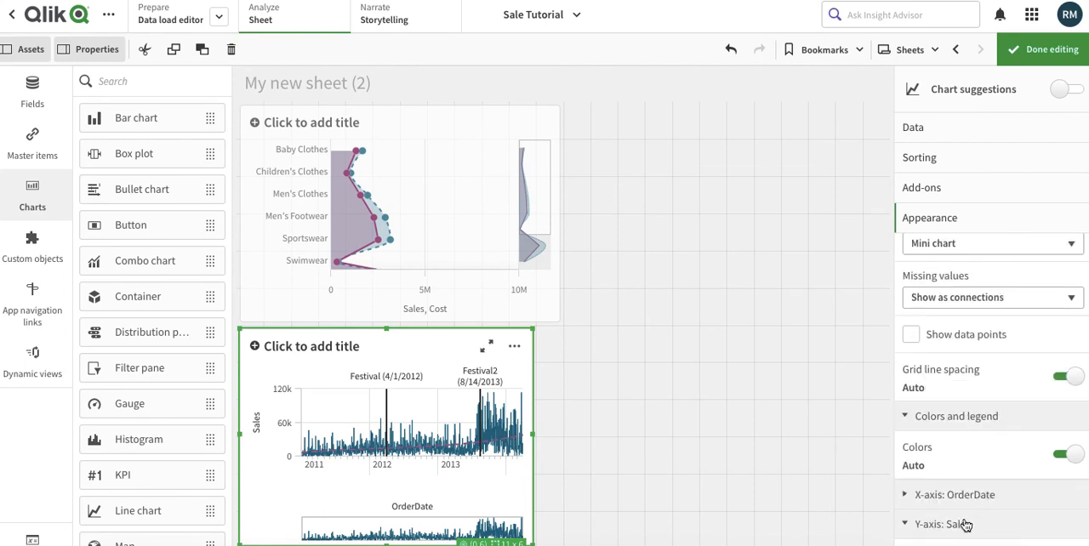
pyautogui.click(954, 494)
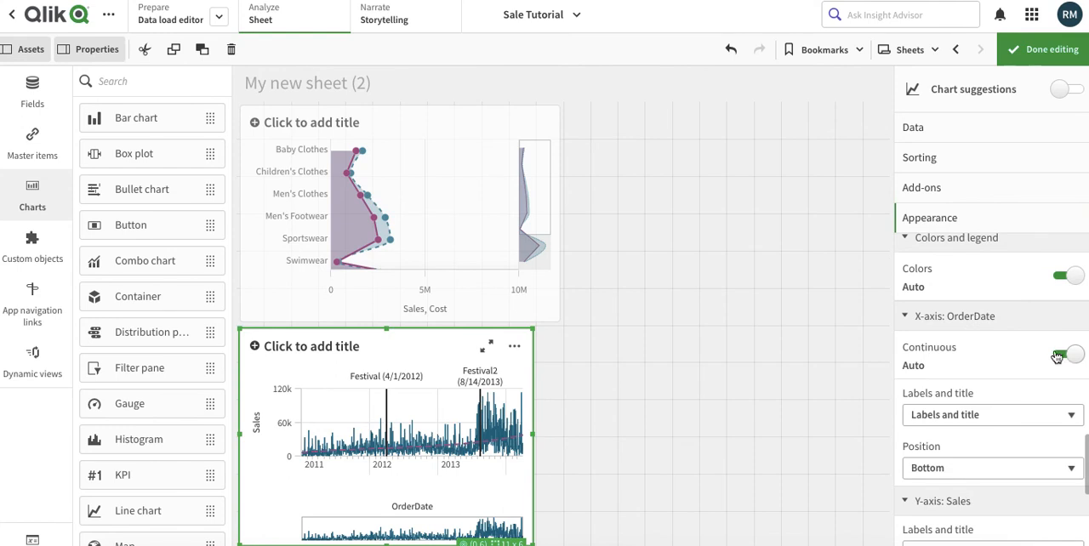
pyautogui.click(1063, 354)
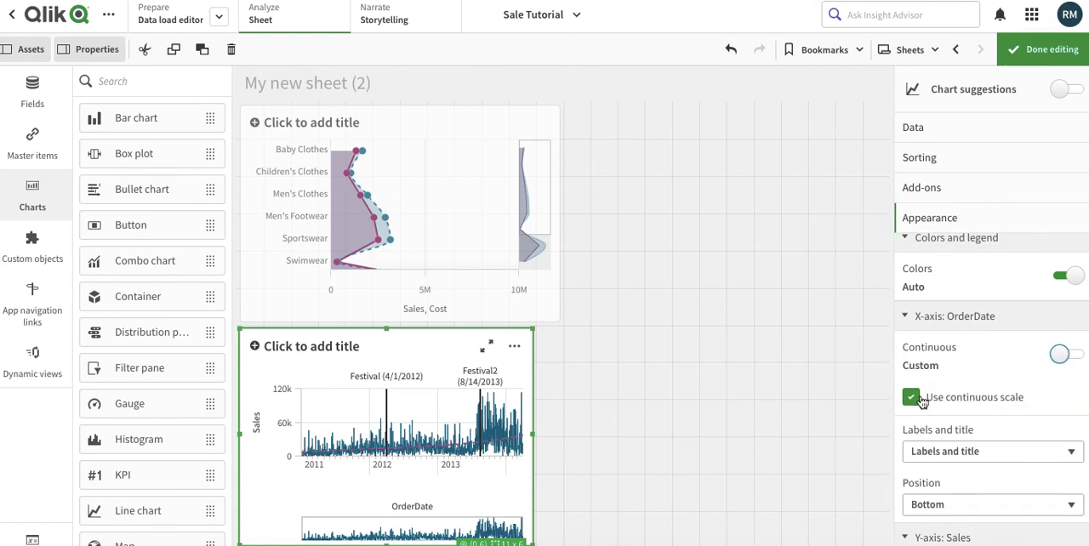
pyautogui.click(911, 398)
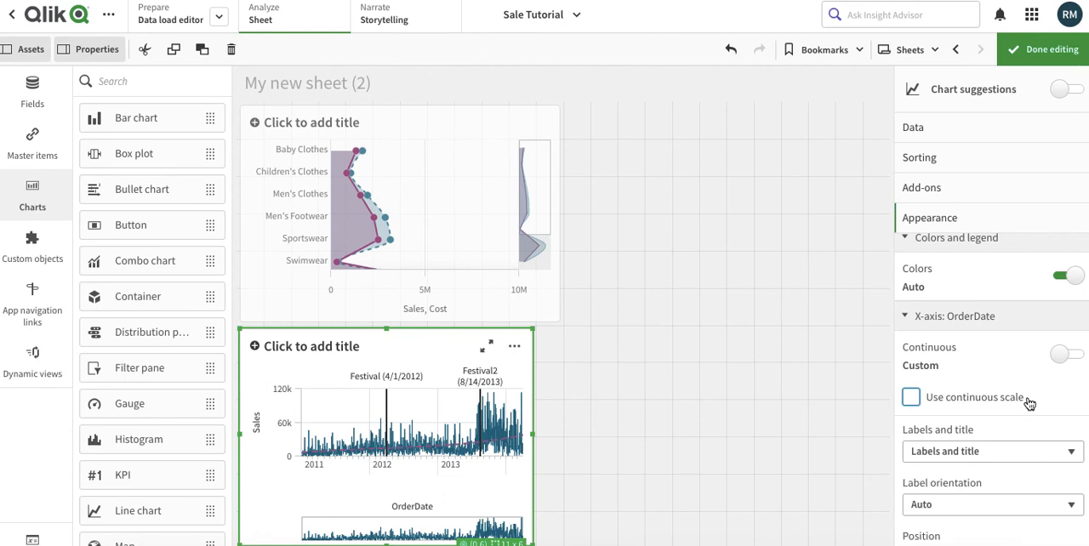
# - Widen the OrderDate line chart across the sheet
pyautogui.click(911, 396)
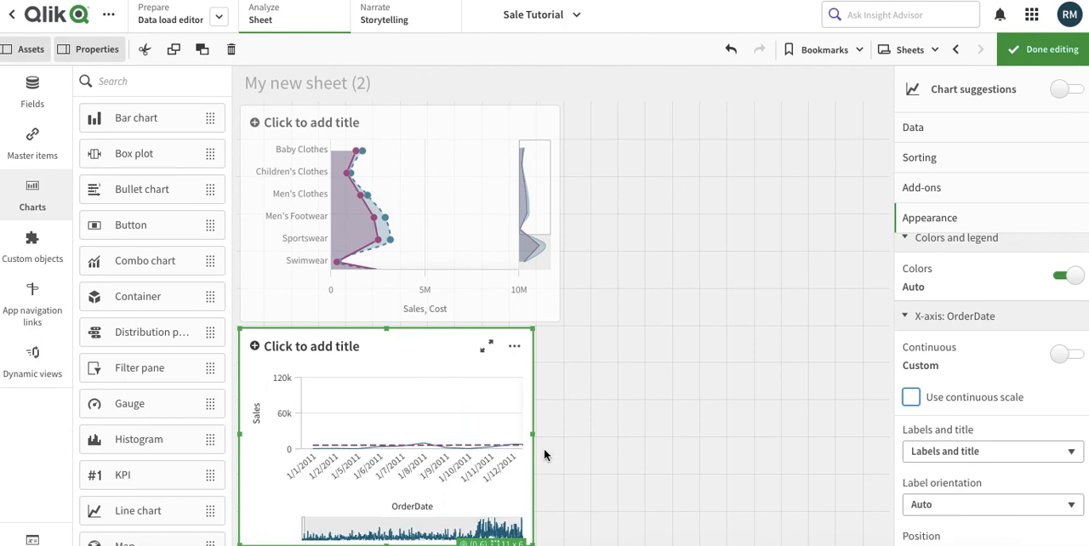
pyautogui.moveTo(541, 429)
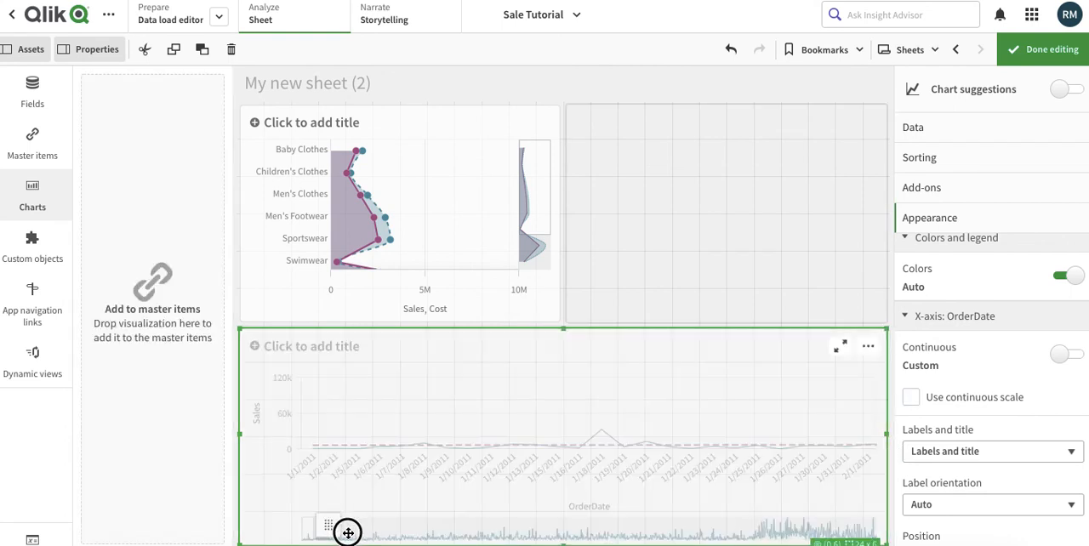
pyautogui.click(32, 195)
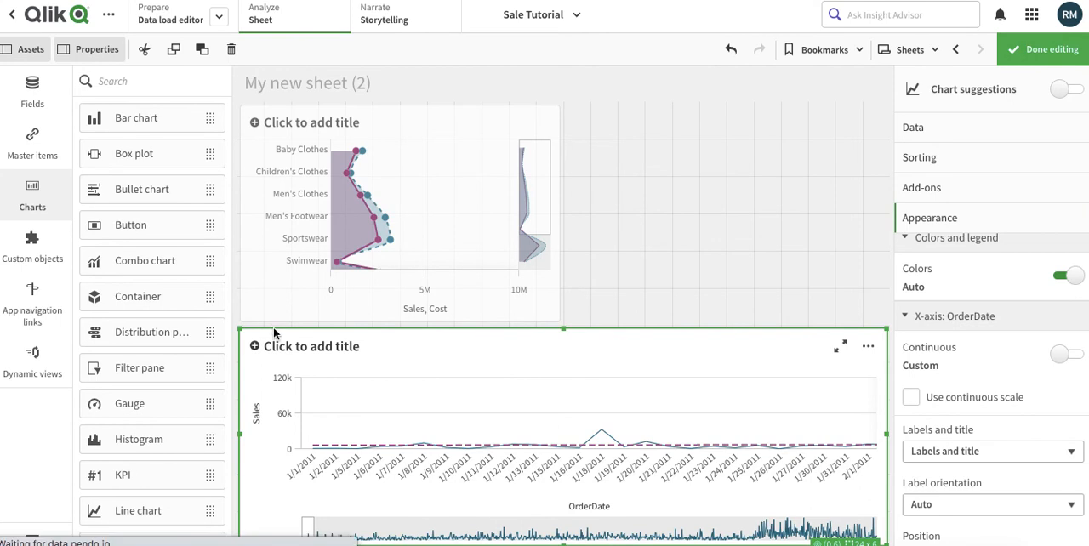
# - Finish editing and drag the mini chart scroller to the February–March 2014 dates
pyautogui.click(1050, 48)
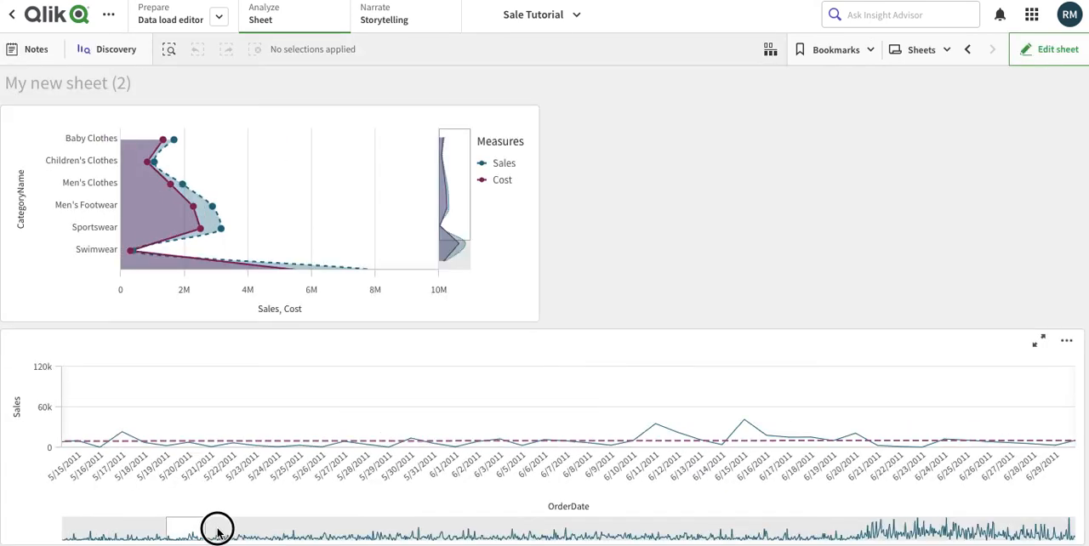
pyautogui.moveTo(217, 528); pyautogui.dragTo(1059, 532)
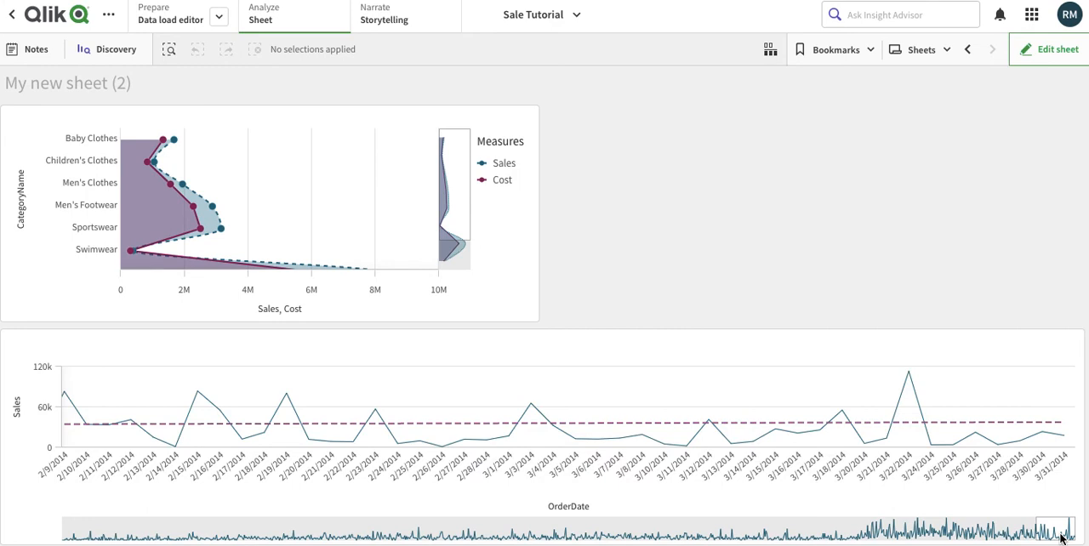
pyautogui.moveTo(1055, 42)
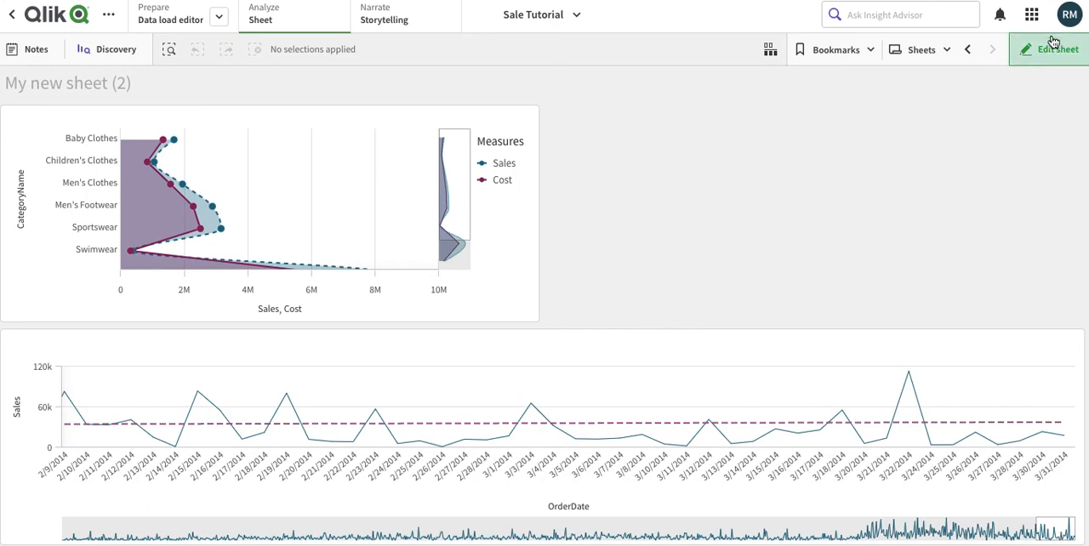
# - Back in edit mode, set the OrderDate chart's Scroll alignment to End and Scrollbar to Bar
pyautogui.click(1058, 49)
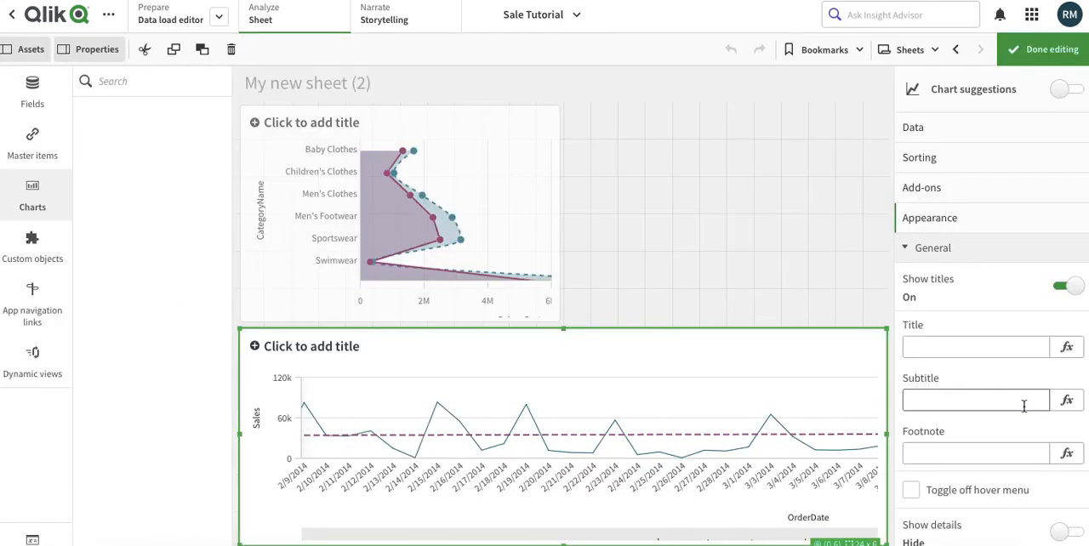
pyautogui.click(32, 196)
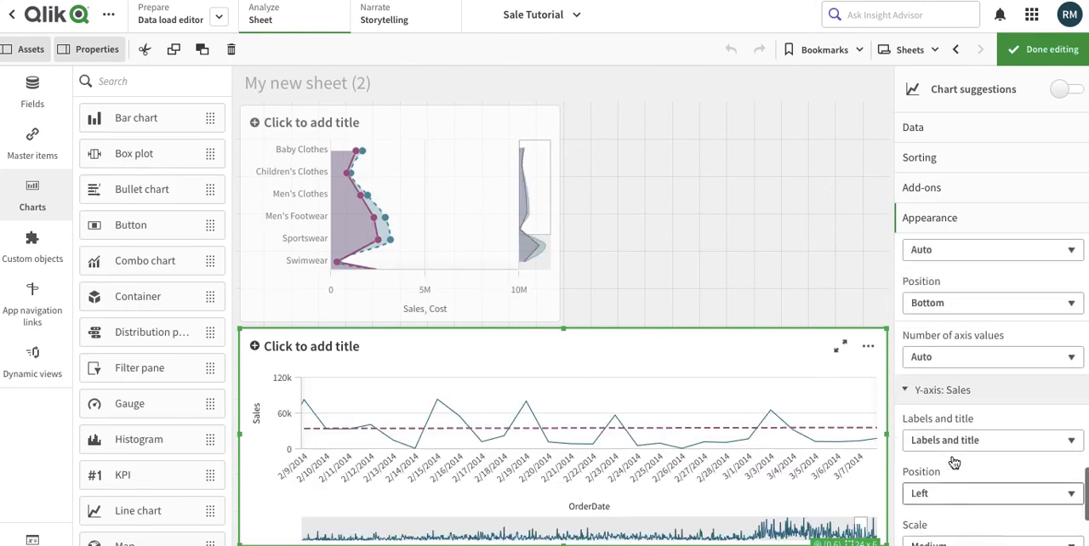
pyautogui.scroll(-3)
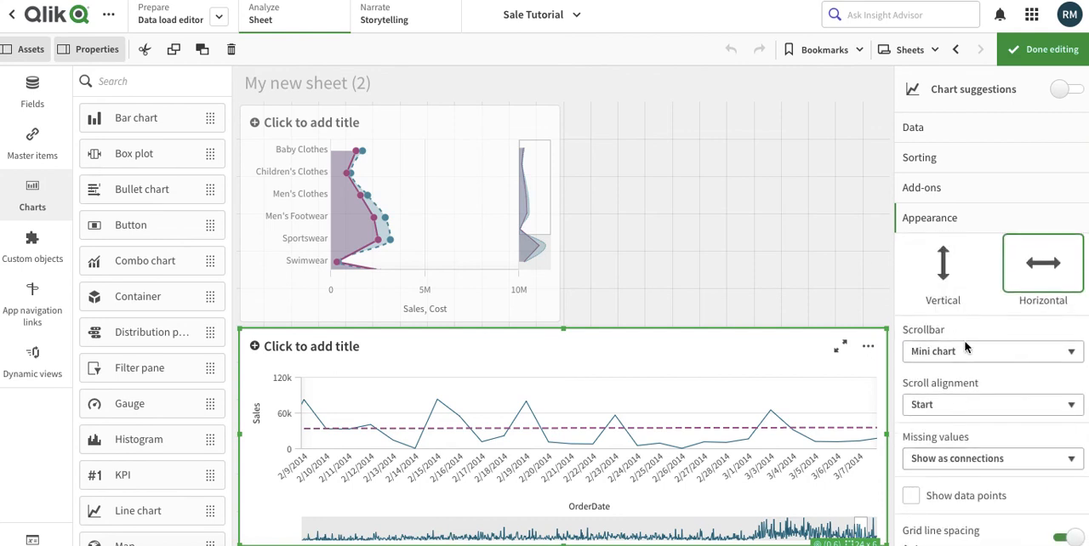
pyautogui.click(991, 404)
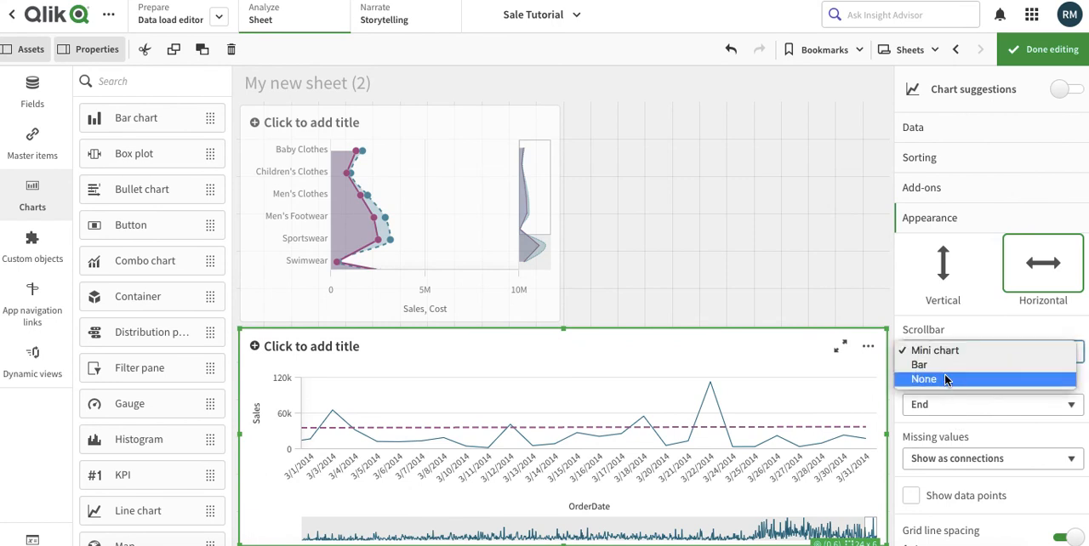
pyautogui.click(919, 364)
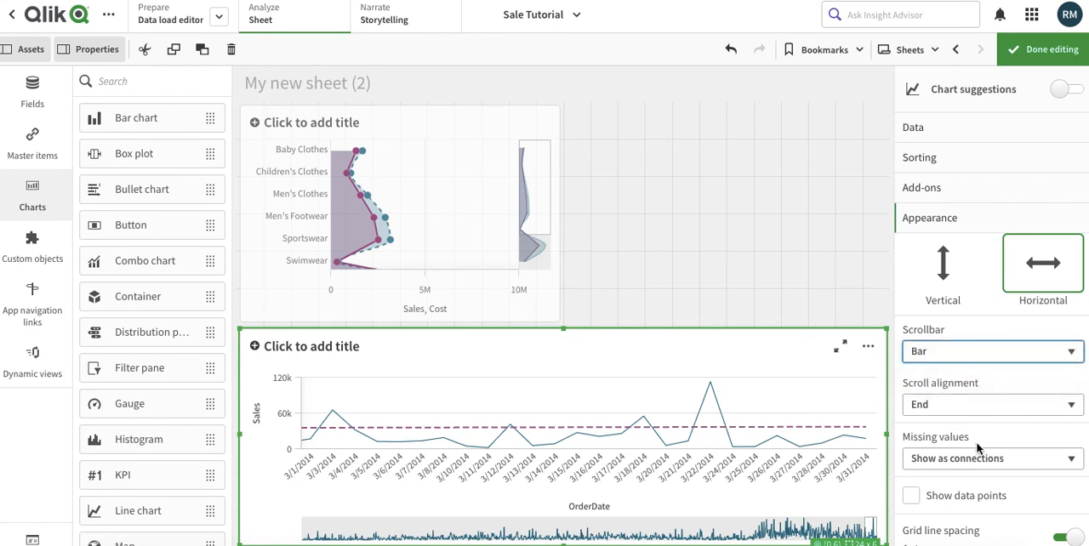
pyautogui.scroll(-3)
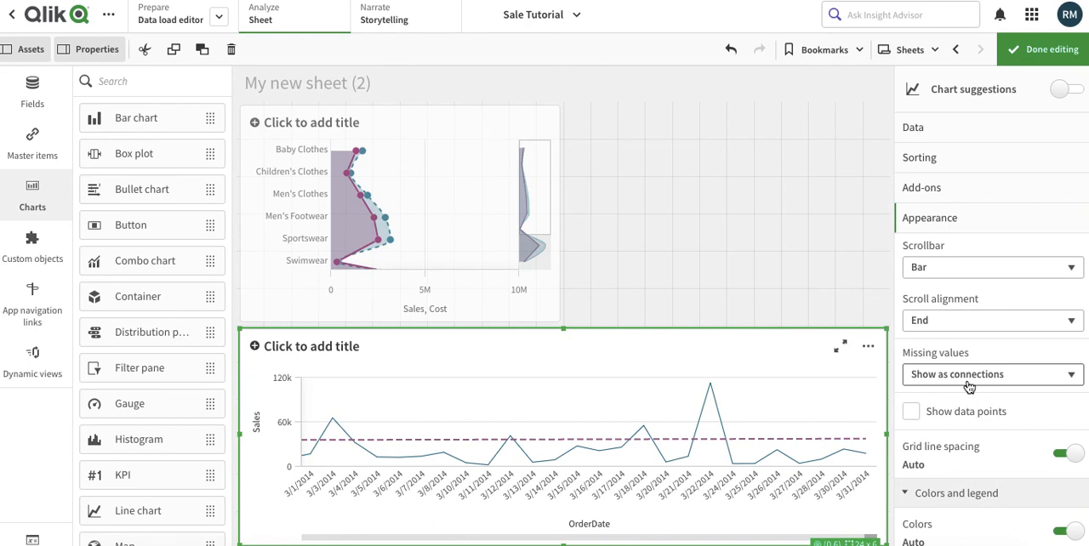
# - Set Missing values to Show as zeros and enable Show data points
pyautogui.click(987, 374)
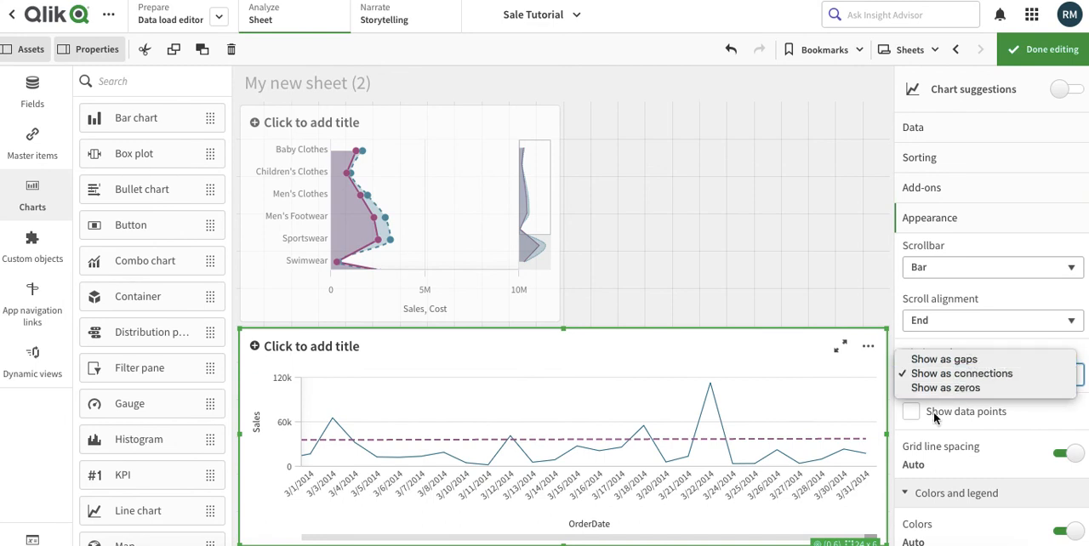
pyautogui.moveTo(945, 388)
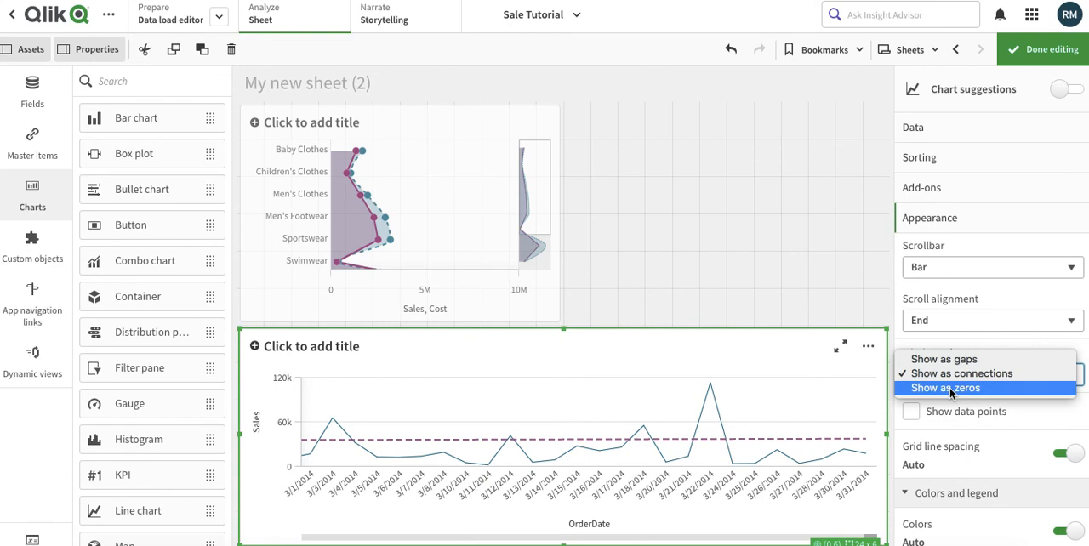
pyautogui.click(945, 388)
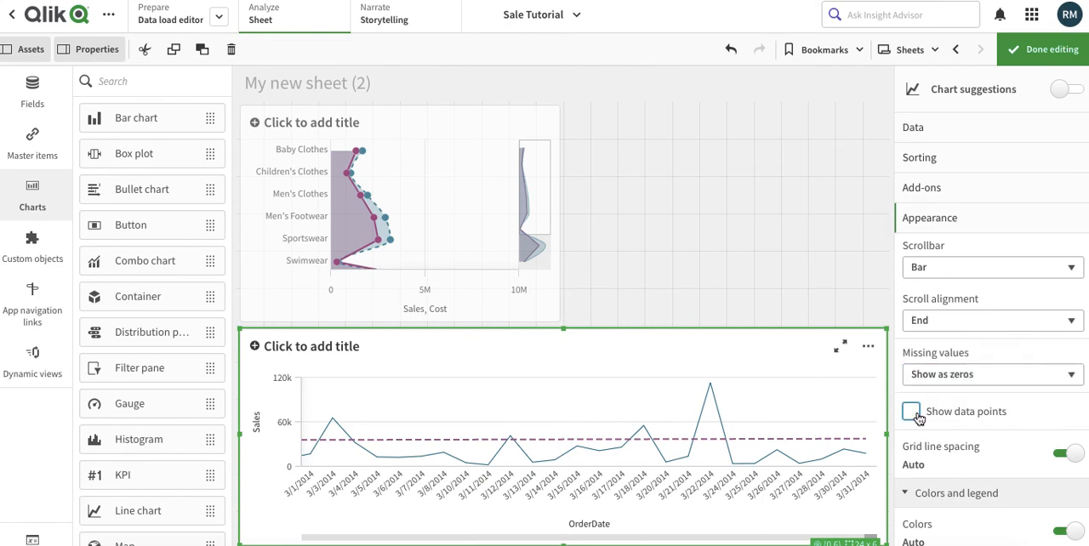
pyautogui.click(911, 411)
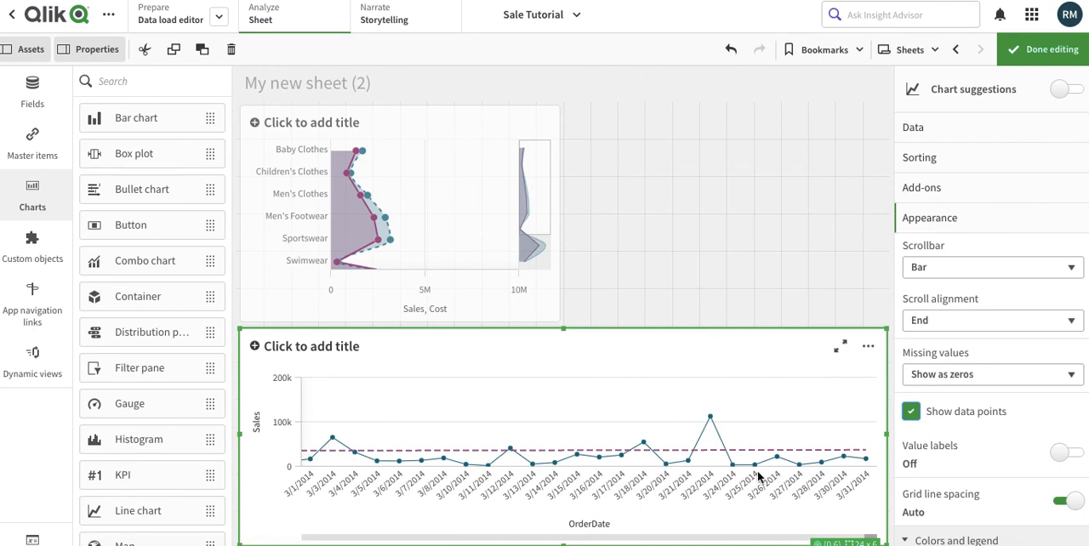
pyautogui.moveTo(892, 475)
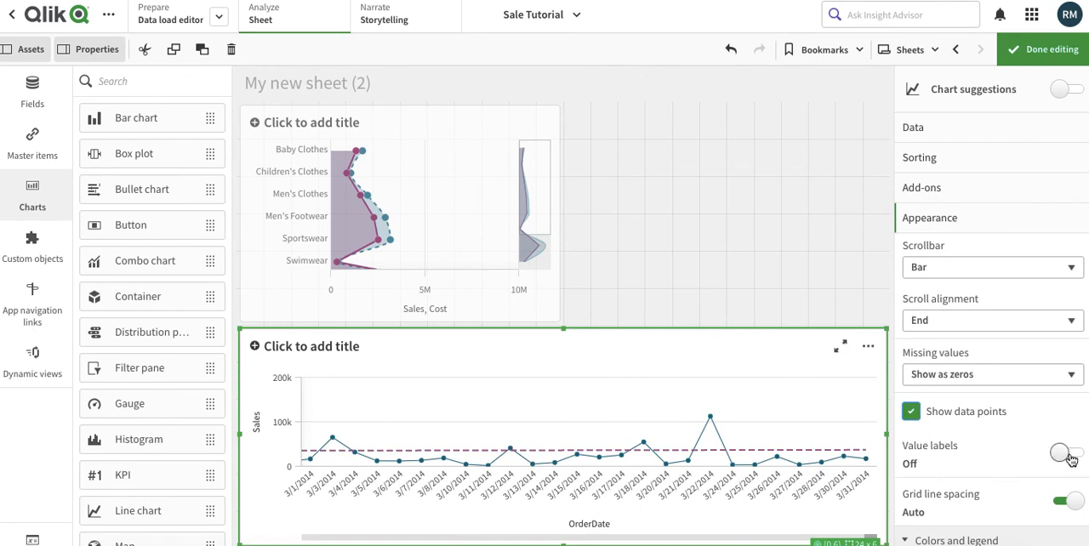
# - Toggle Value labels on and then back off, leaving them hidden
pyautogui.scroll(-3)
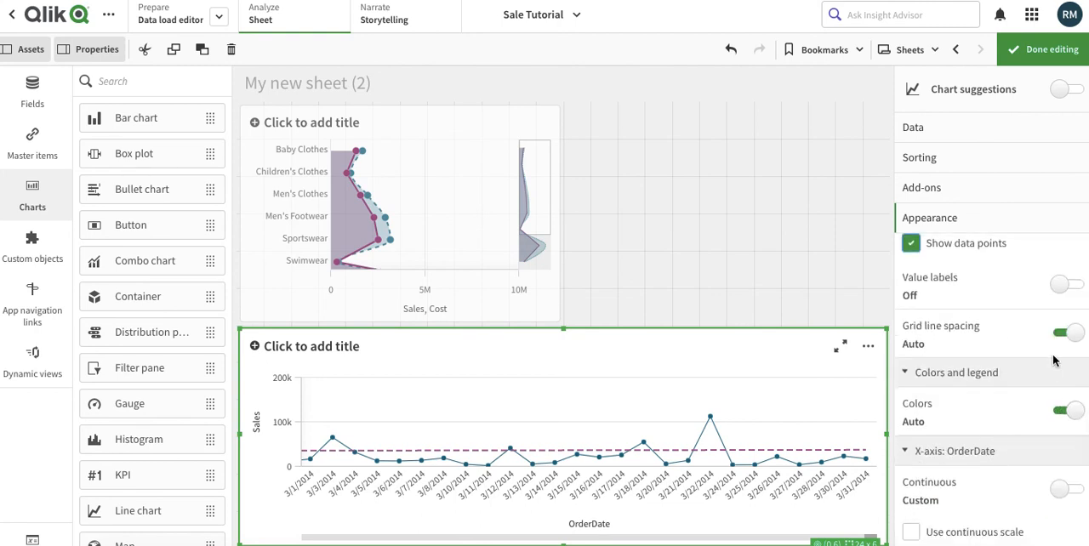
pyautogui.click(1065, 284)
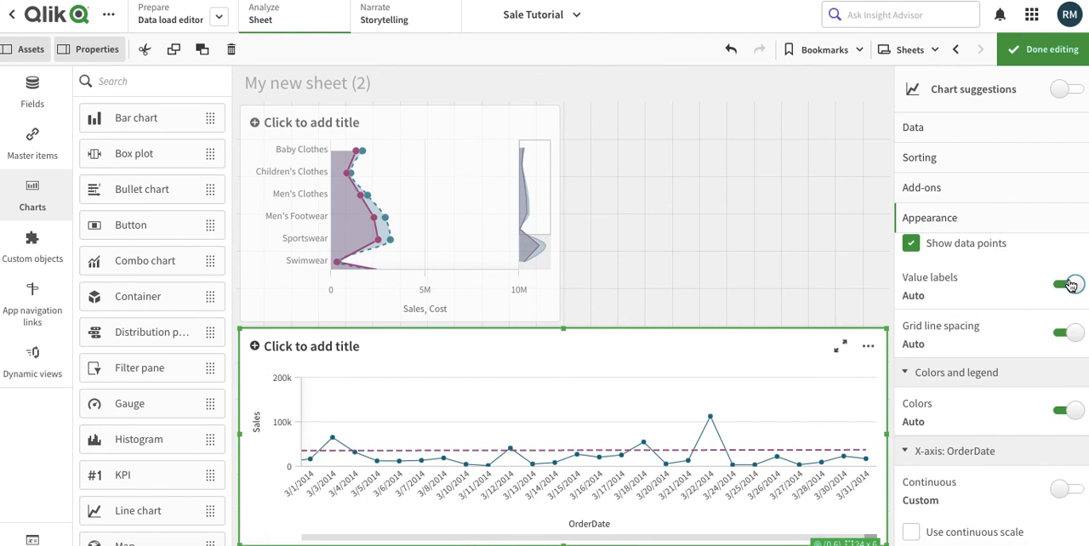
pyautogui.click(1065, 284)
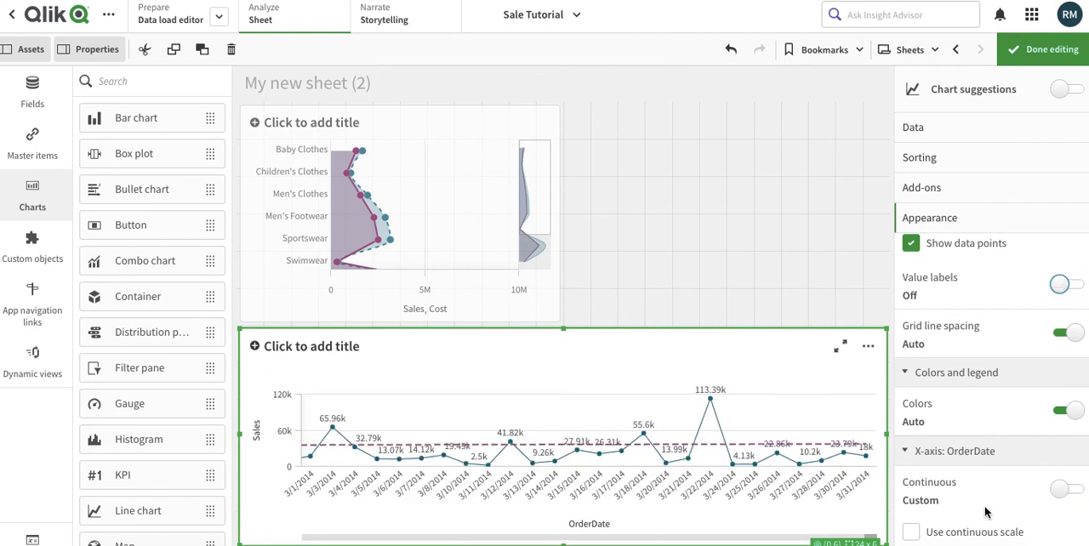
pyautogui.scroll(-3)
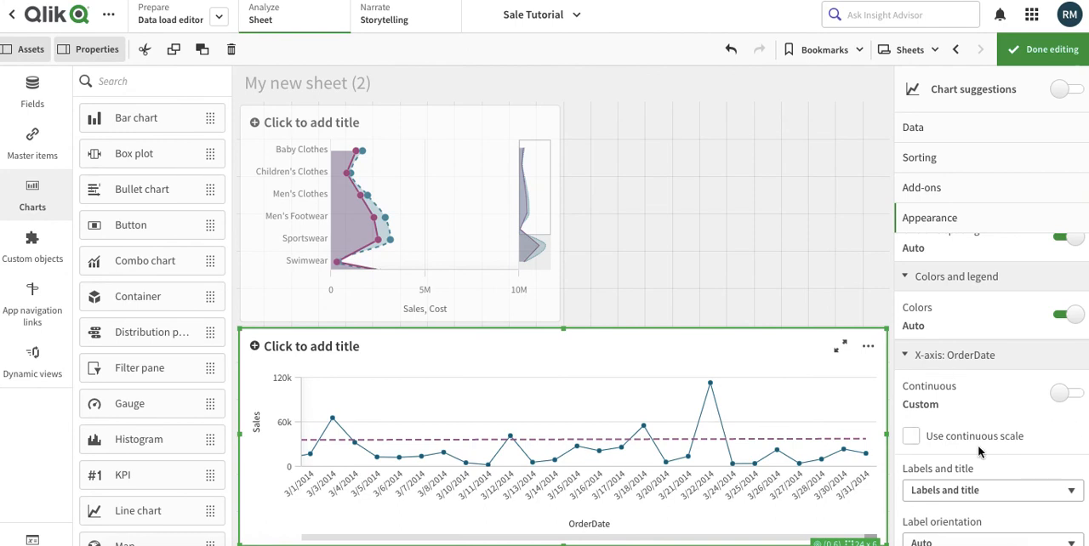
pyautogui.moveTo(992, 452)
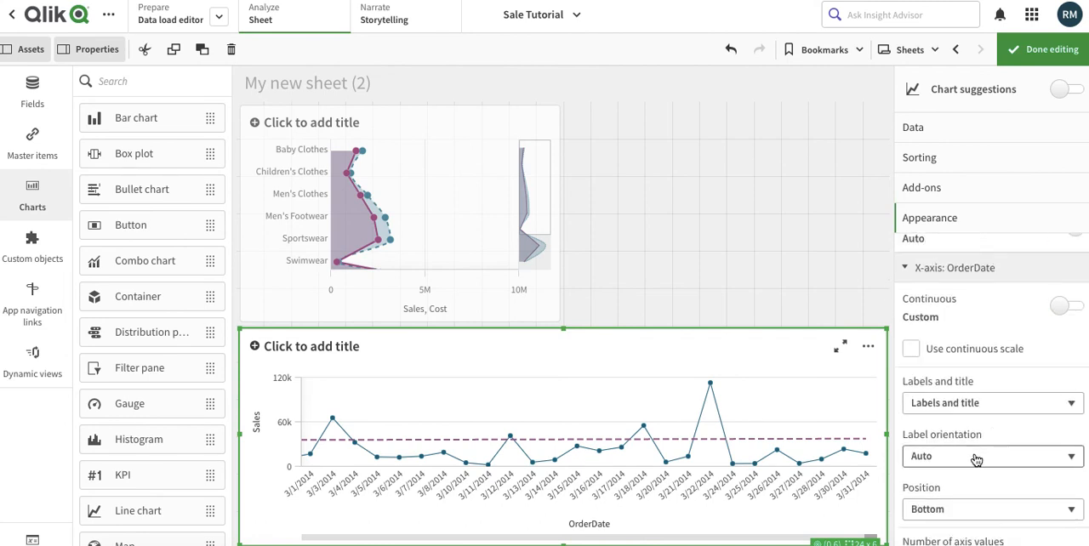
# - Set the OrderDate X-axis label orientation to Tilted after trying Horizontal
pyautogui.click(991, 456)
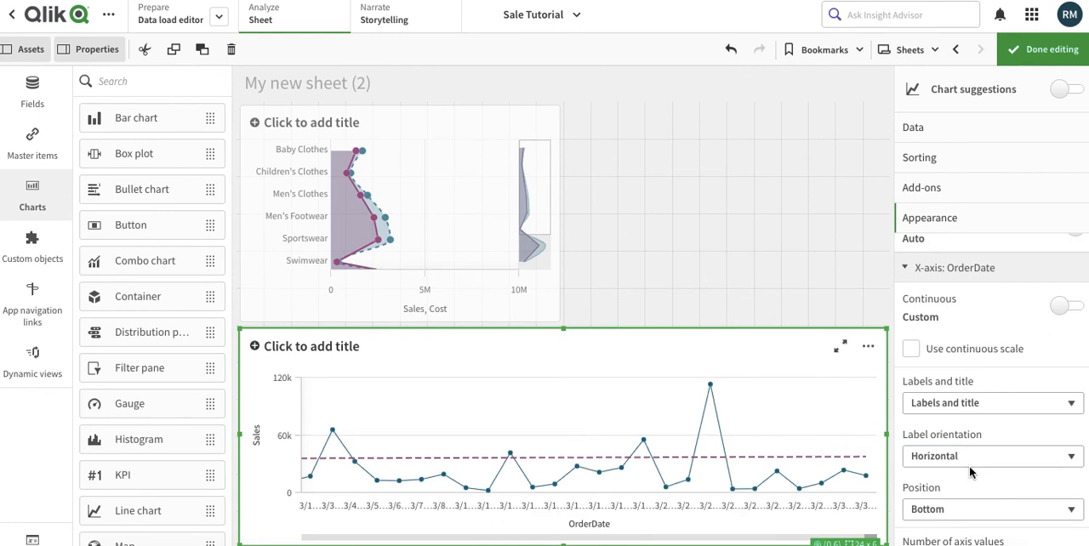
pyautogui.click(990, 455)
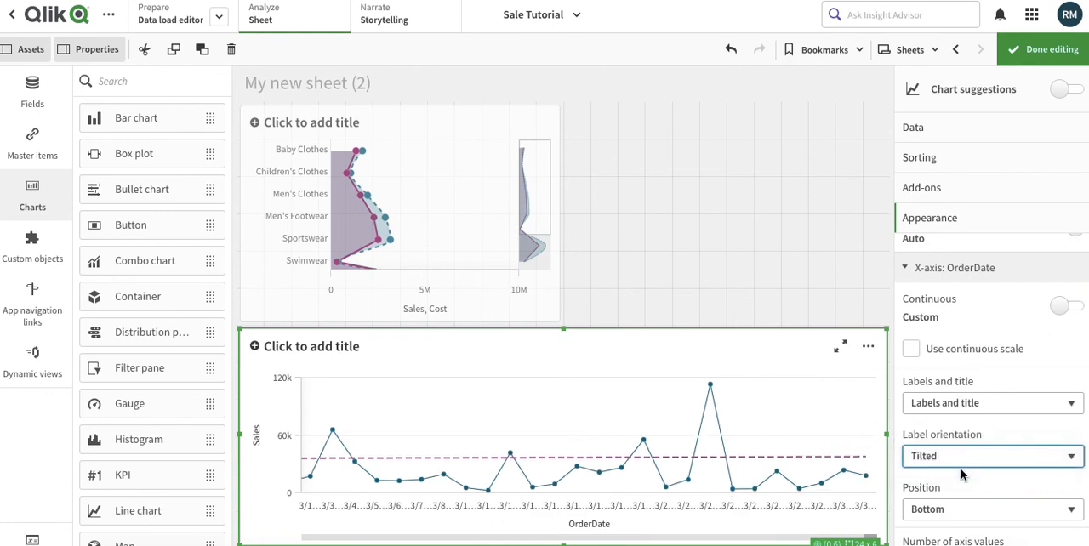
pyautogui.click(991, 456)
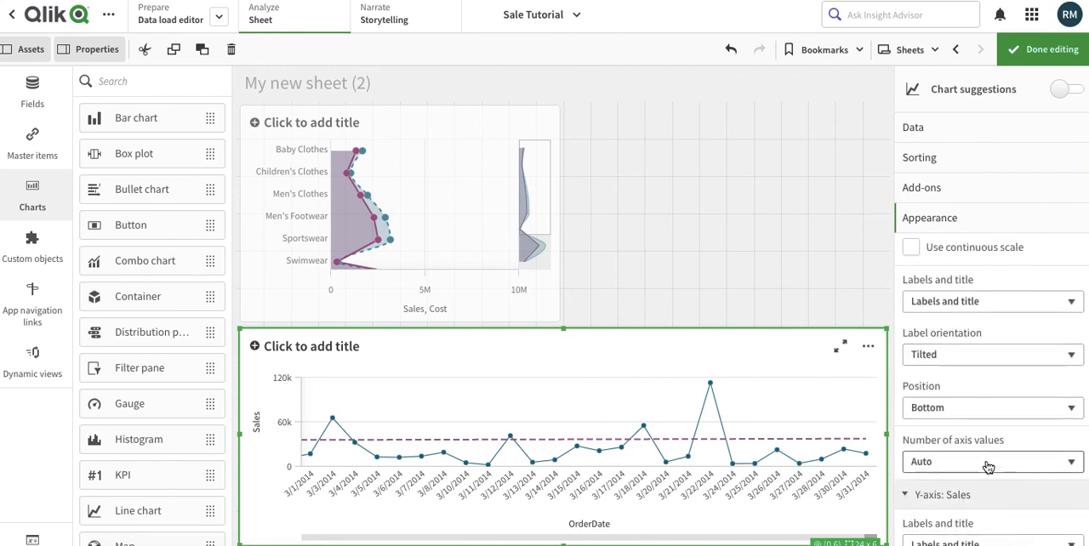
pyautogui.moveTo(982, 408)
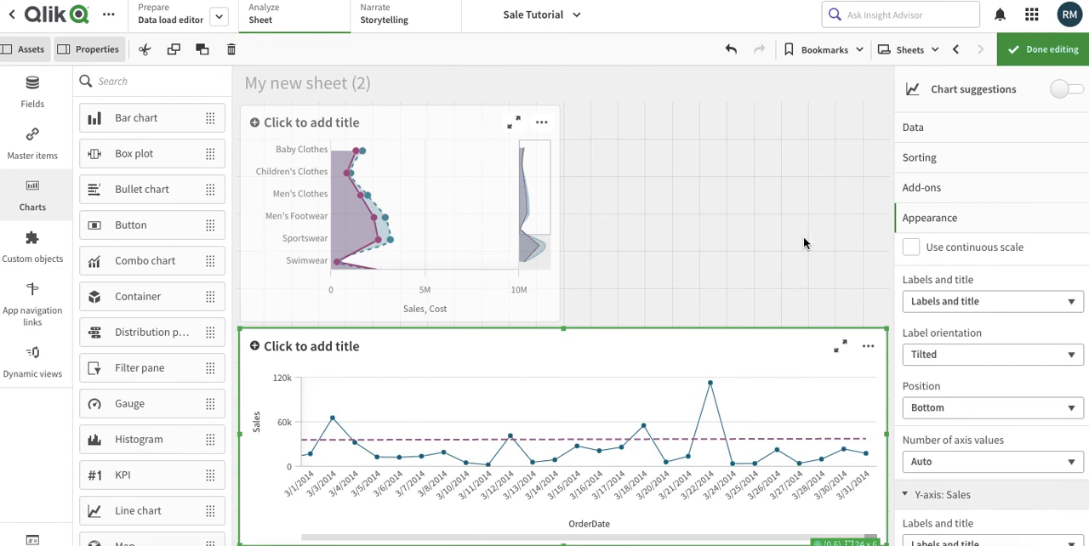
pyautogui.click(400, 212)
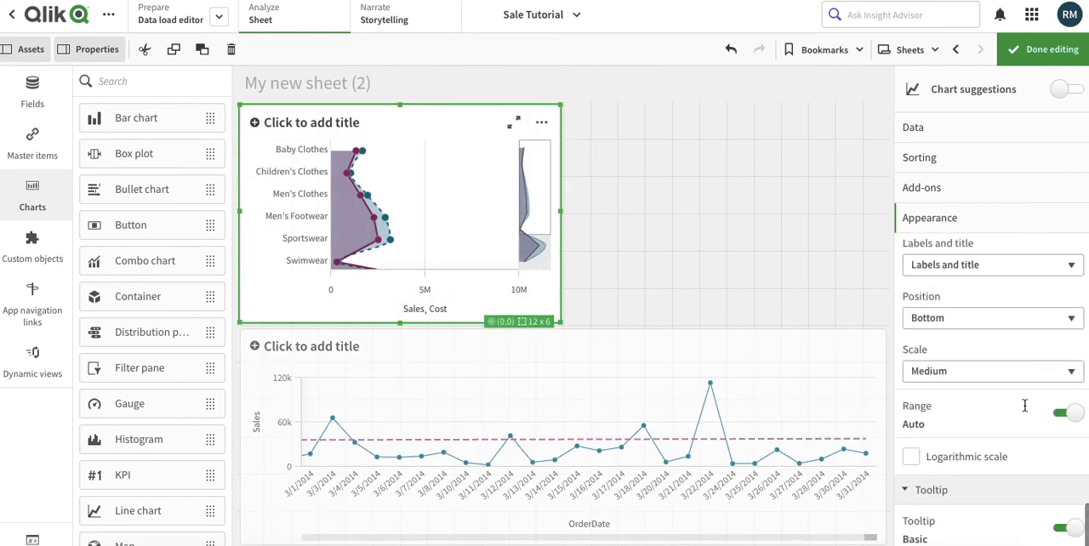
pyautogui.scroll(-3)
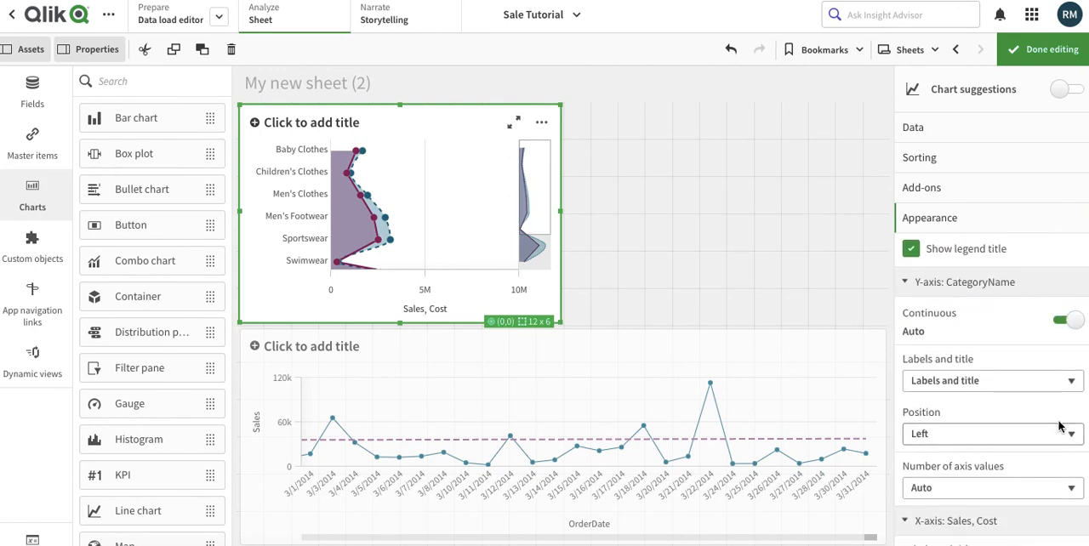
pyautogui.scroll(-3)
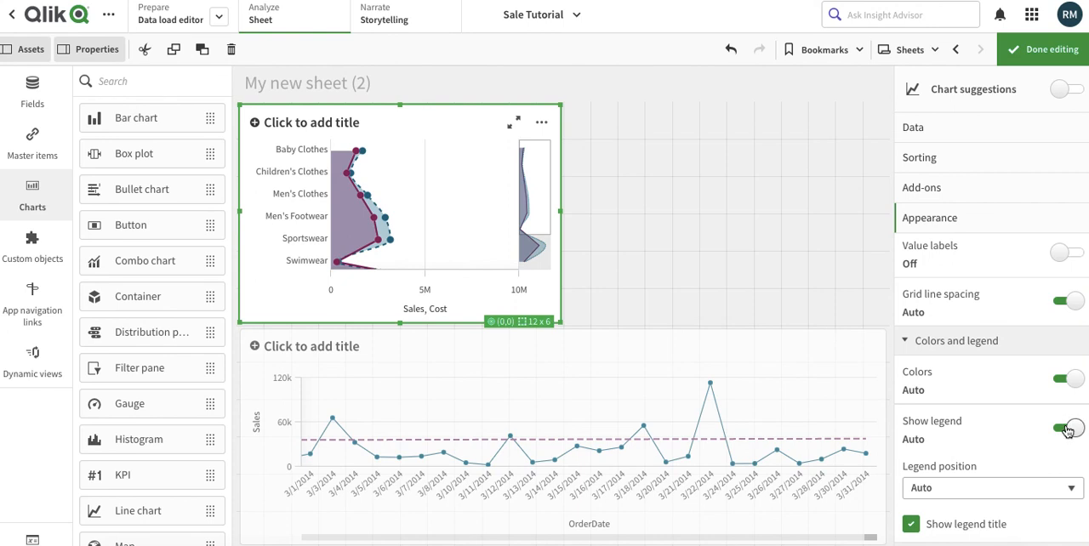
pyautogui.click(1062, 427)
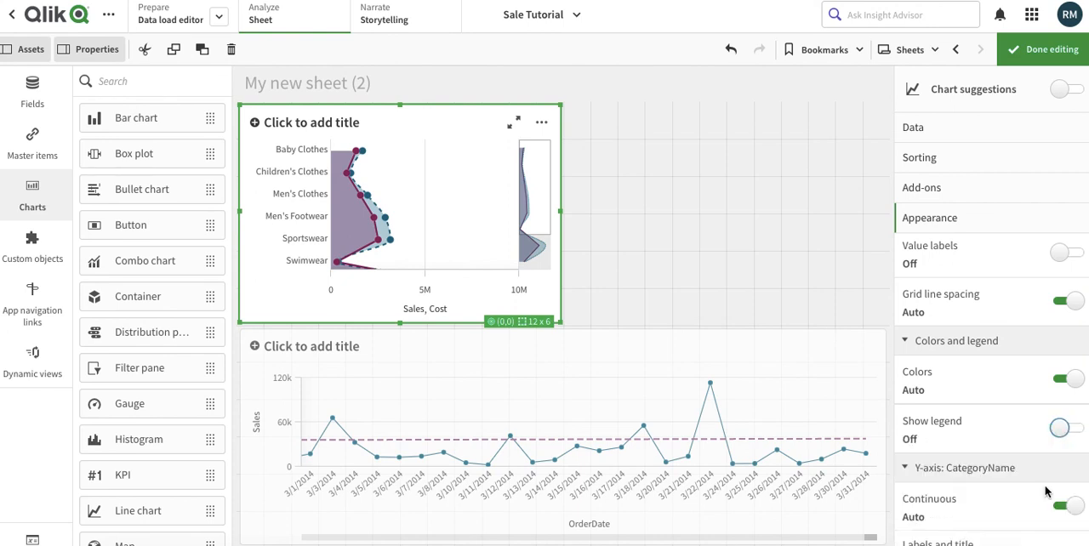
pyautogui.click(1062, 428)
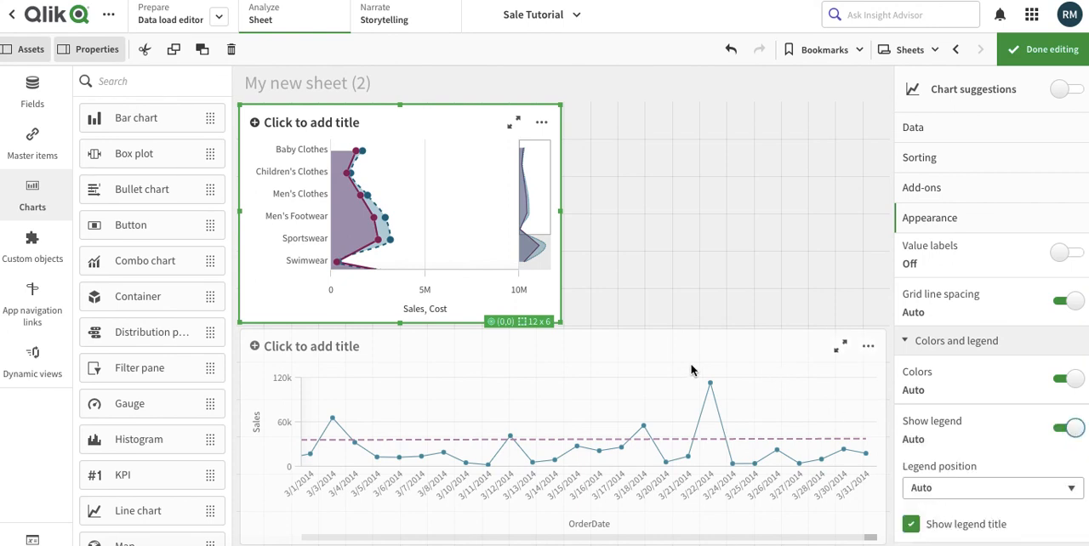
pyautogui.moveTo(573, 226)
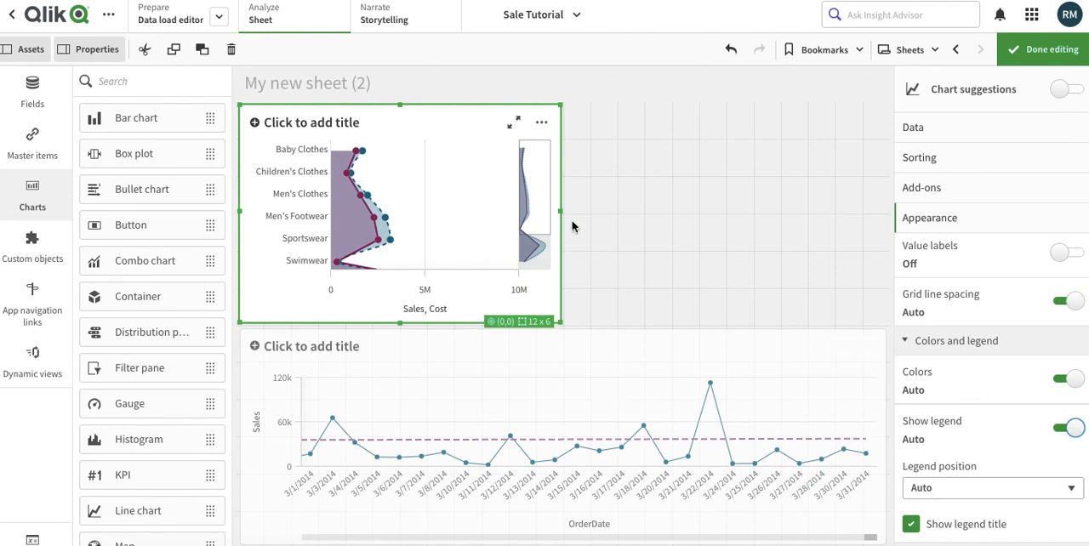
pyautogui.moveTo(1036, 369)
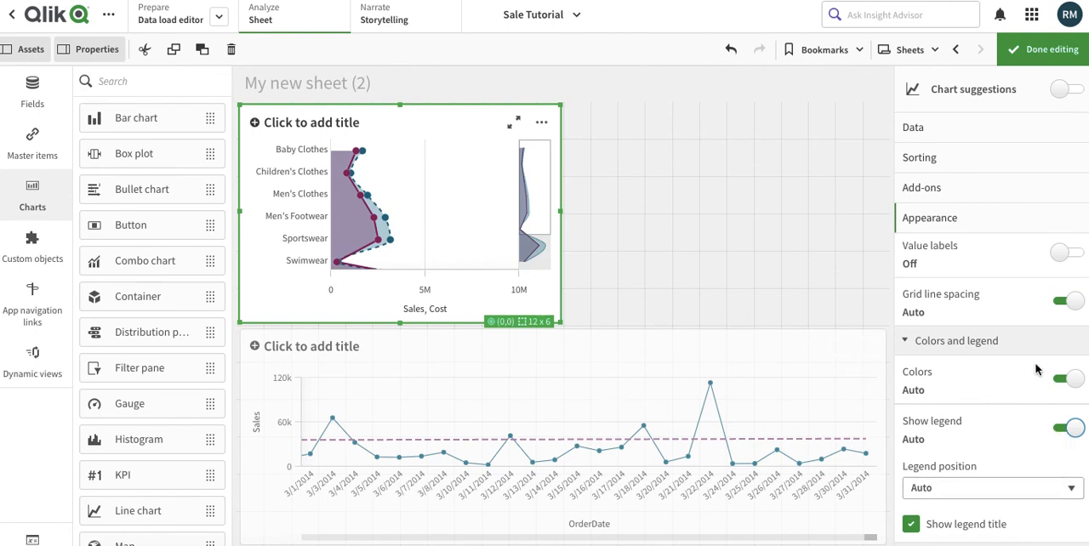
pyautogui.click(1066, 377)
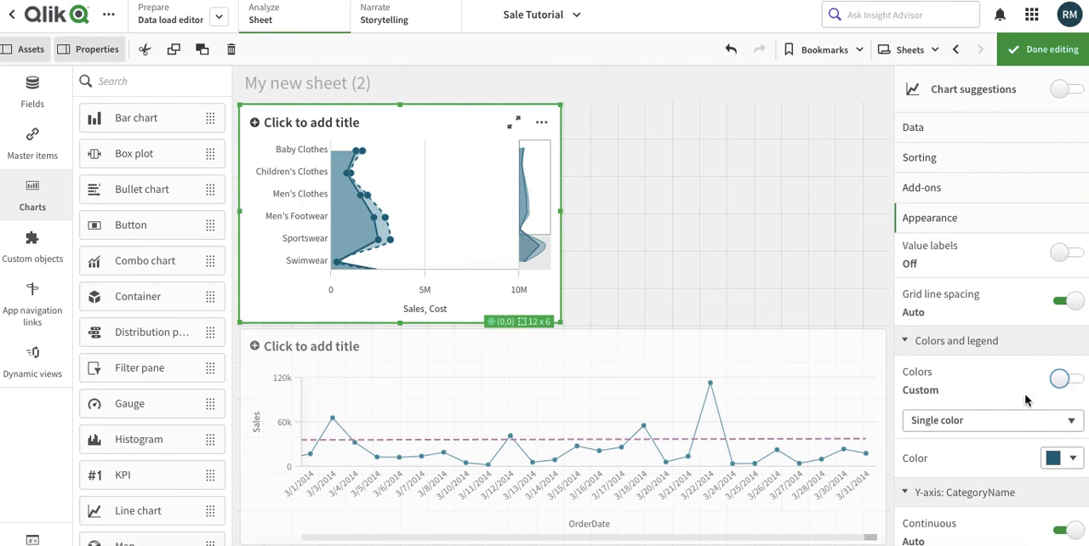
pyautogui.click(991, 420)
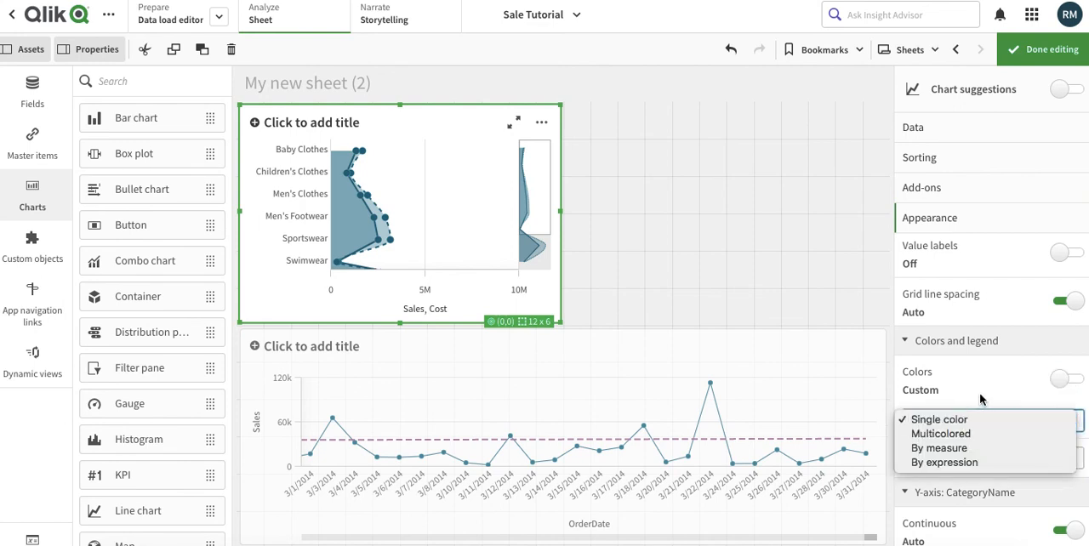
pyautogui.click(939, 418)
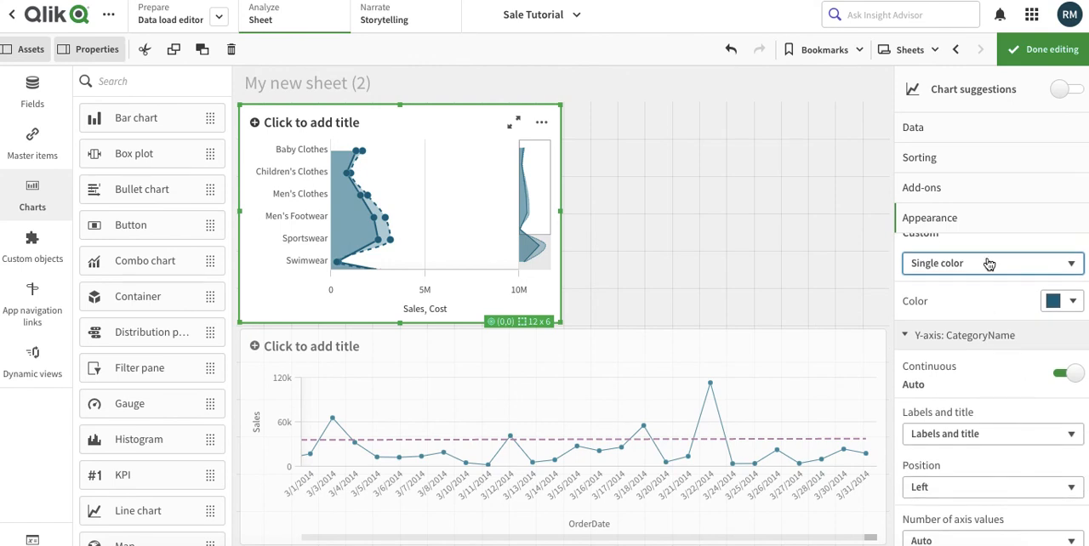
pyautogui.click(987, 263)
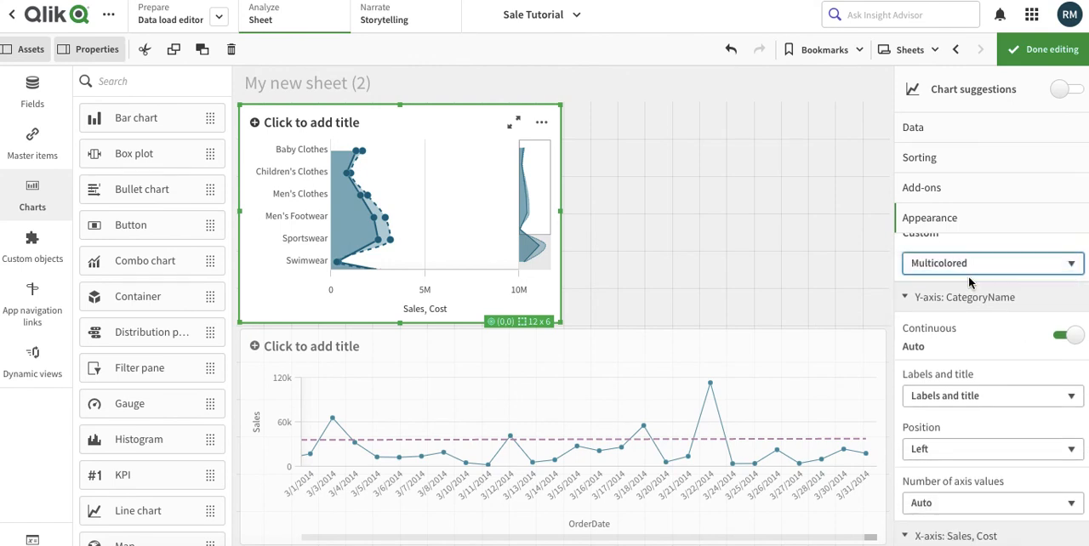
pyautogui.click(991, 263)
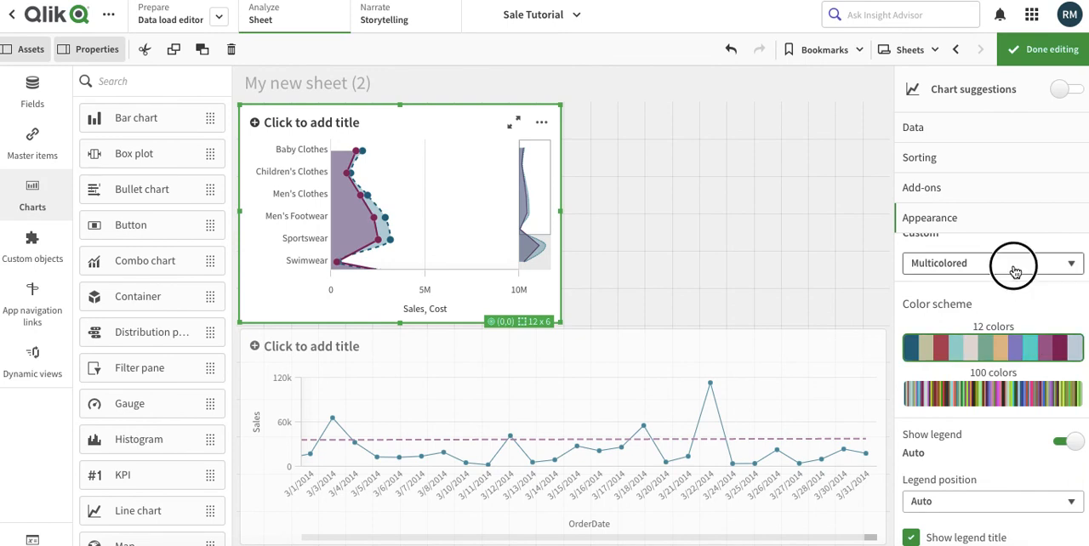
pyautogui.click(991, 262)
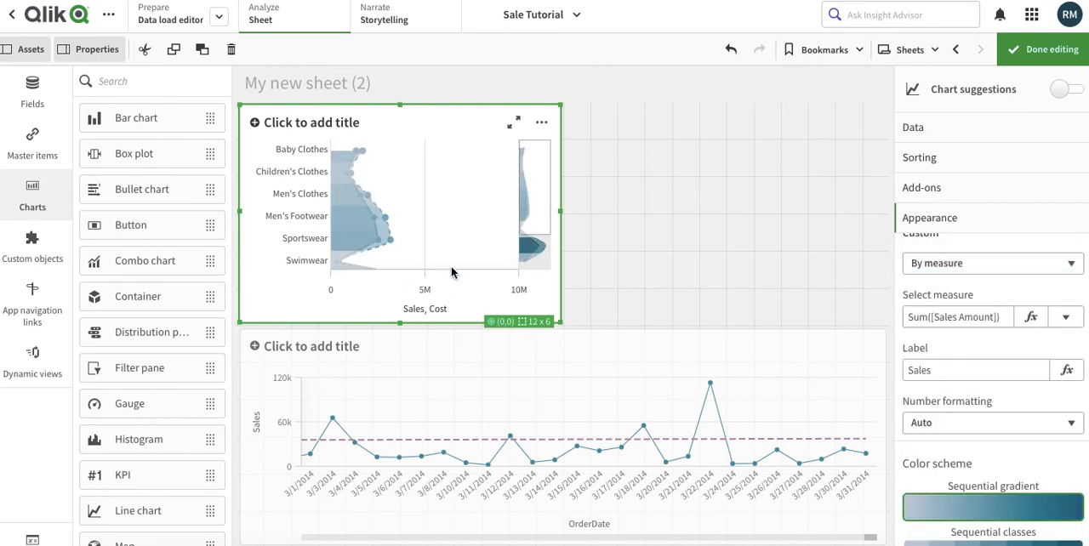
pyautogui.moveTo(583, 270)
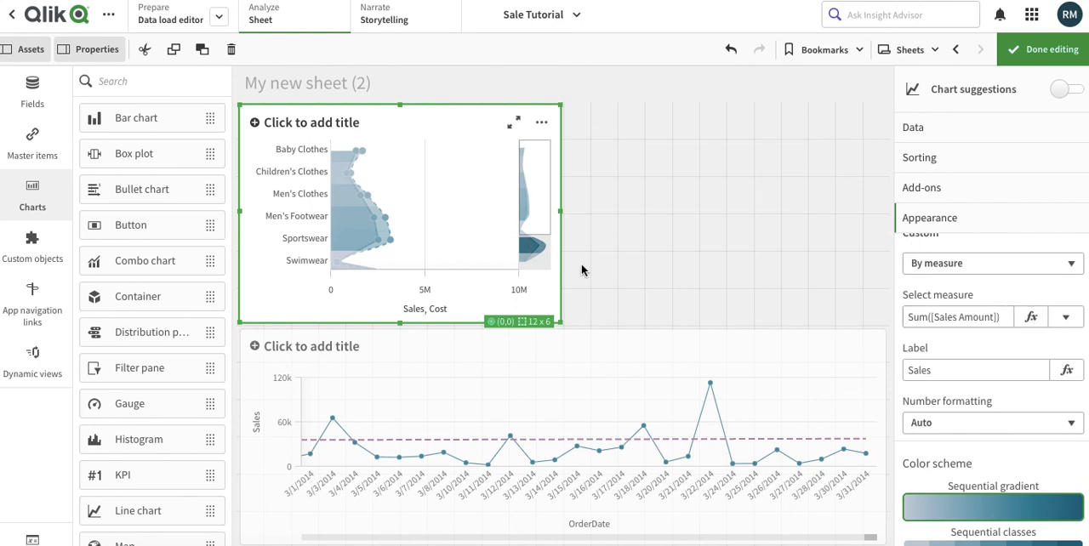
pyautogui.moveTo(691, 298)
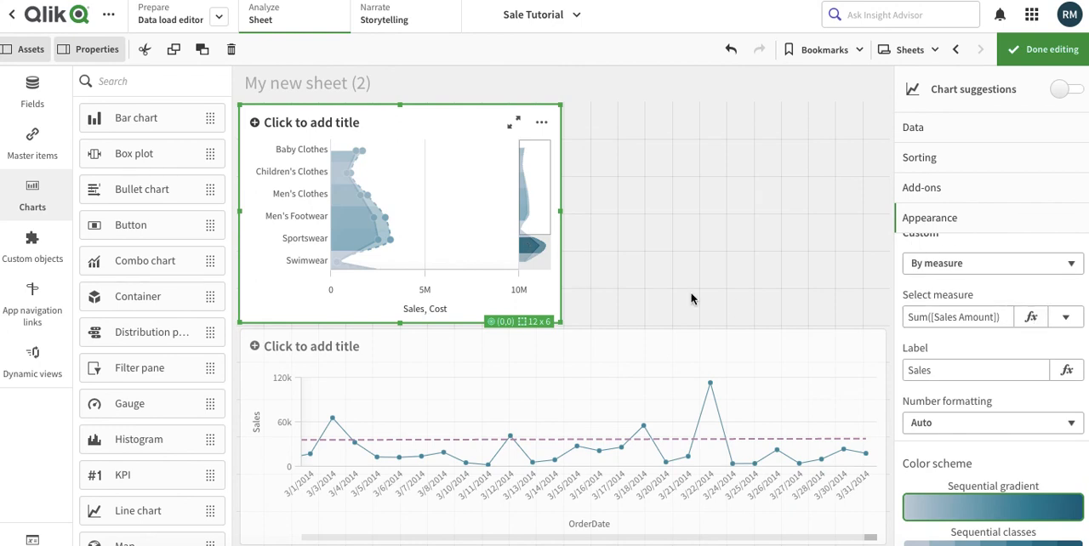
pyautogui.click(1065, 316)
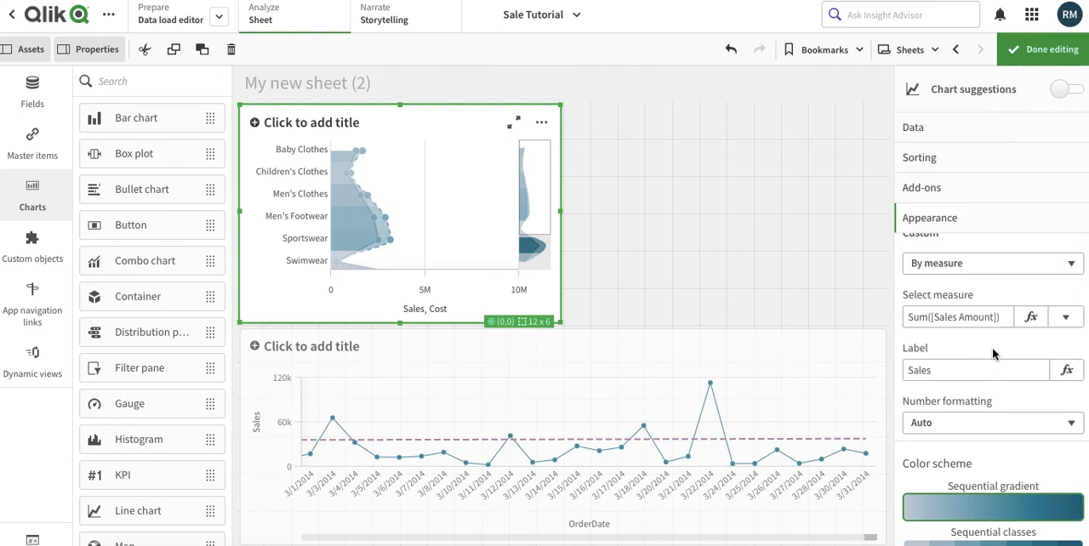
pyautogui.scroll(-3)
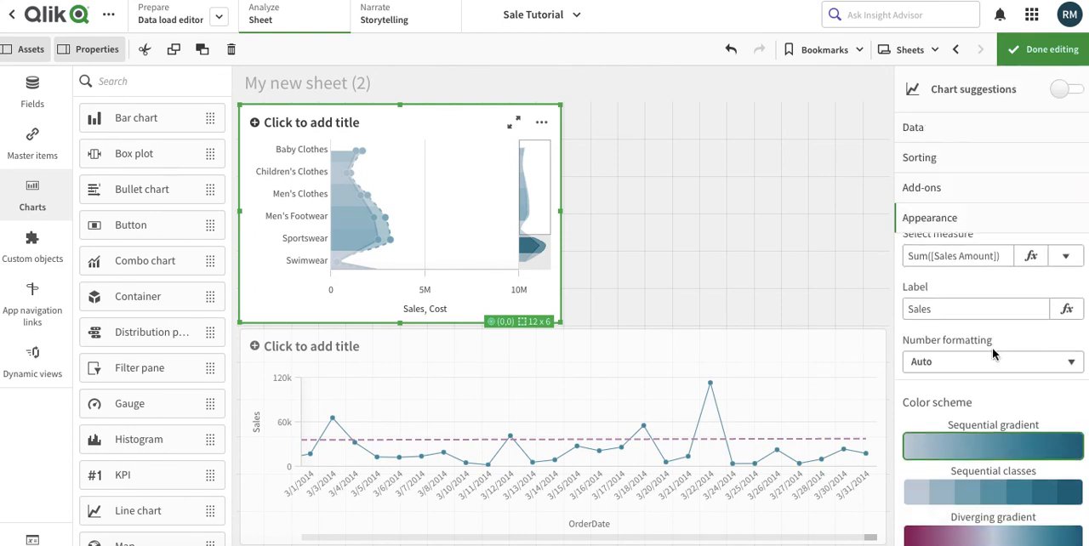
pyautogui.click(987, 263)
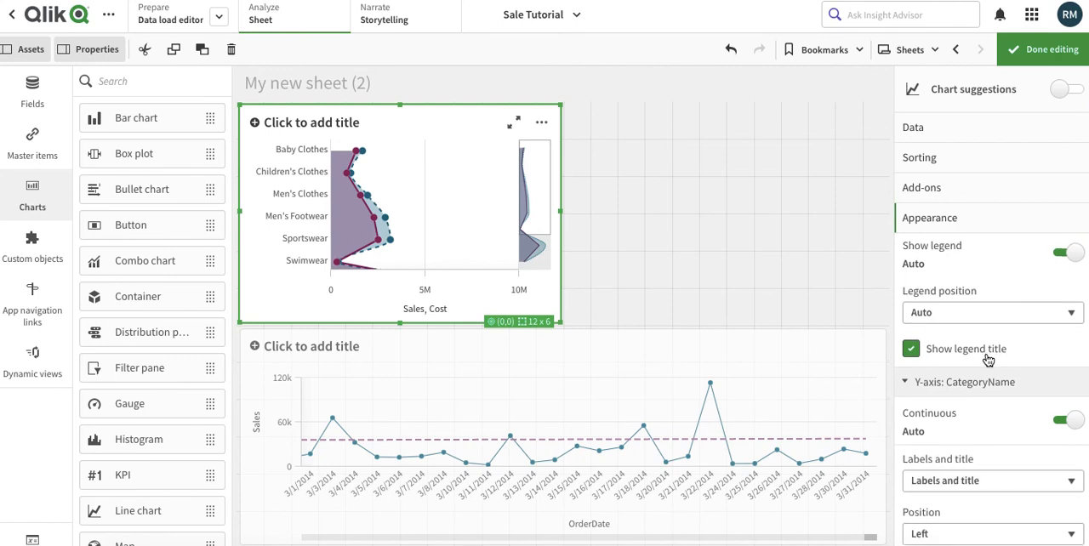
# - Set the CategoryName axis Number of axis values to Max so all categories show
pyautogui.scroll(-3)
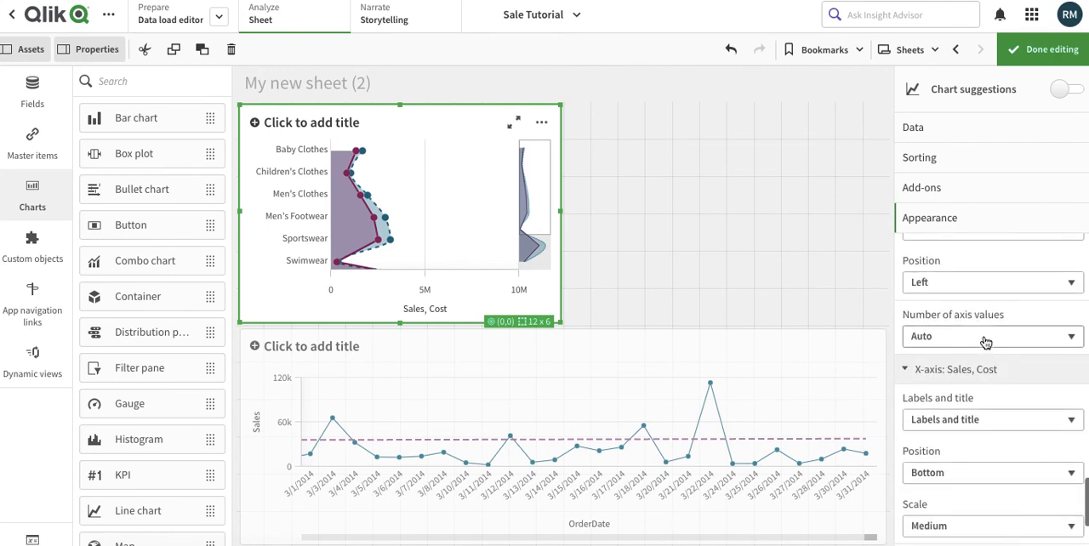
pyautogui.click(990, 336)
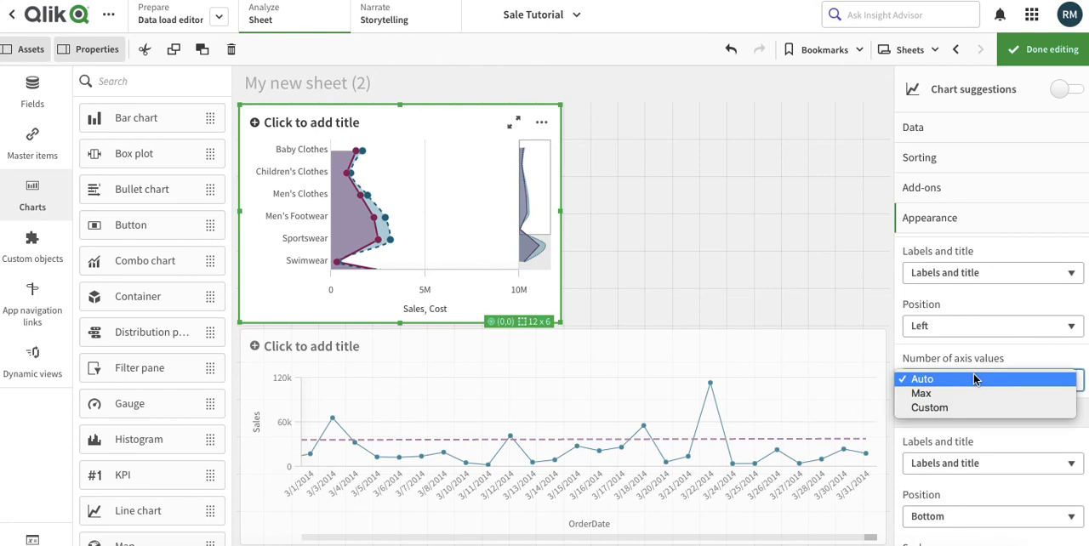
pyautogui.click(921, 392)
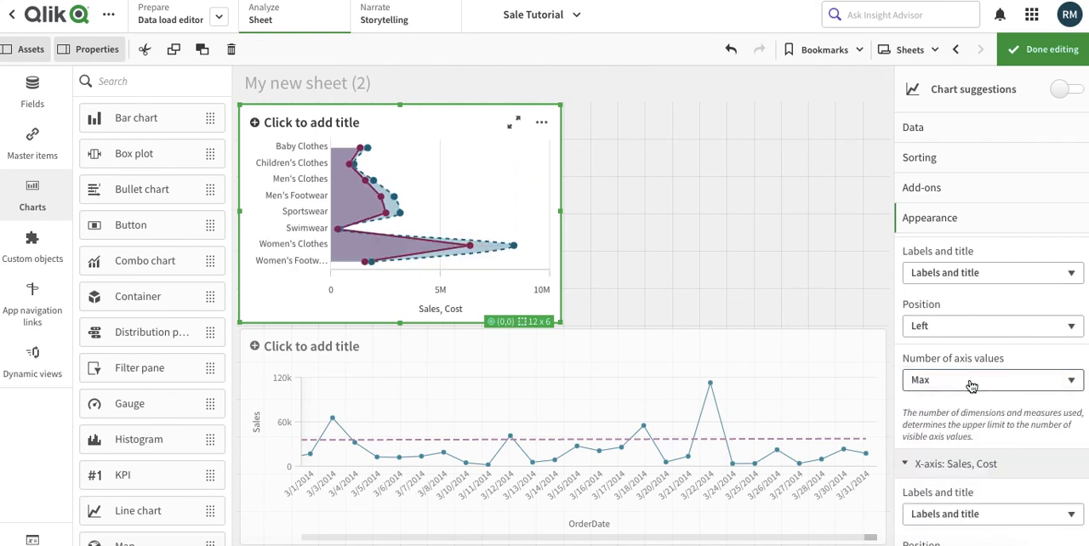
pyautogui.scroll(-3)
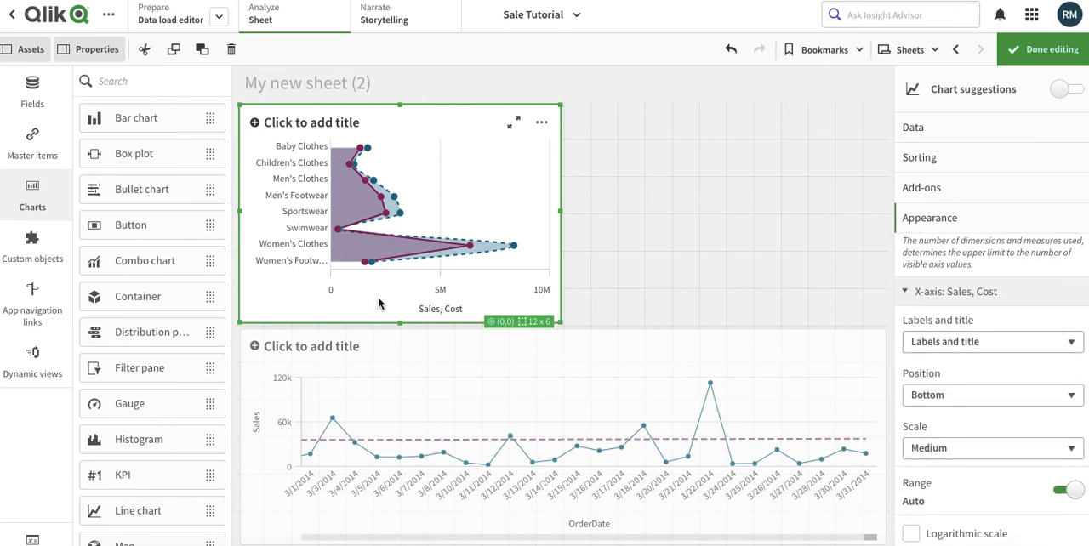
pyautogui.scroll(-3)
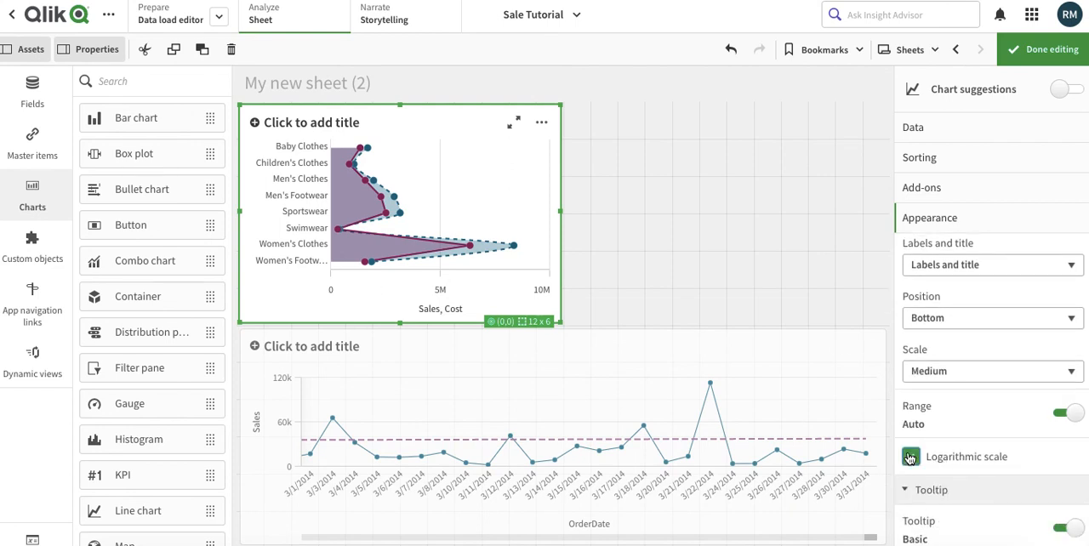
pyautogui.click(910, 456)
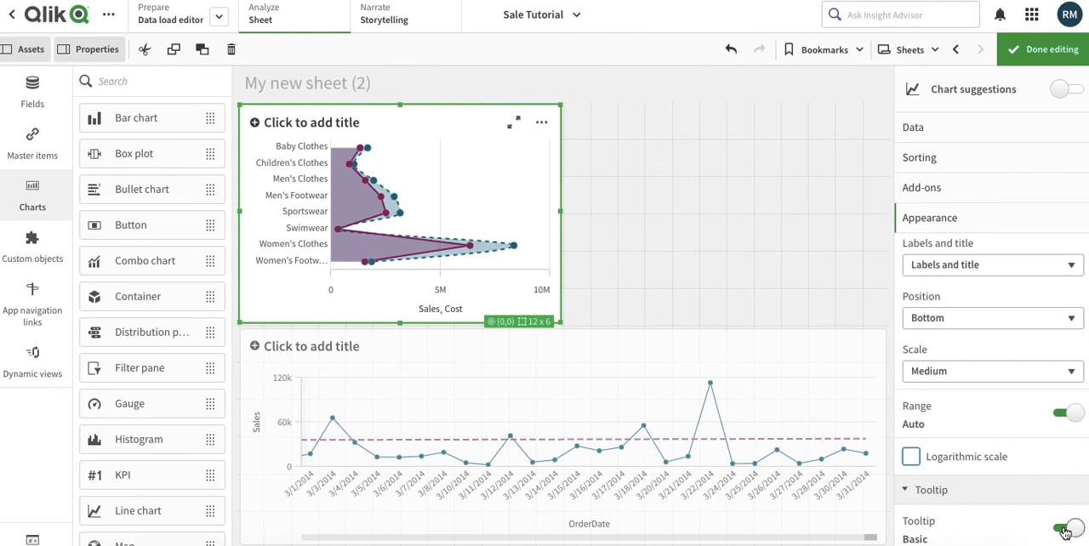
pyautogui.click(1064, 528)
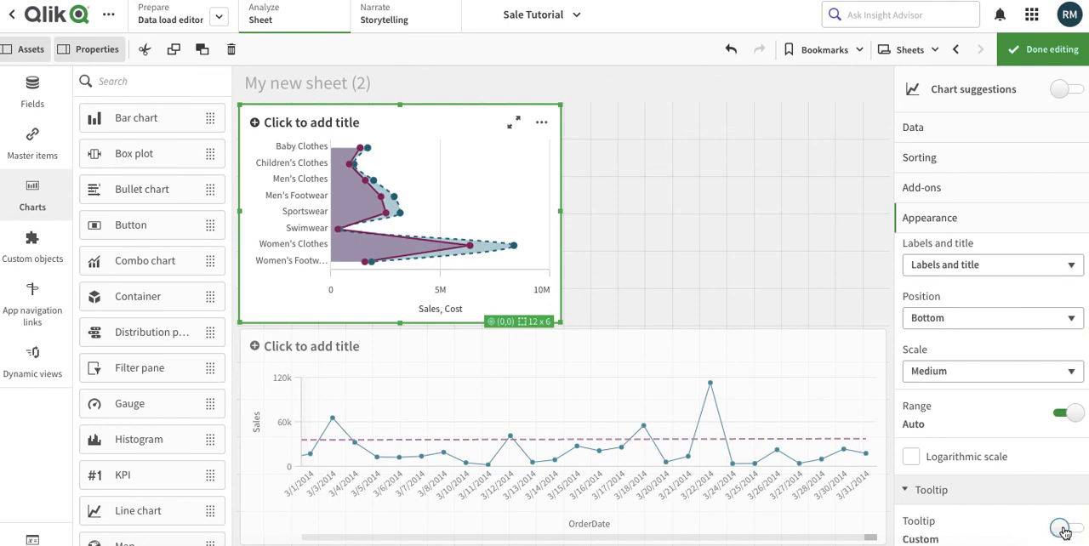
pyautogui.click(1065, 530)
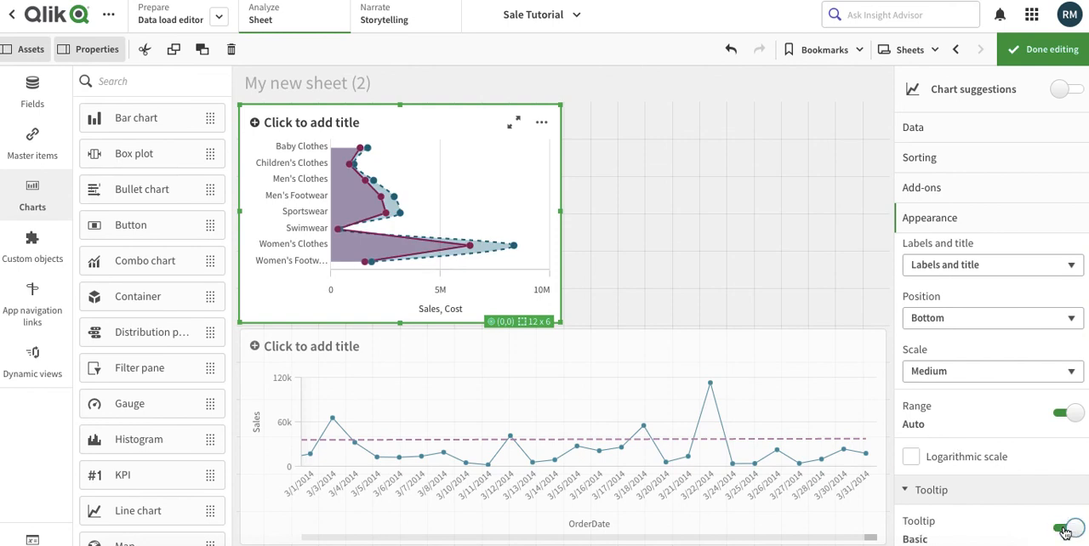